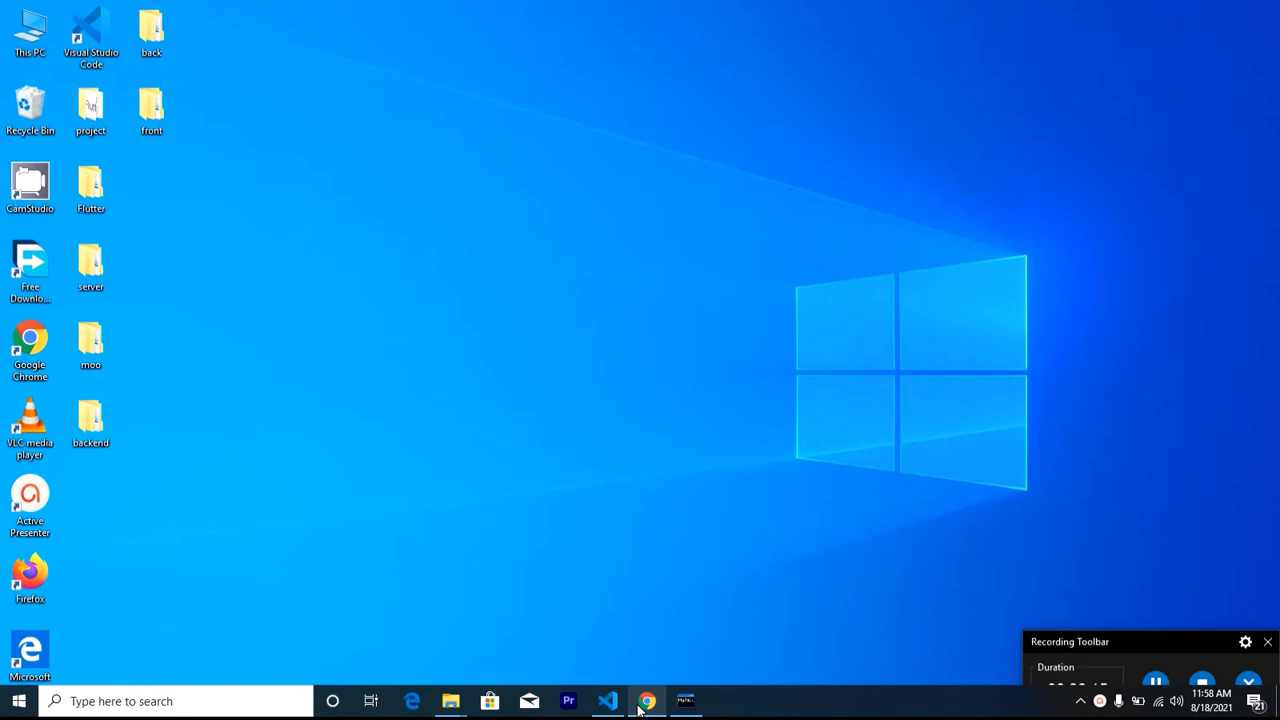
# Re-run login in GraphQL Playground, then run getUsers to list babou and babou2
pyautogui.click(647, 700)
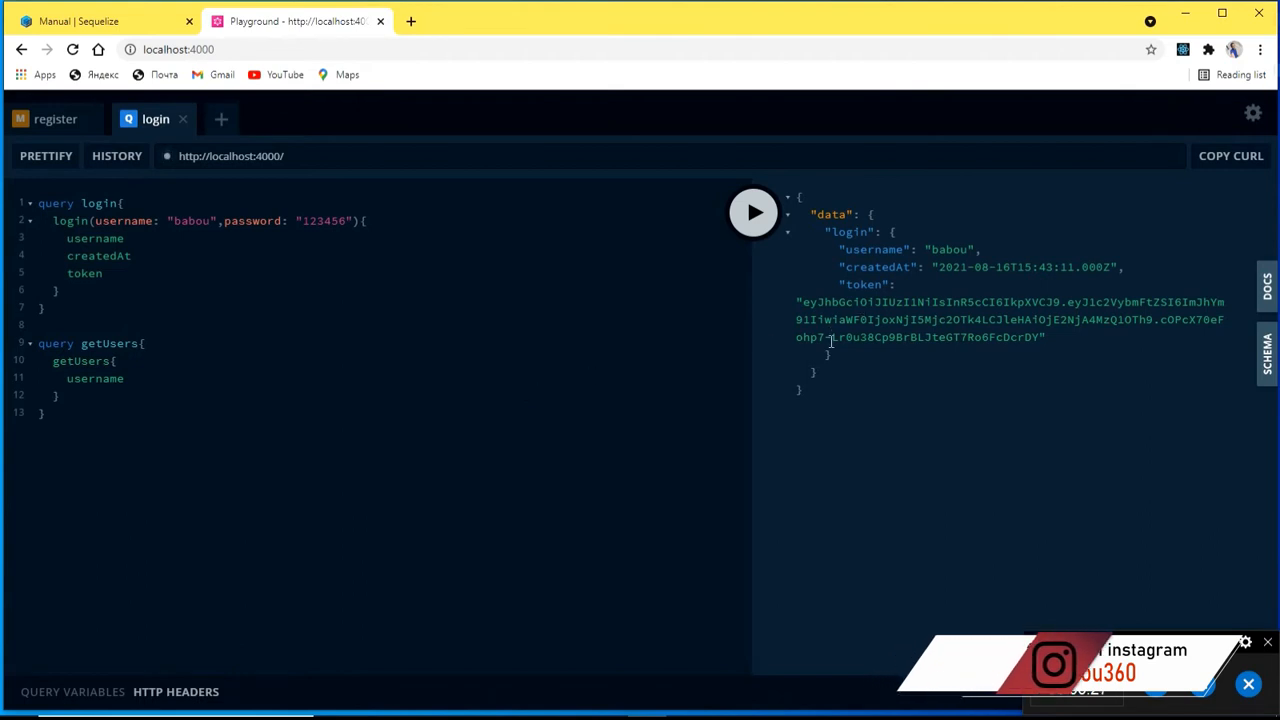
pyautogui.click(753, 212)
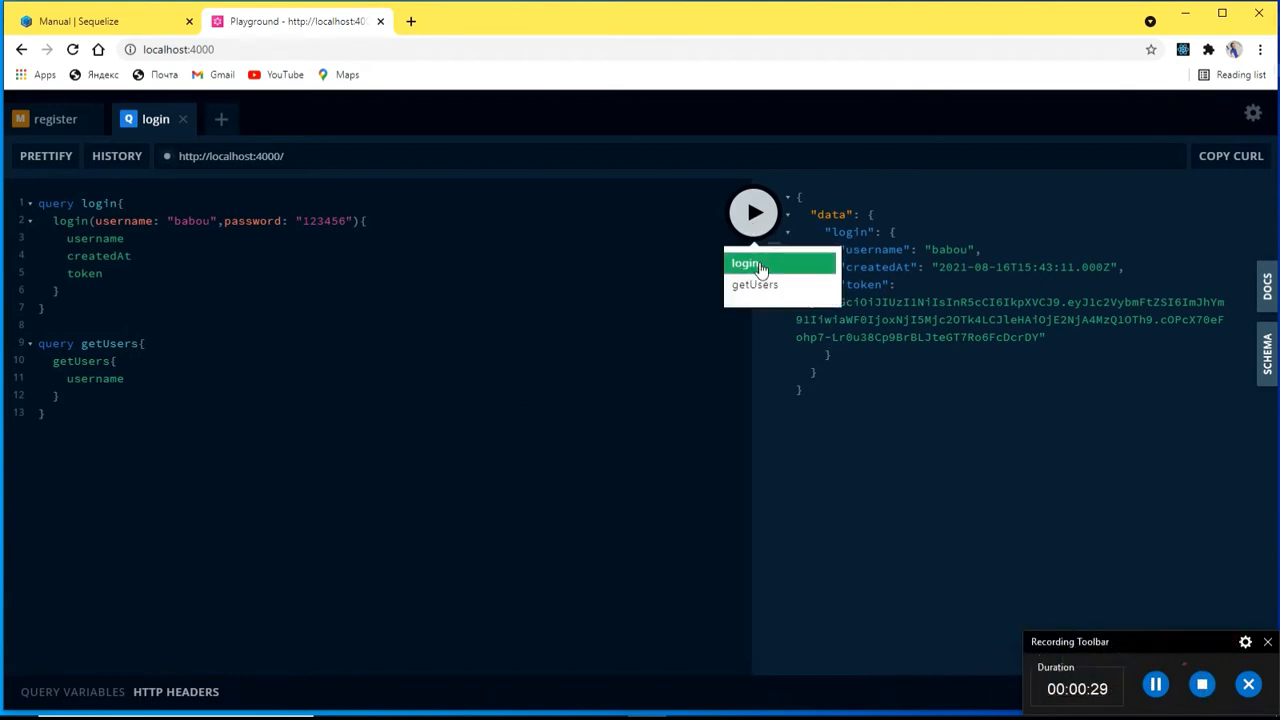
pyautogui.click(745, 263)
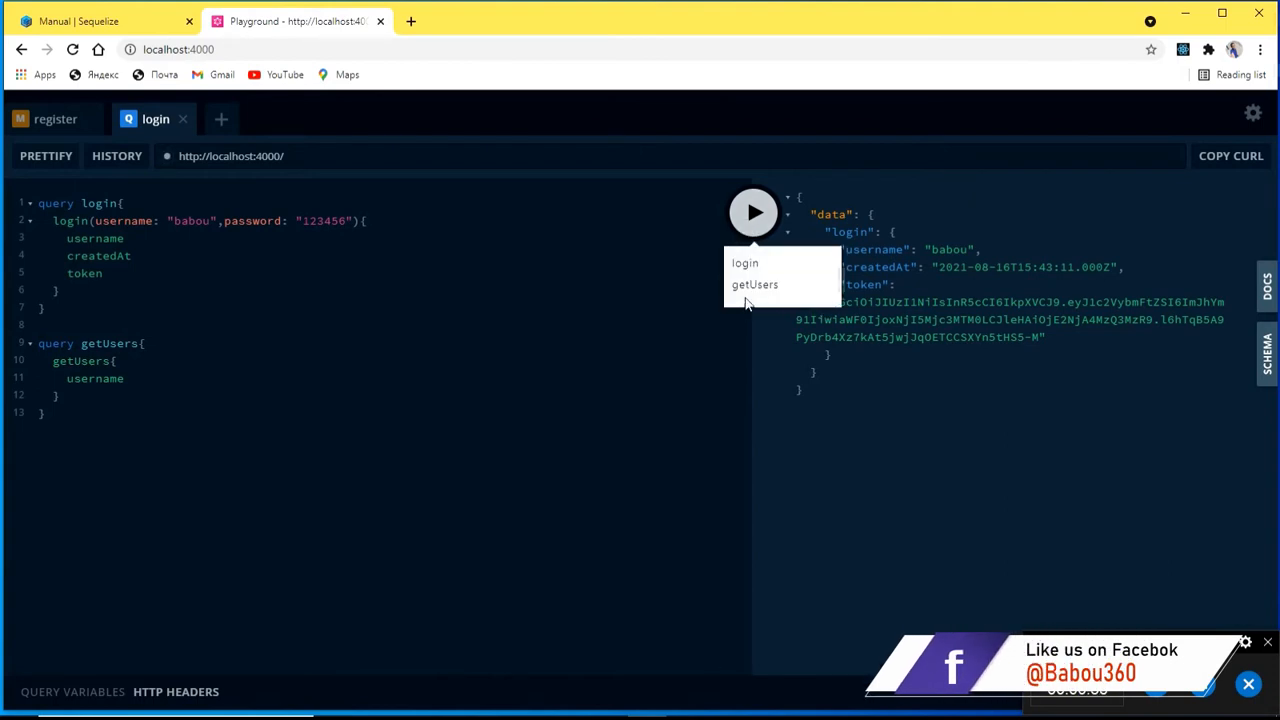
pyautogui.click(755, 285)
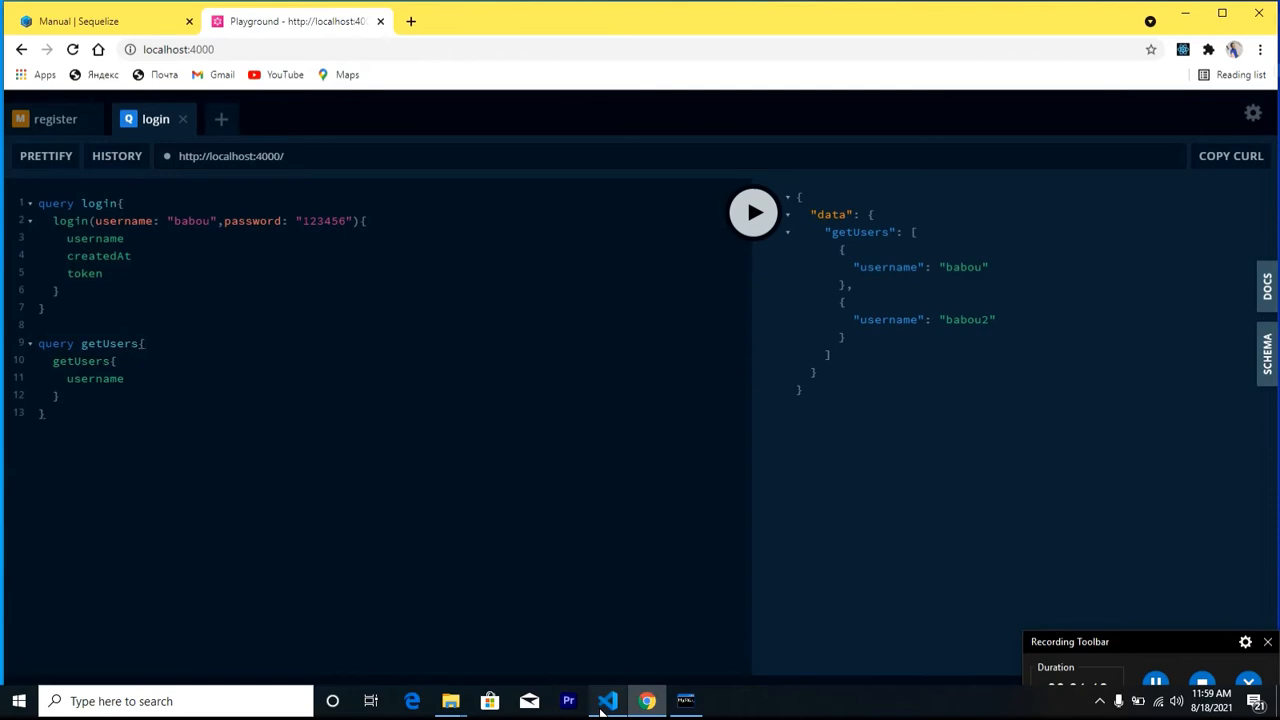
# Add context: context => context under resolvers in app.js's ApolloServer config
pyautogui.click(607, 700)
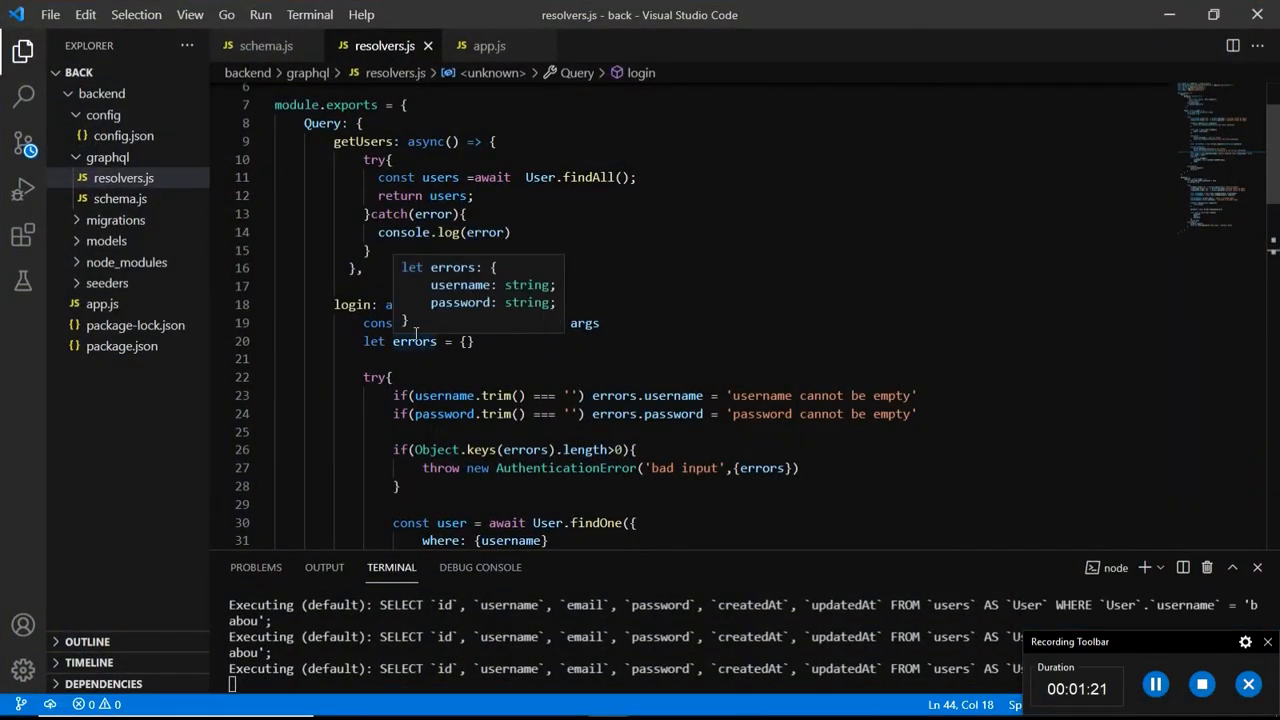
pyautogui.click(489, 46)
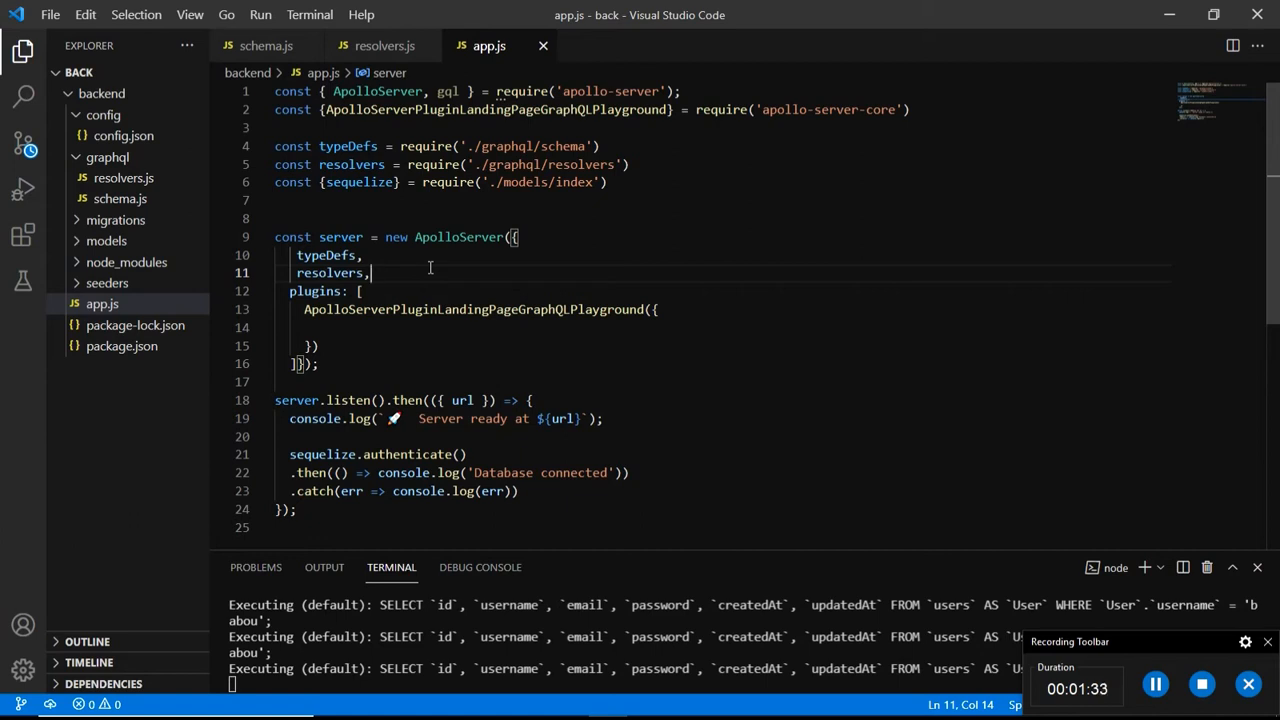
pyautogui.write('context')
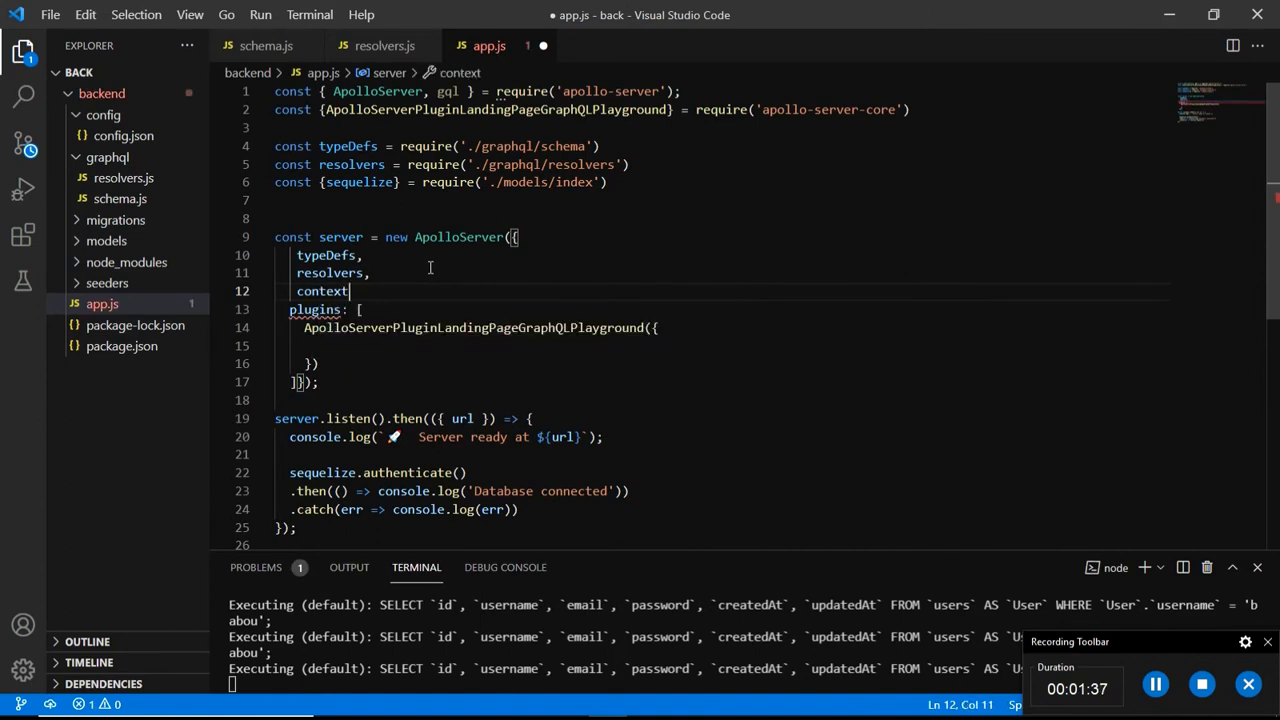
pyautogui.write(':')
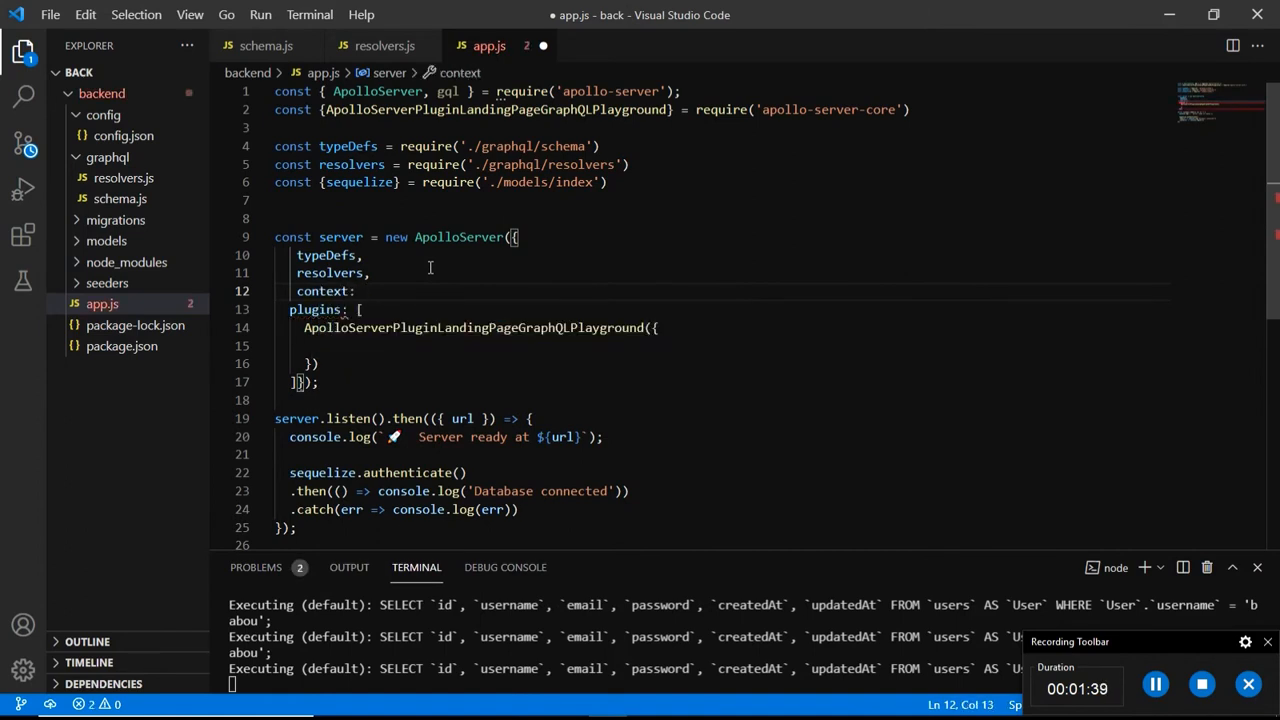
pyautogui.write('c')
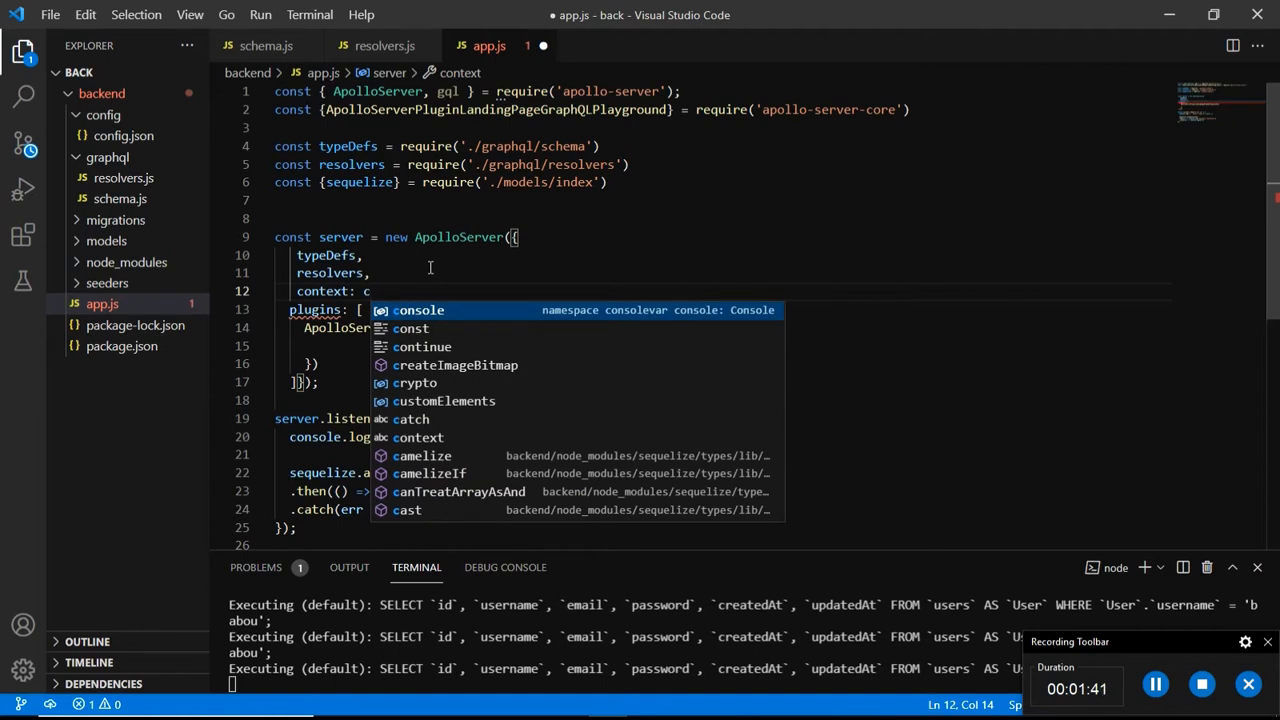
pyautogui.write('ontext')
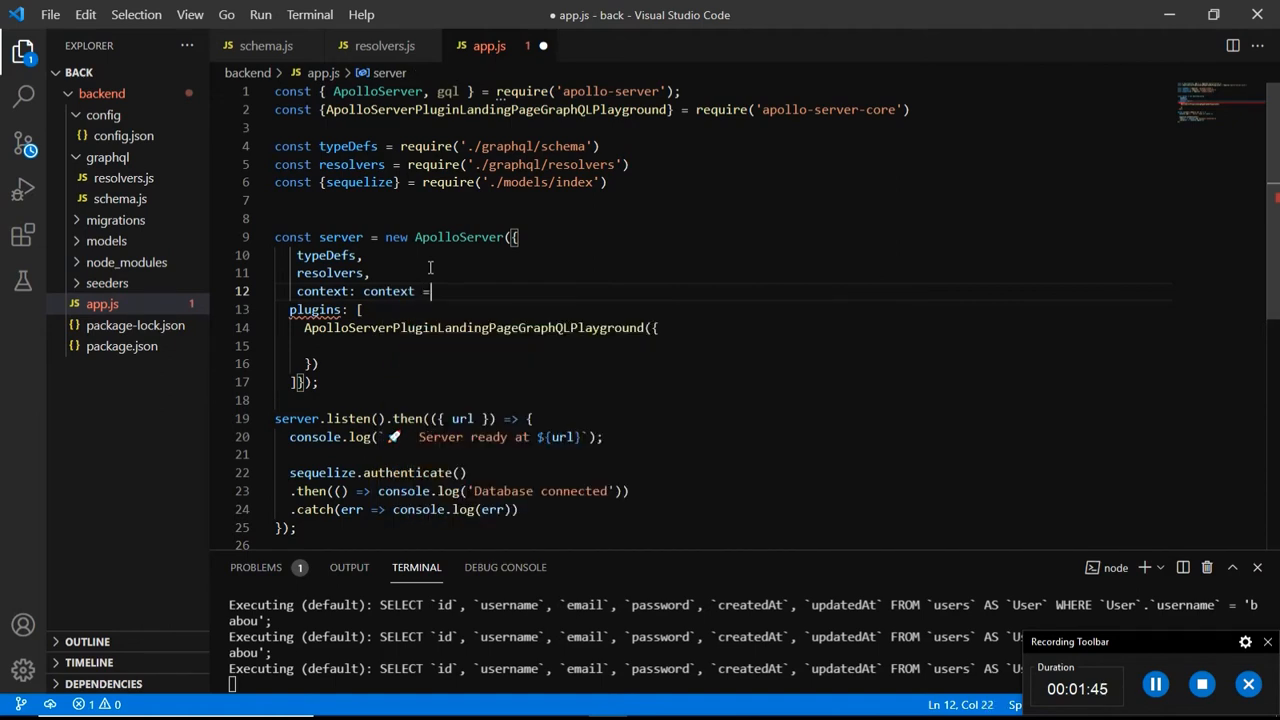
pyautogui.write('=> co')
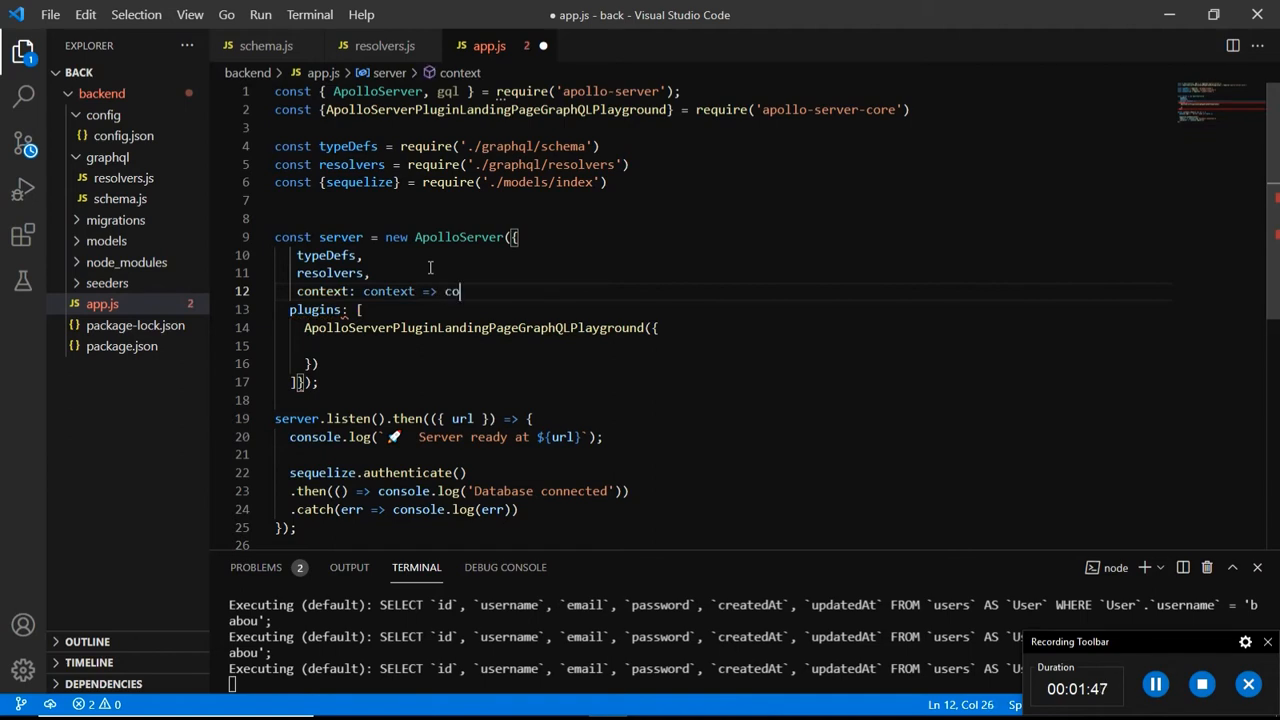
pyautogui.write('ntext,')
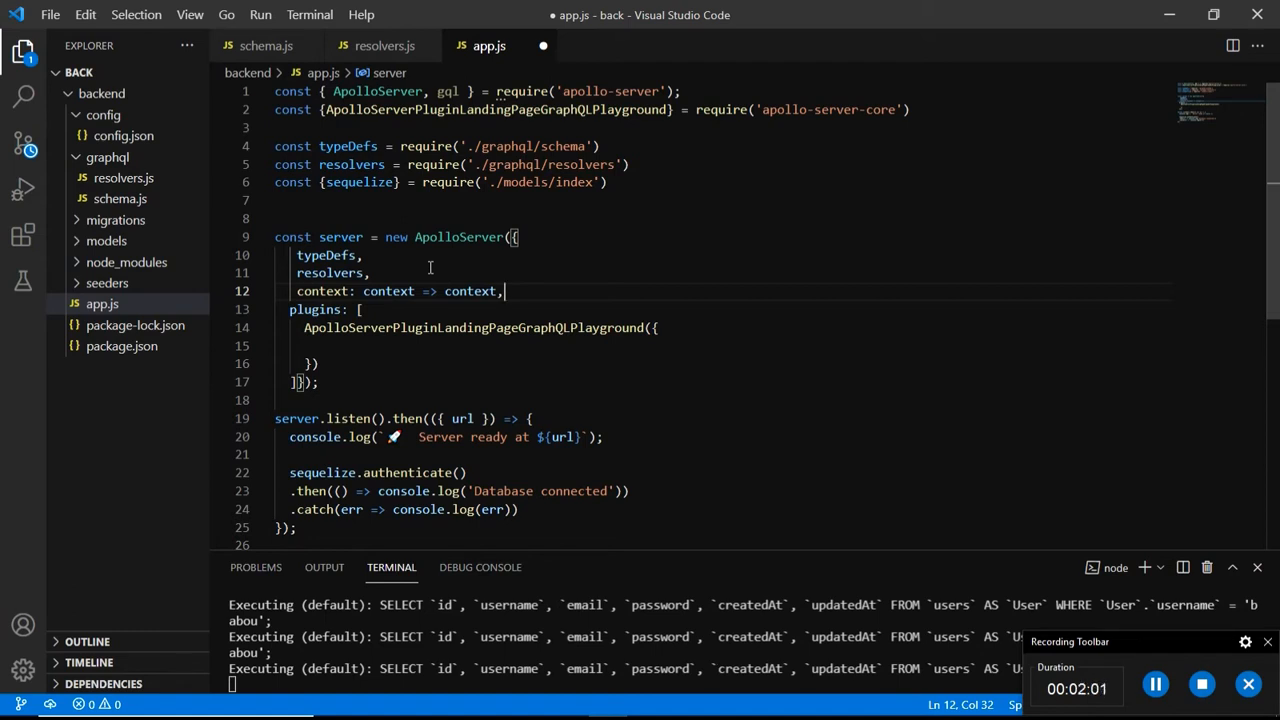
# Give the getUsers resolver in resolvers.js the parameters (_, __, context)
pyautogui.click(383, 45)
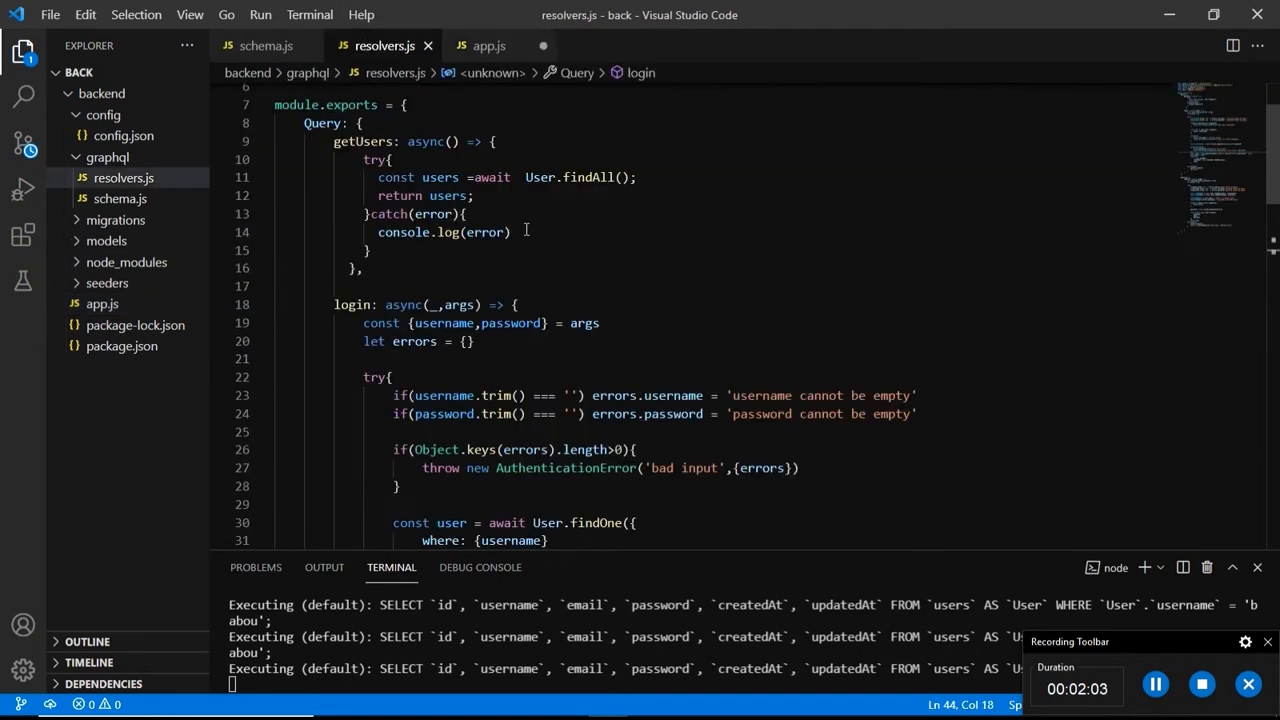
pyautogui.moveTo(635, 278)
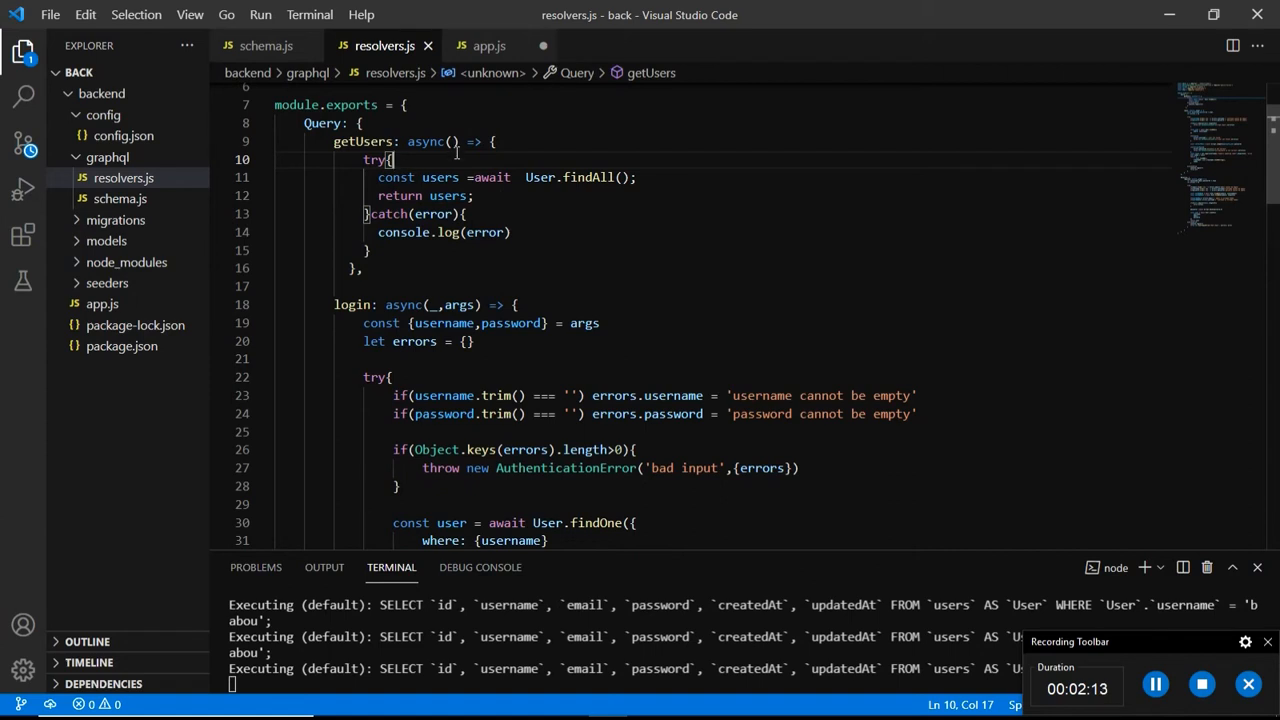
pyautogui.click(452, 141)
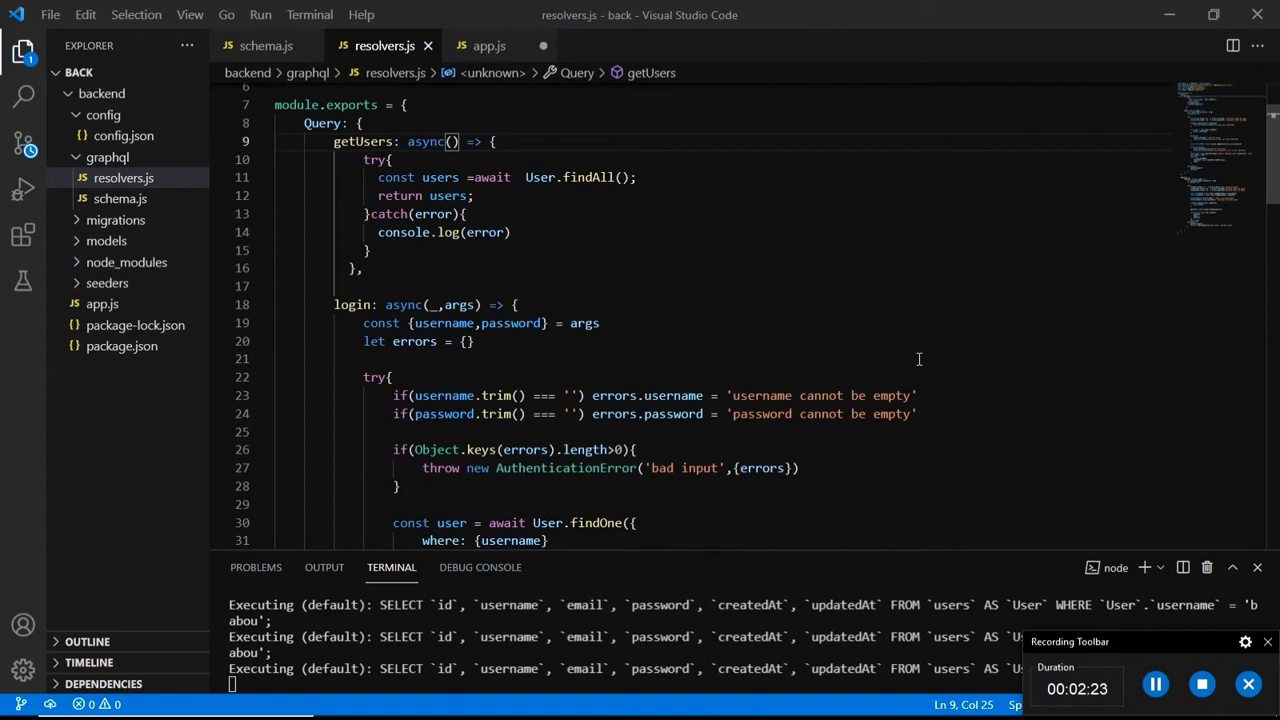
pyautogui.moveTo(888, 358)
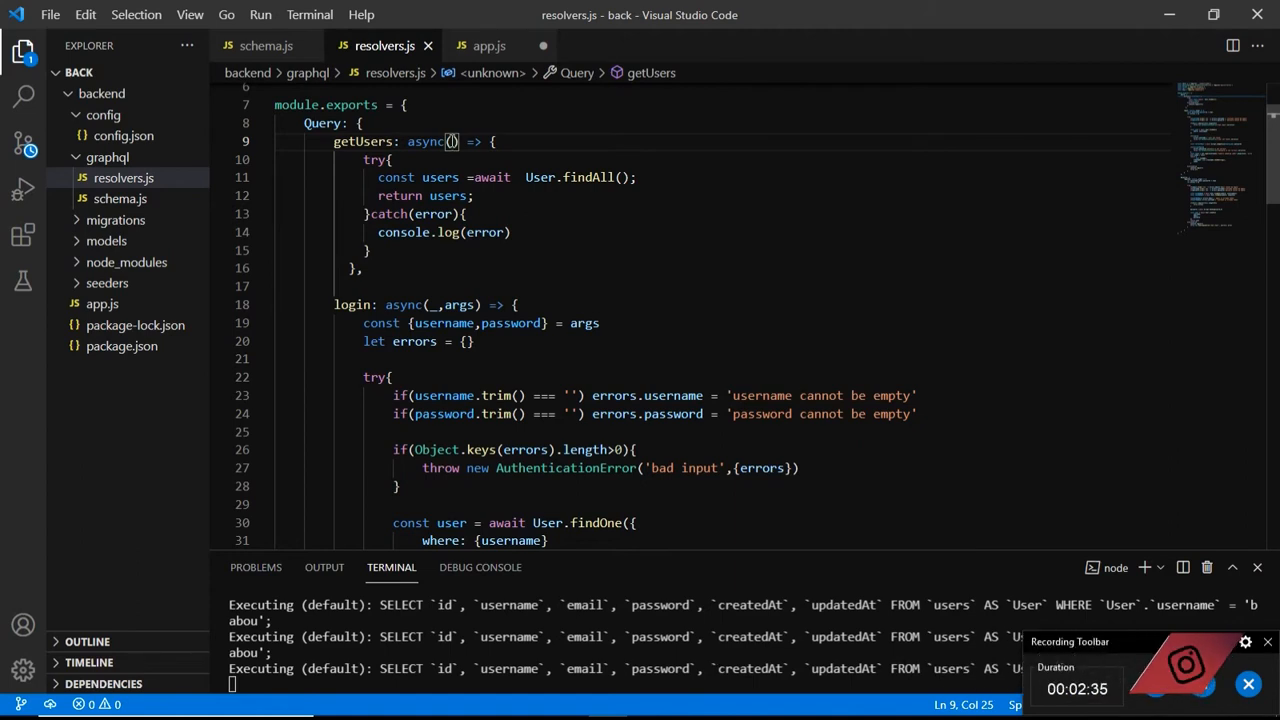
pyautogui.write('a')
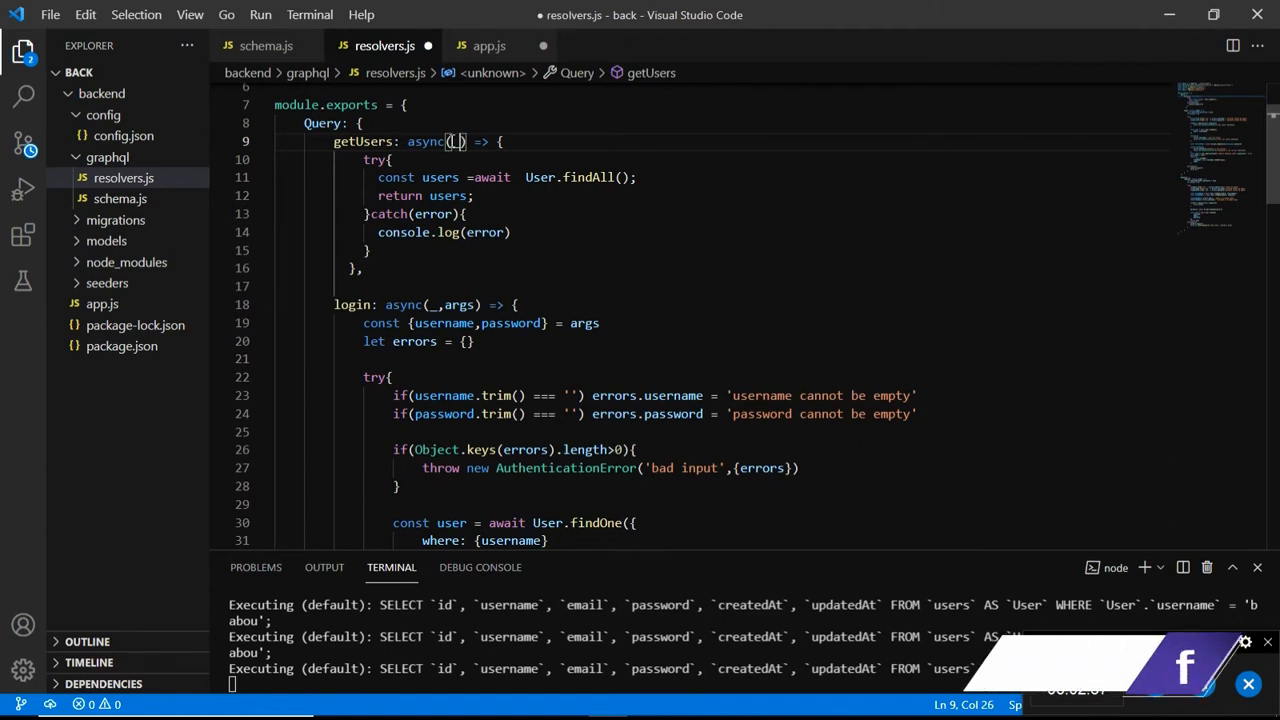
pyautogui.write('_,')
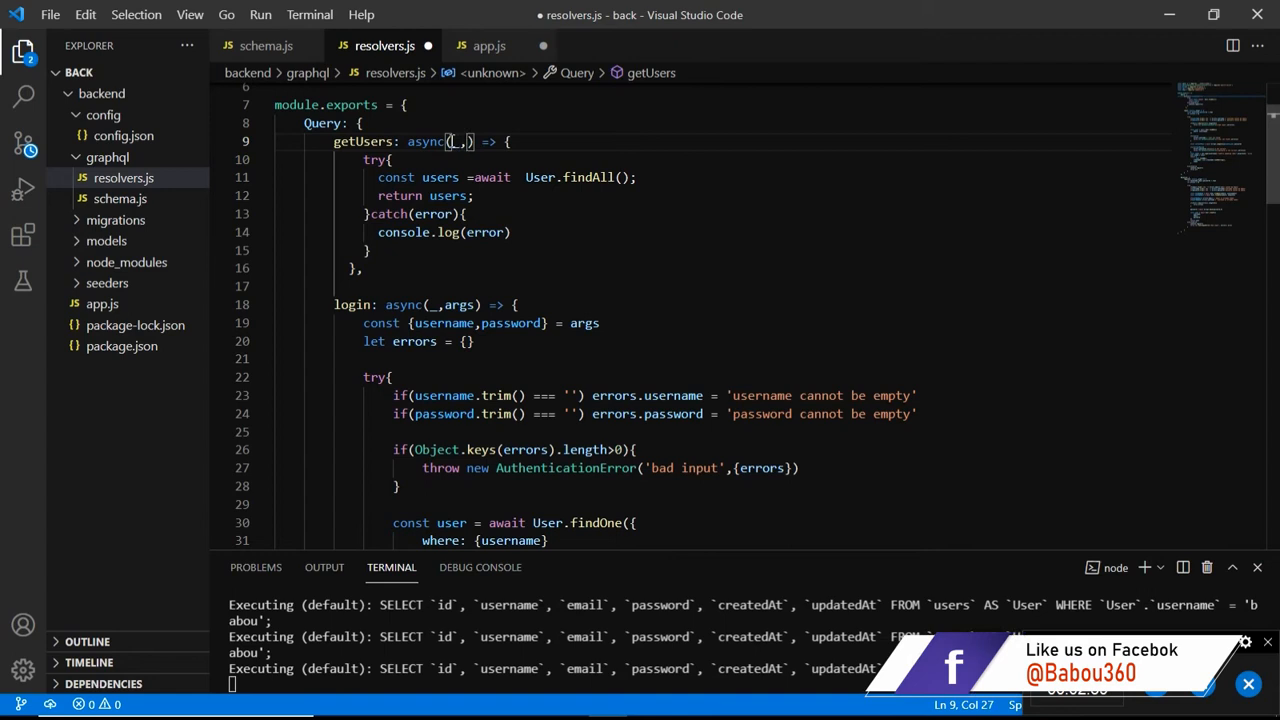
pyautogui.write('__,')
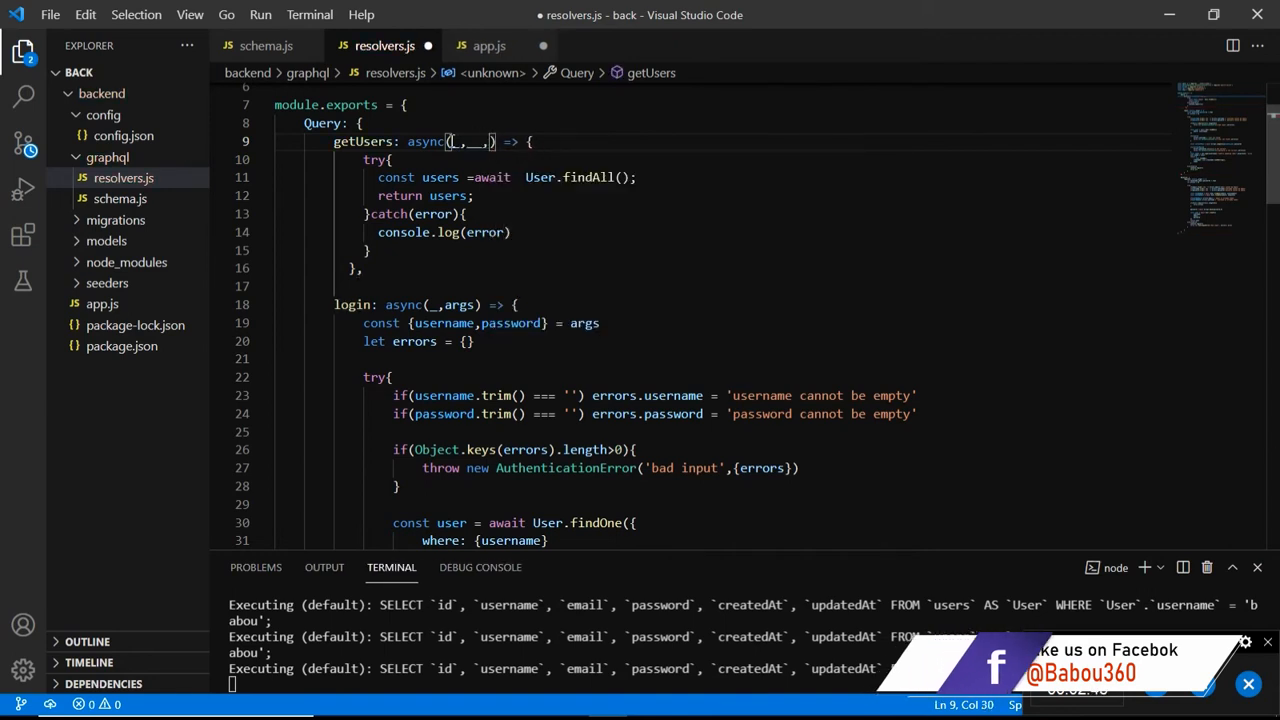
pyautogui.write('conet')
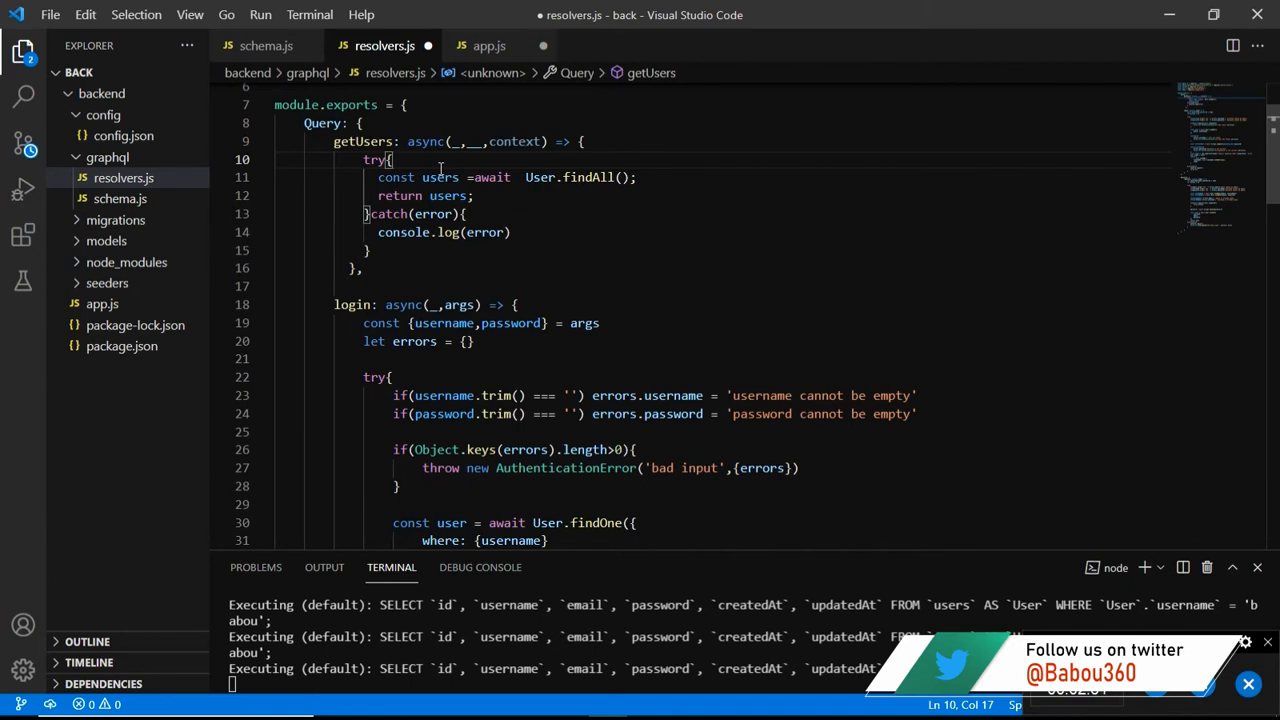
# Add an empty if (context.req && context.req.headers.authorization) block at the top of the try
pyautogui.press('Enter')
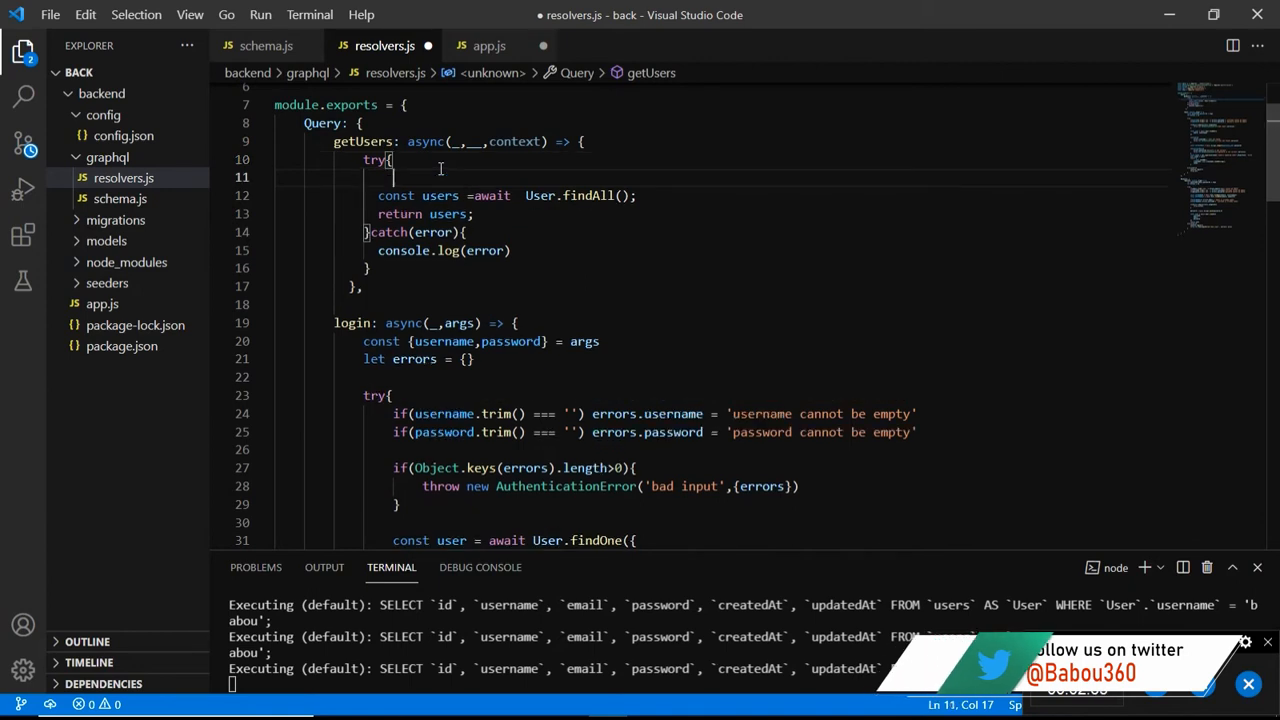
pyautogui.write('if()')
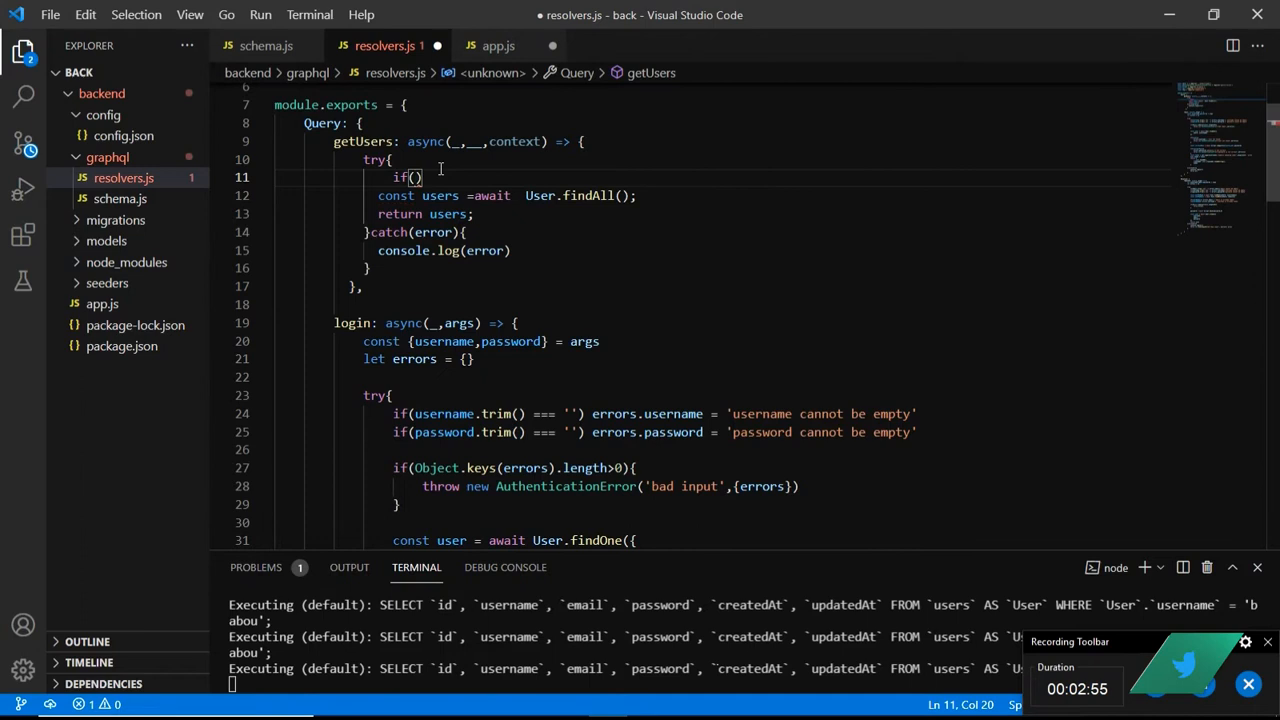
pyautogui.write('context')
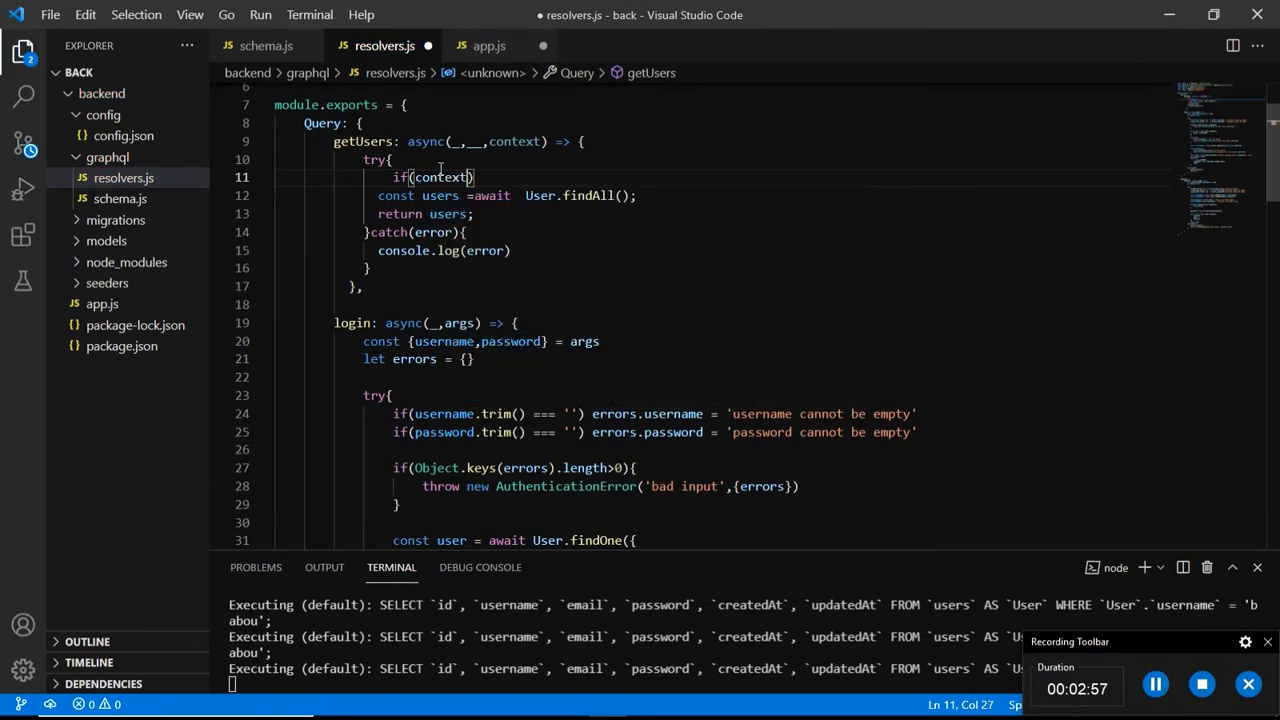
pyautogui.write('.req')
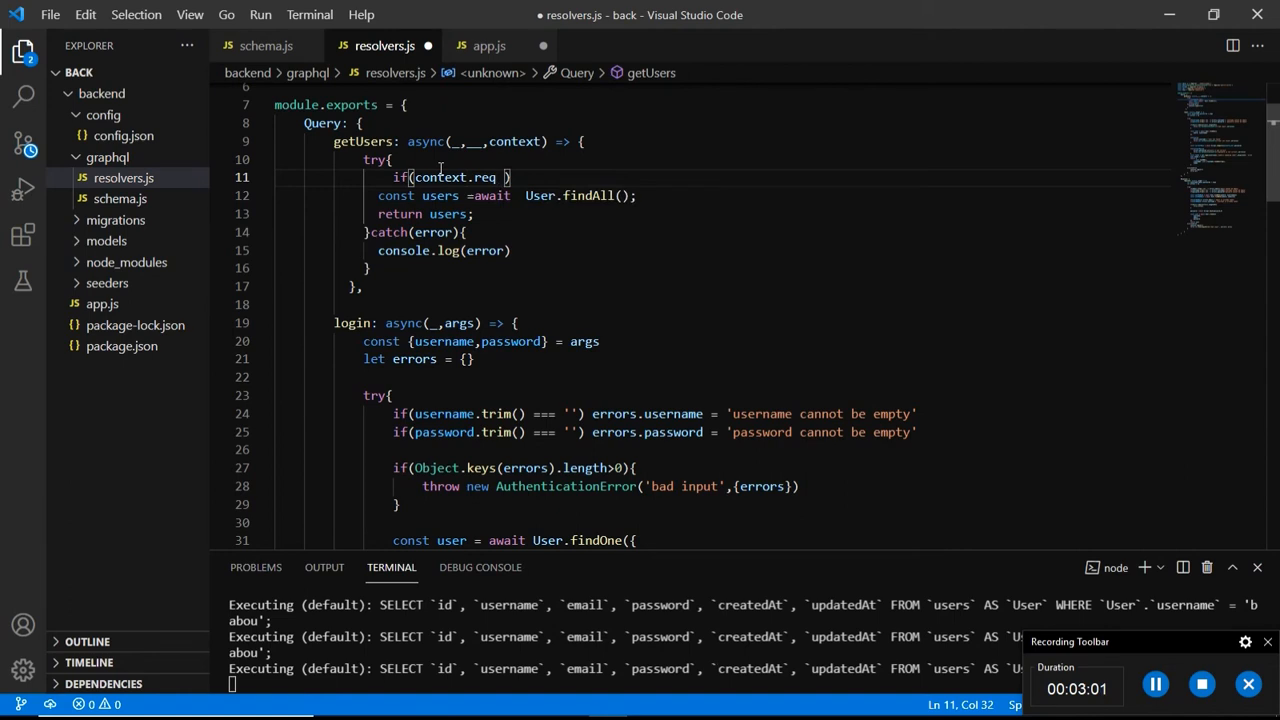
pyautogui.write('&& context.req')
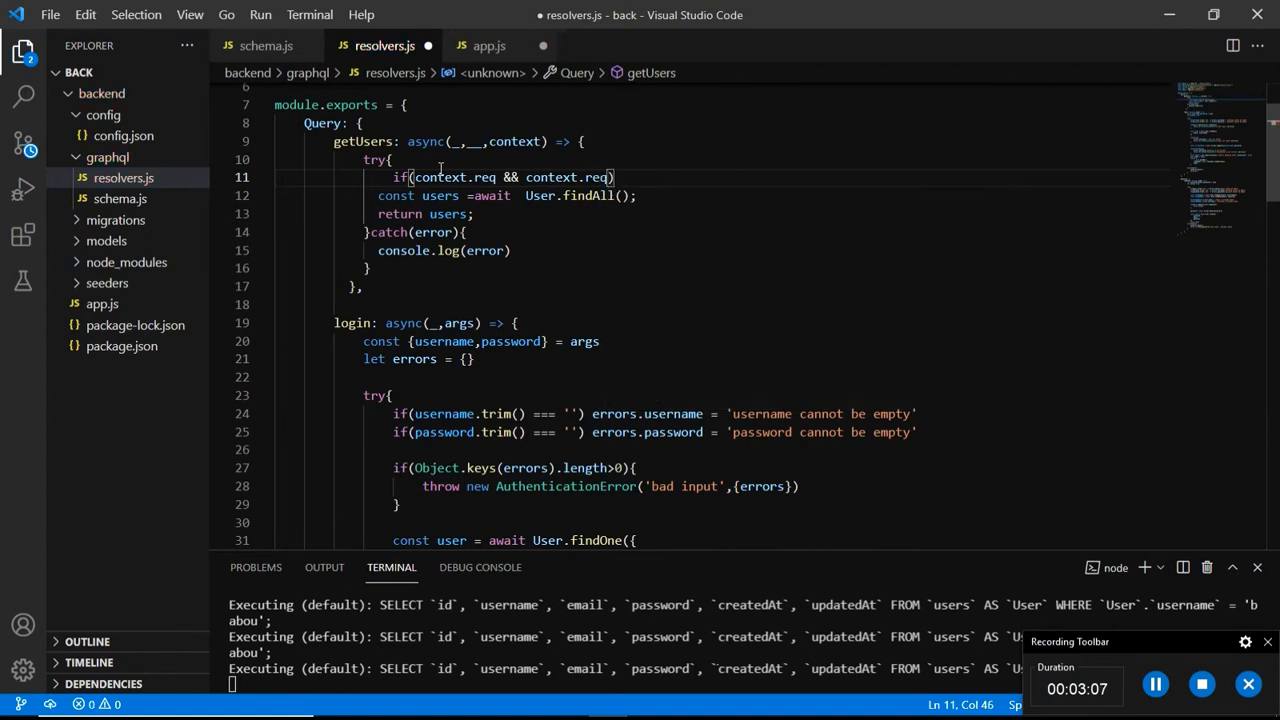
pyautogui.write('headers.au')
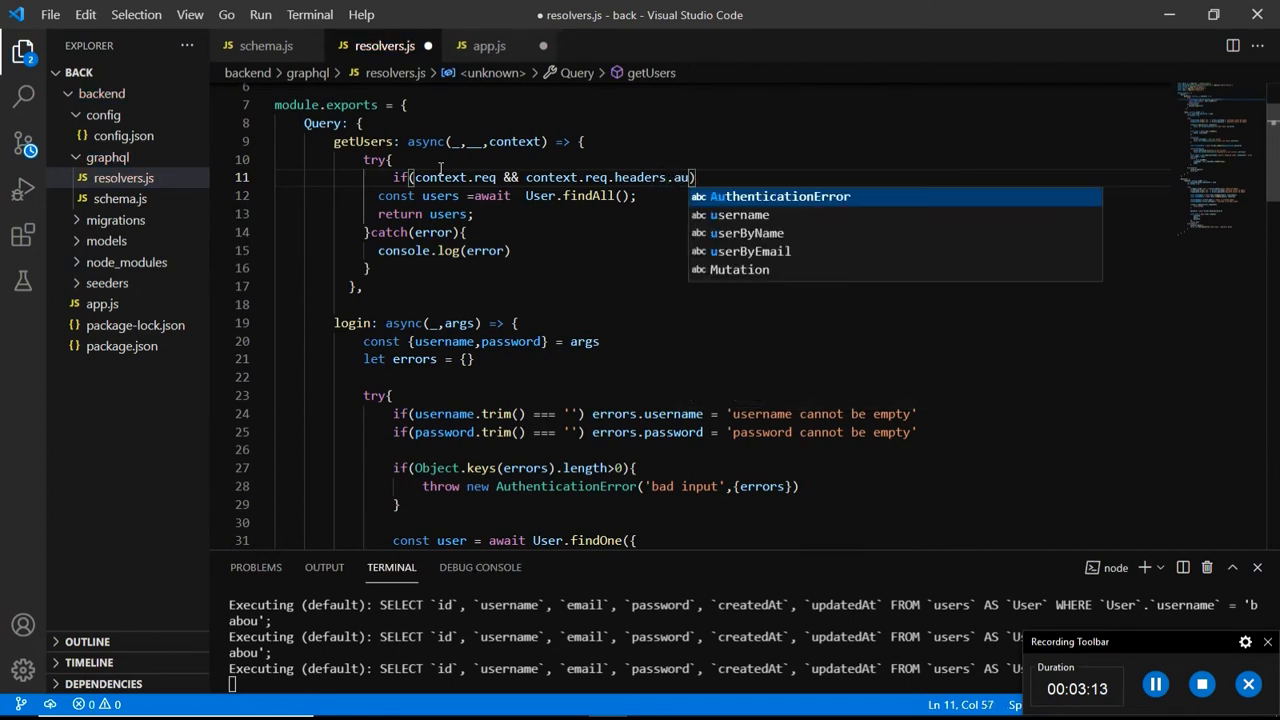
pyautogui.write('horiza')
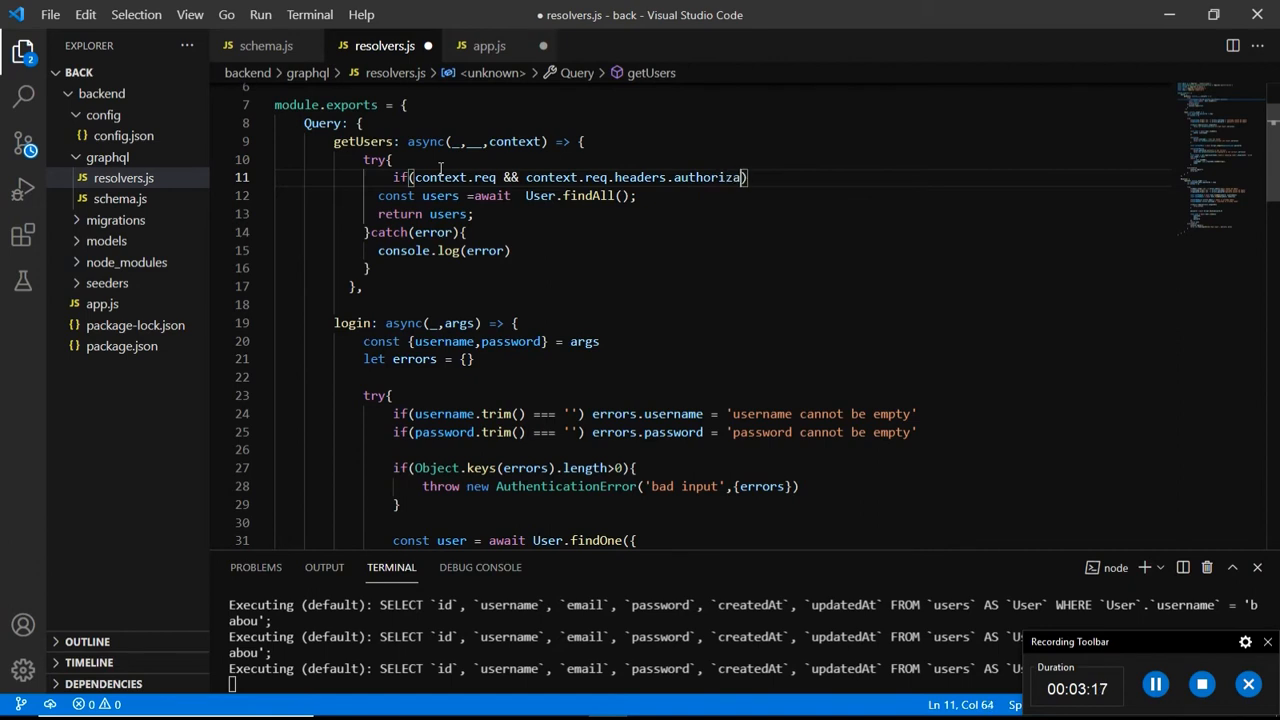
pyautogui.write('tion')
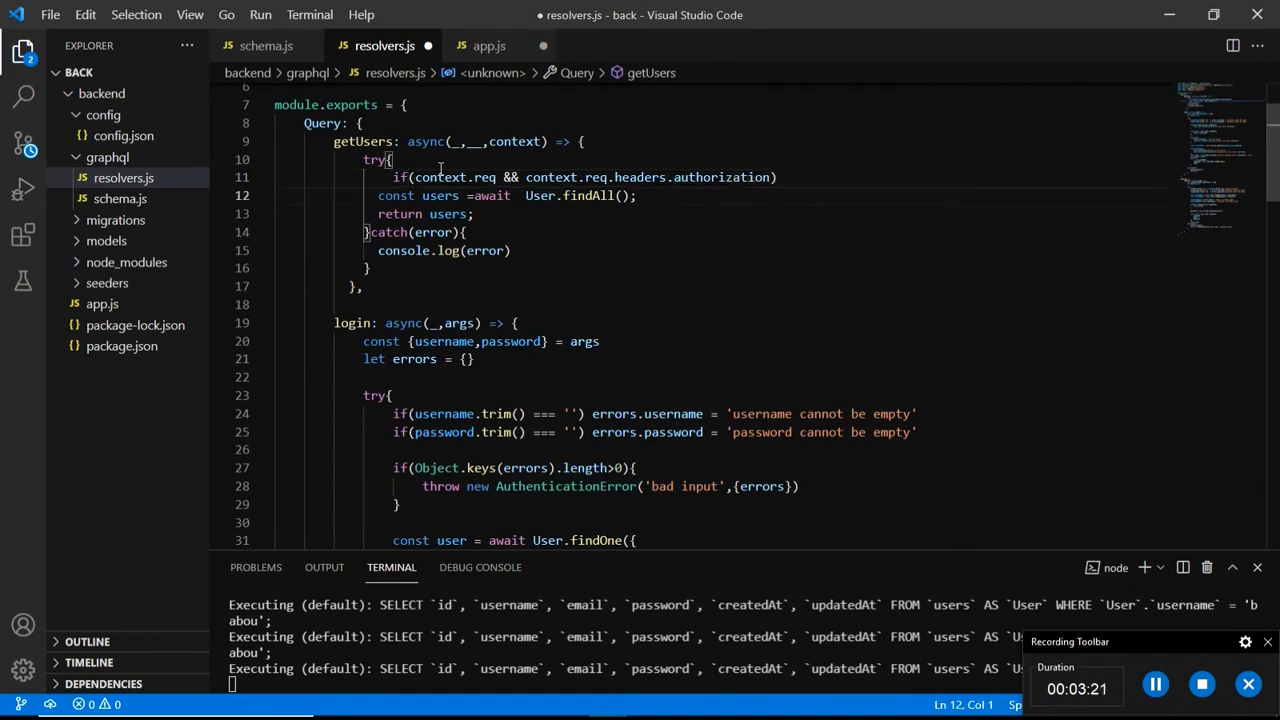
pyautogui.click(779, 177)
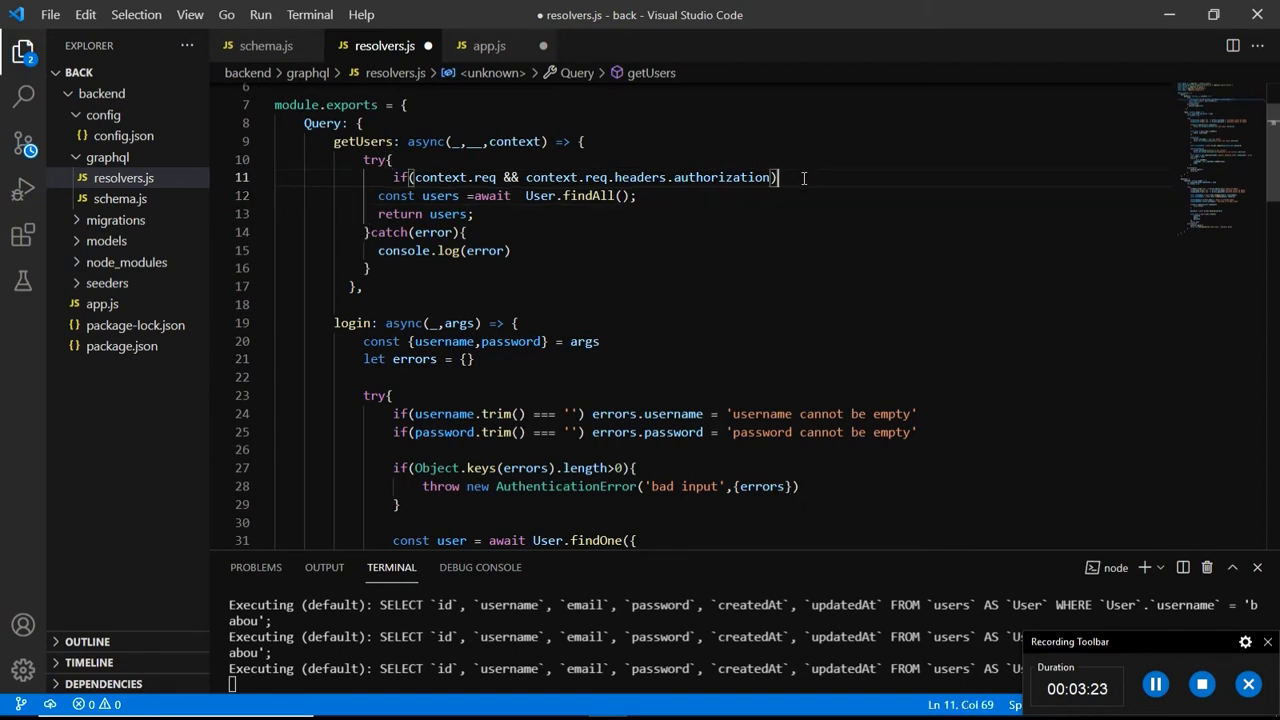
pyautogui.write('{')
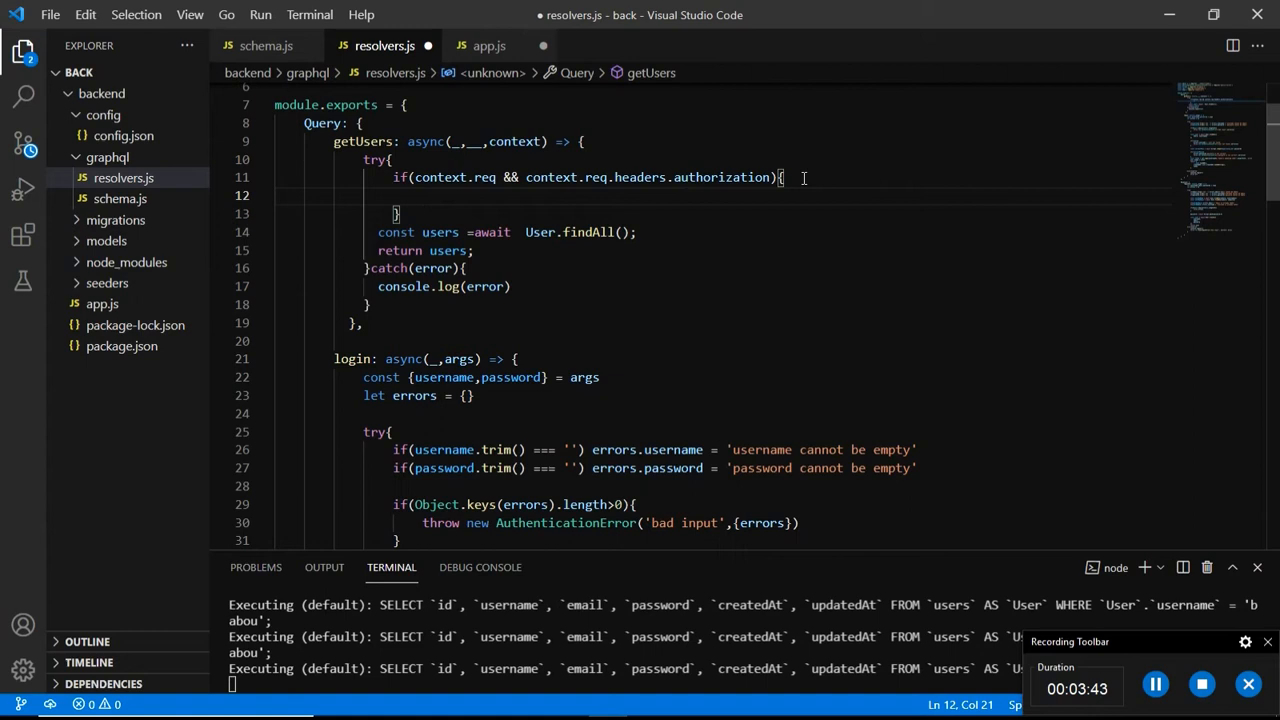
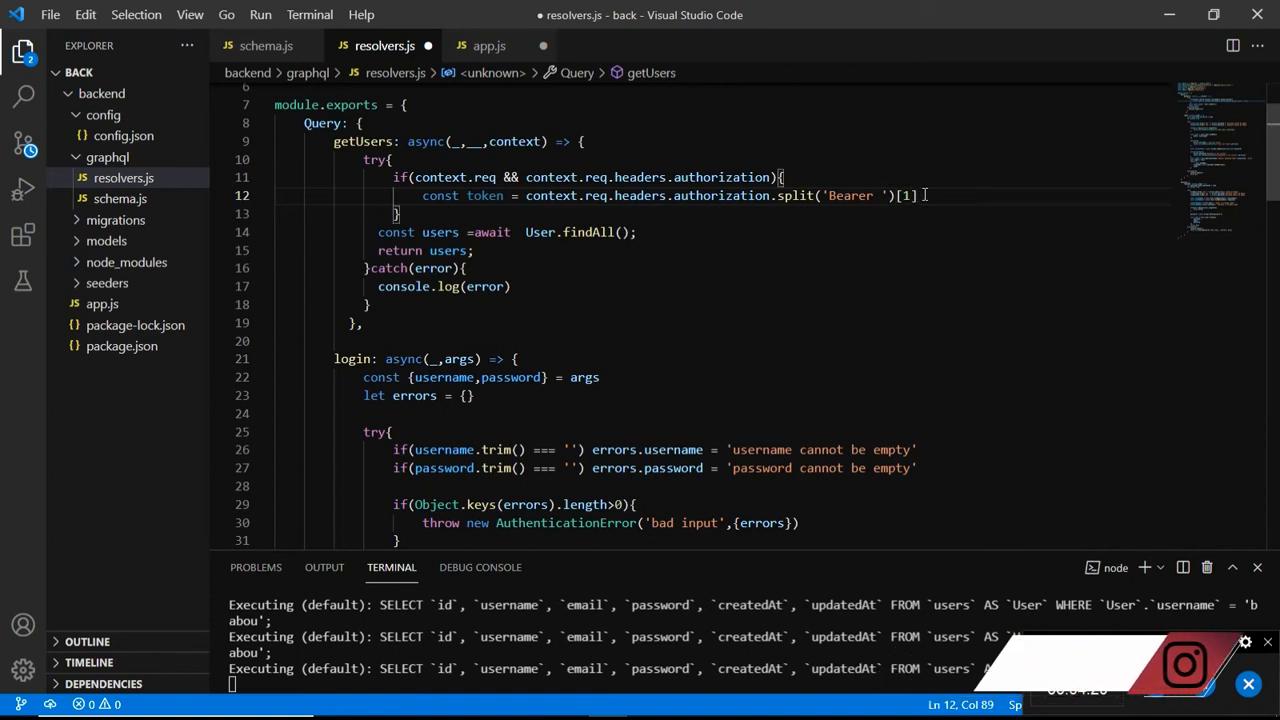
# Declare const token = context.req.headers.authorization.split('Bearer ')[1] in getUsers
pyautogui.press('enter')
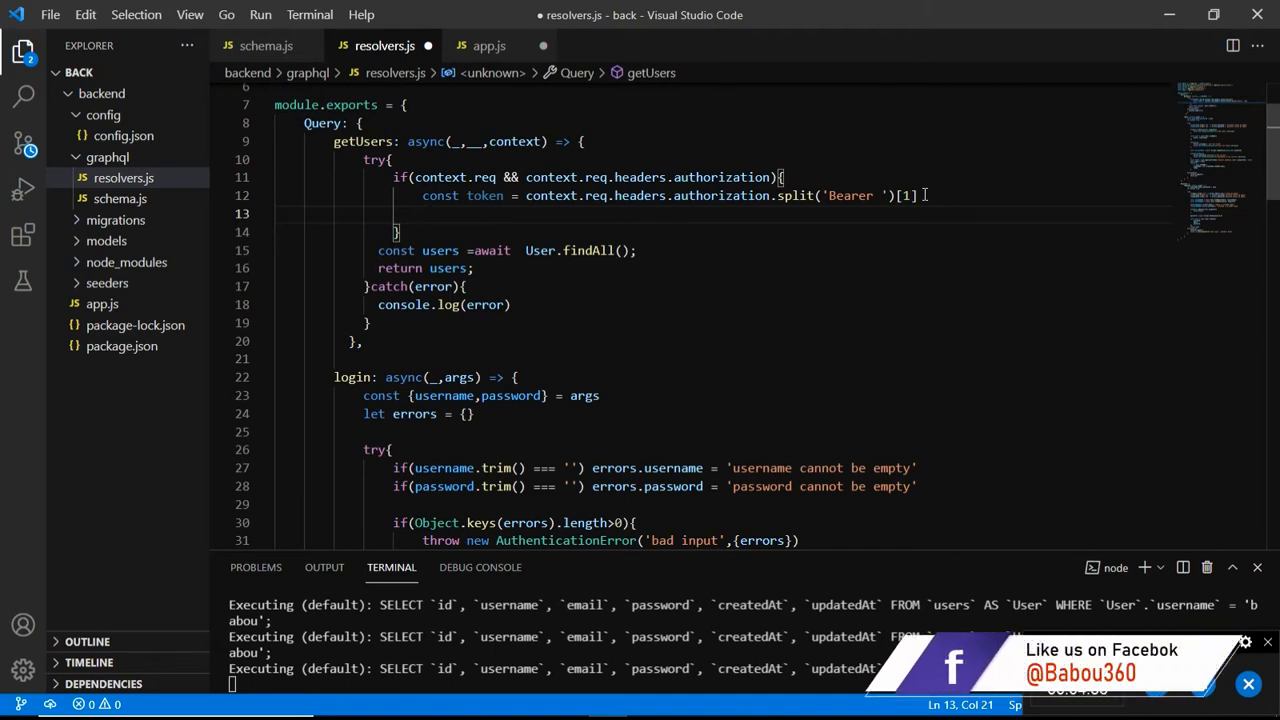
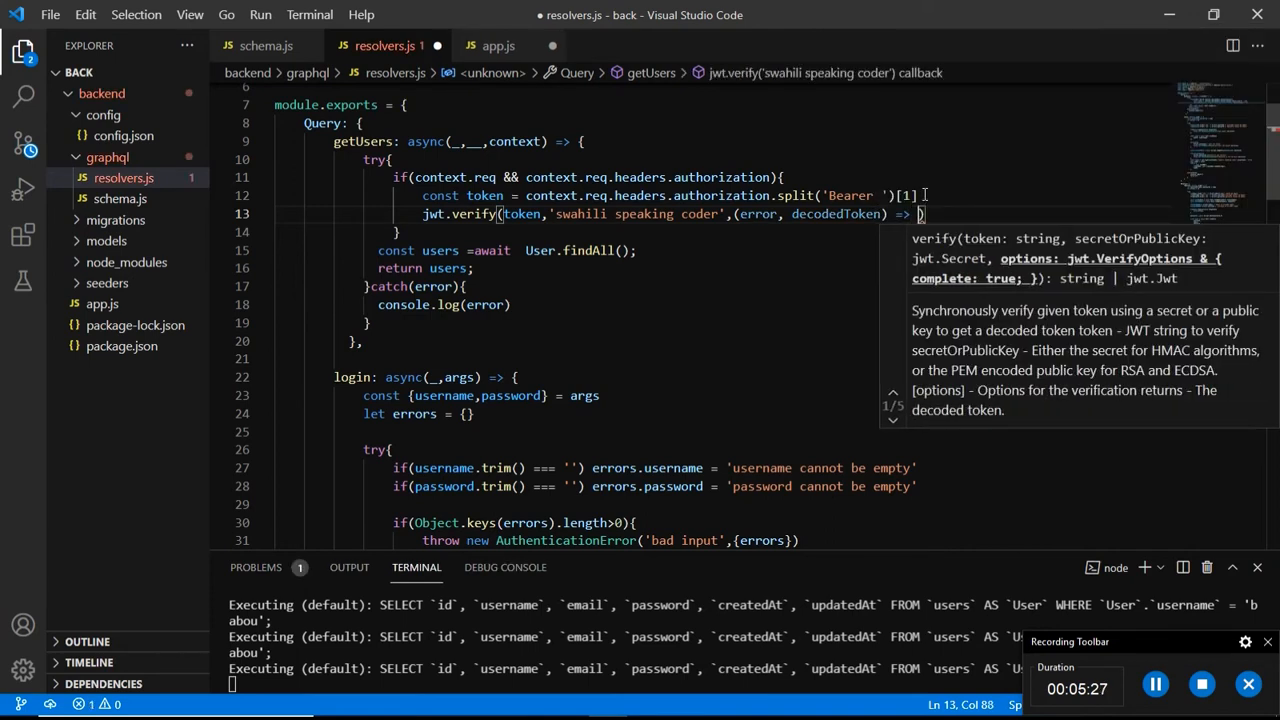
# Add if(error) throwing AuthenticationError('the user is unauthenticated') inside the verify callback
pyautogui.write('{')
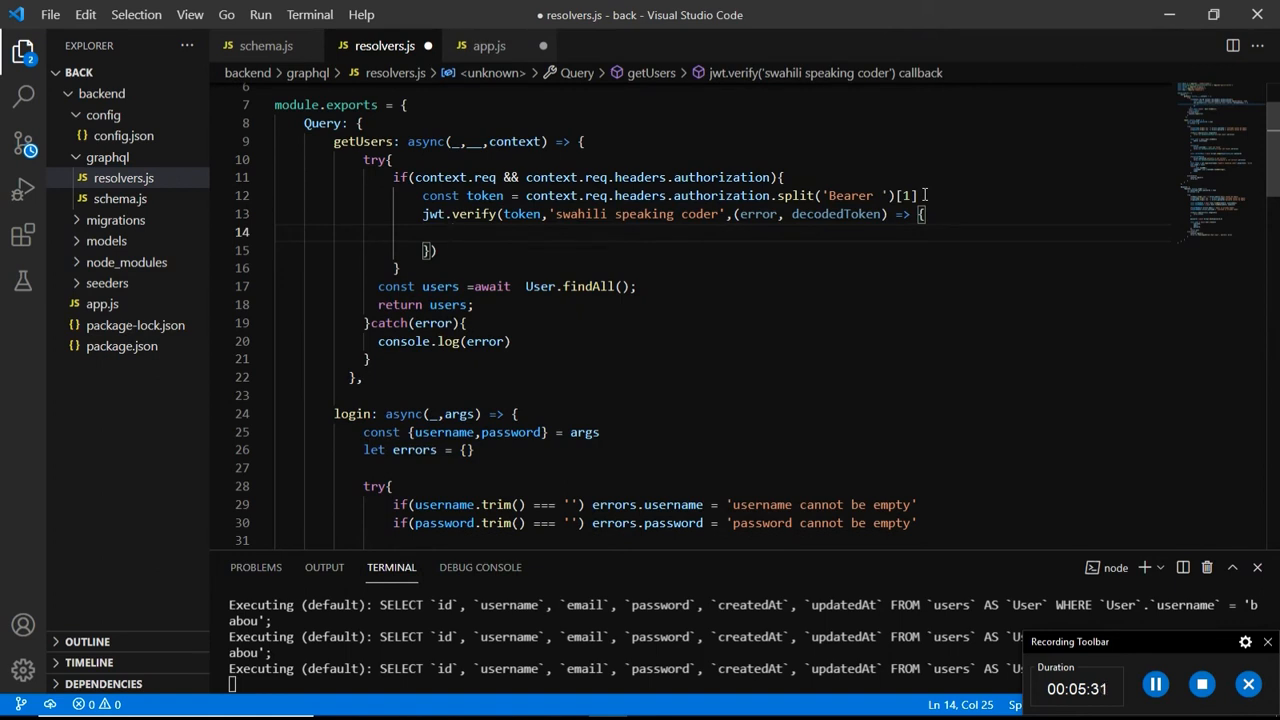
pyautogui.write('if')
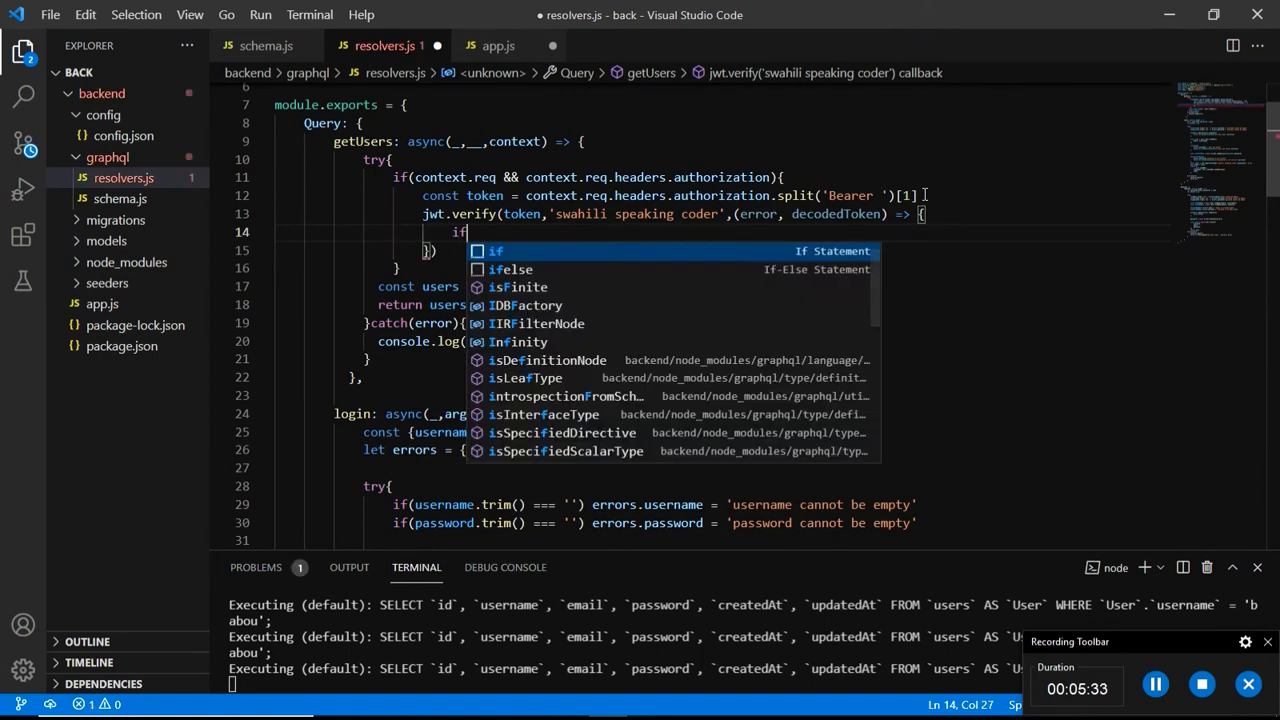
pyautogui.write('(error){')
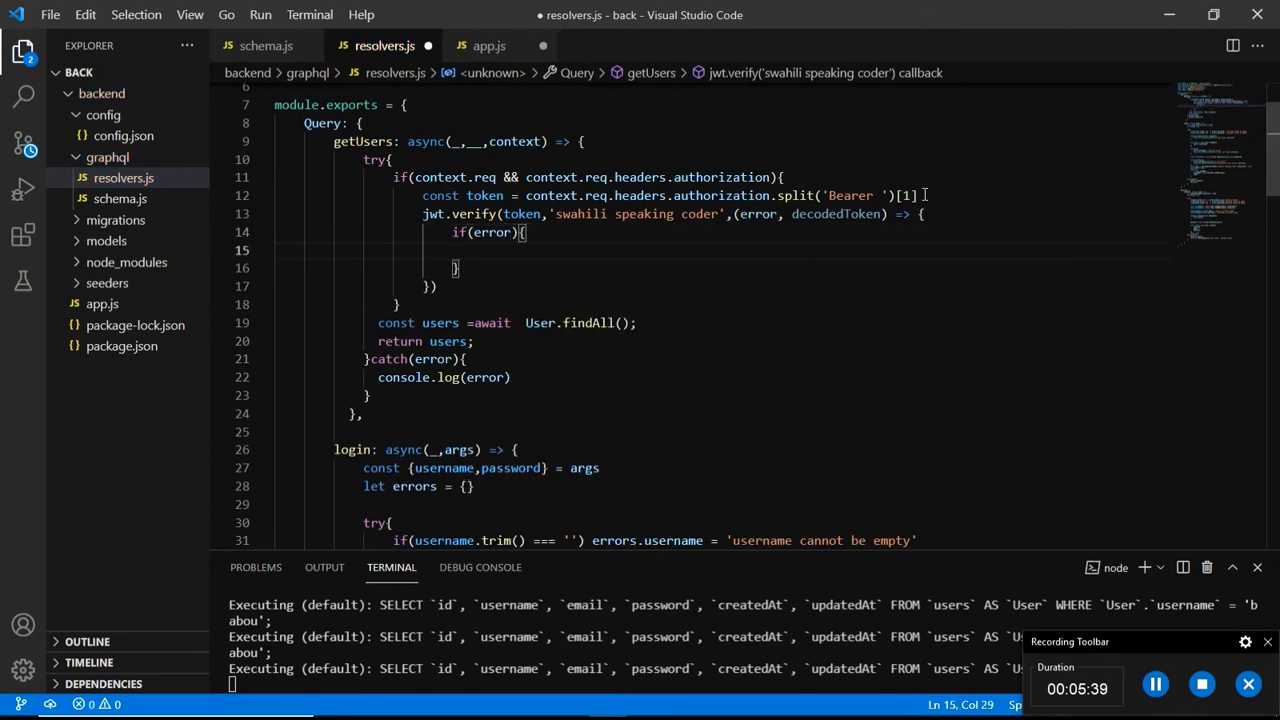
pyautogui.write('throw ne')
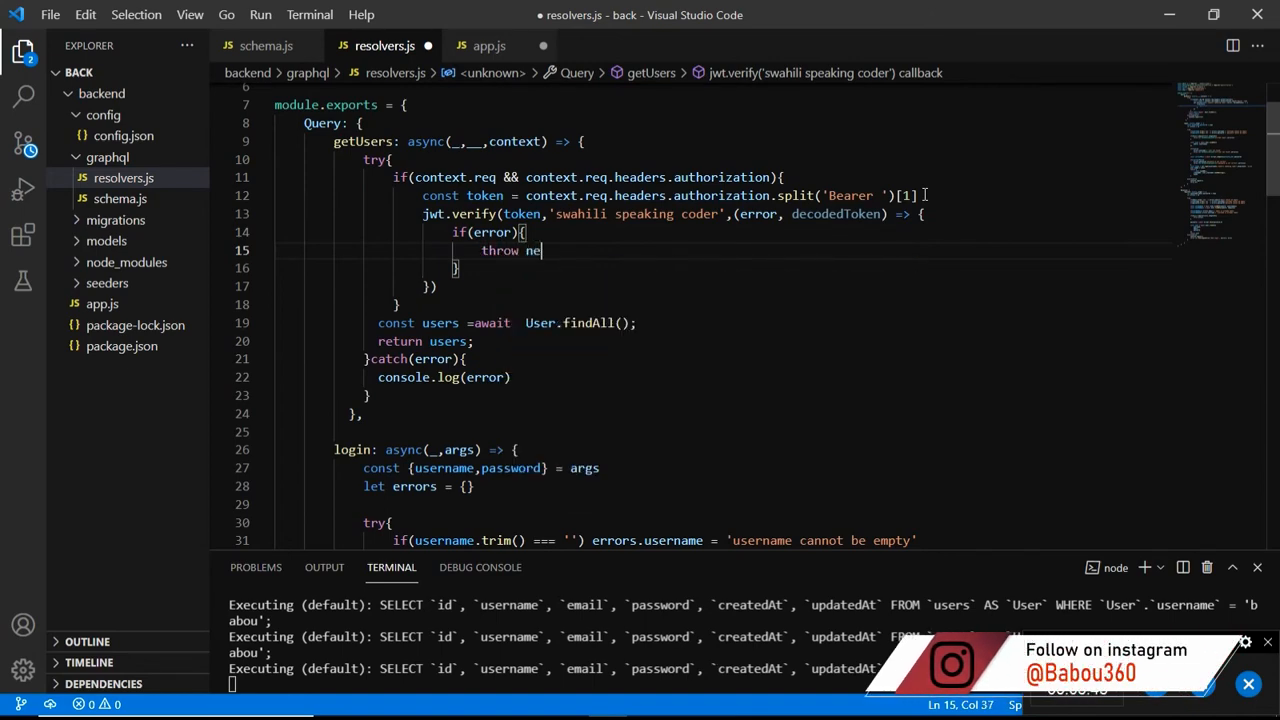
pyautogui.write('AuthenticationError')
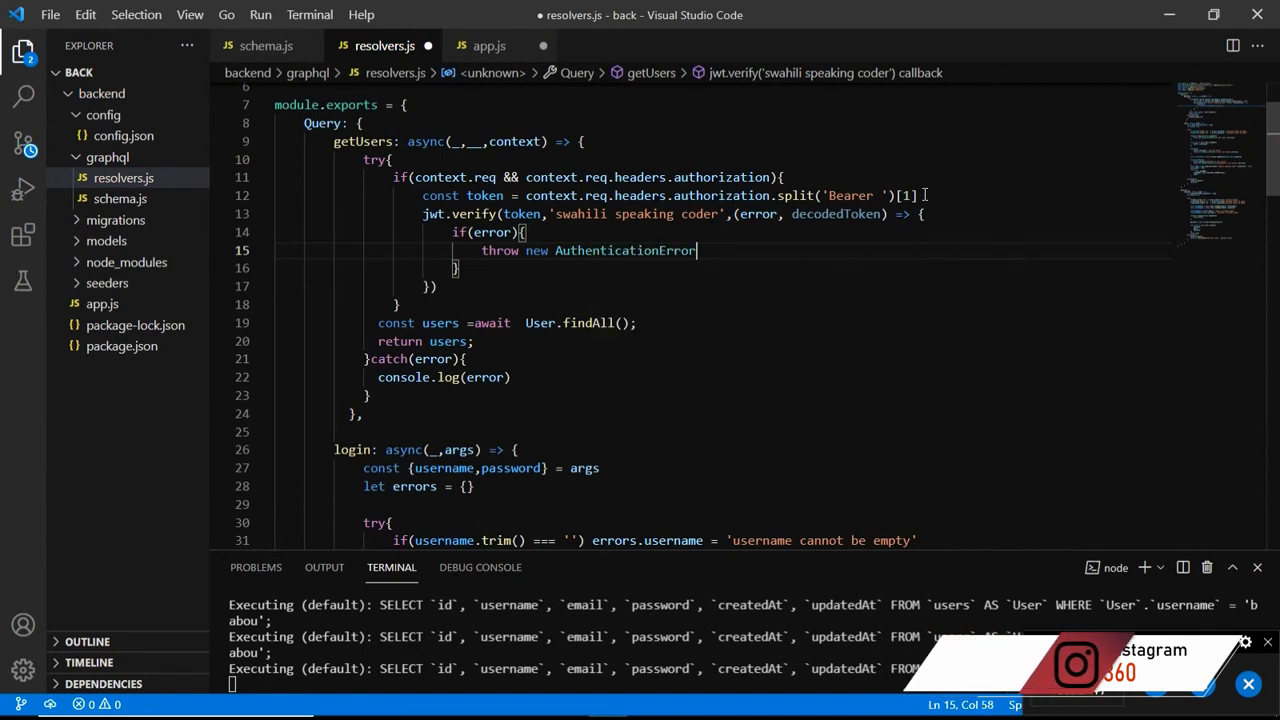
pyautogui.write('()')
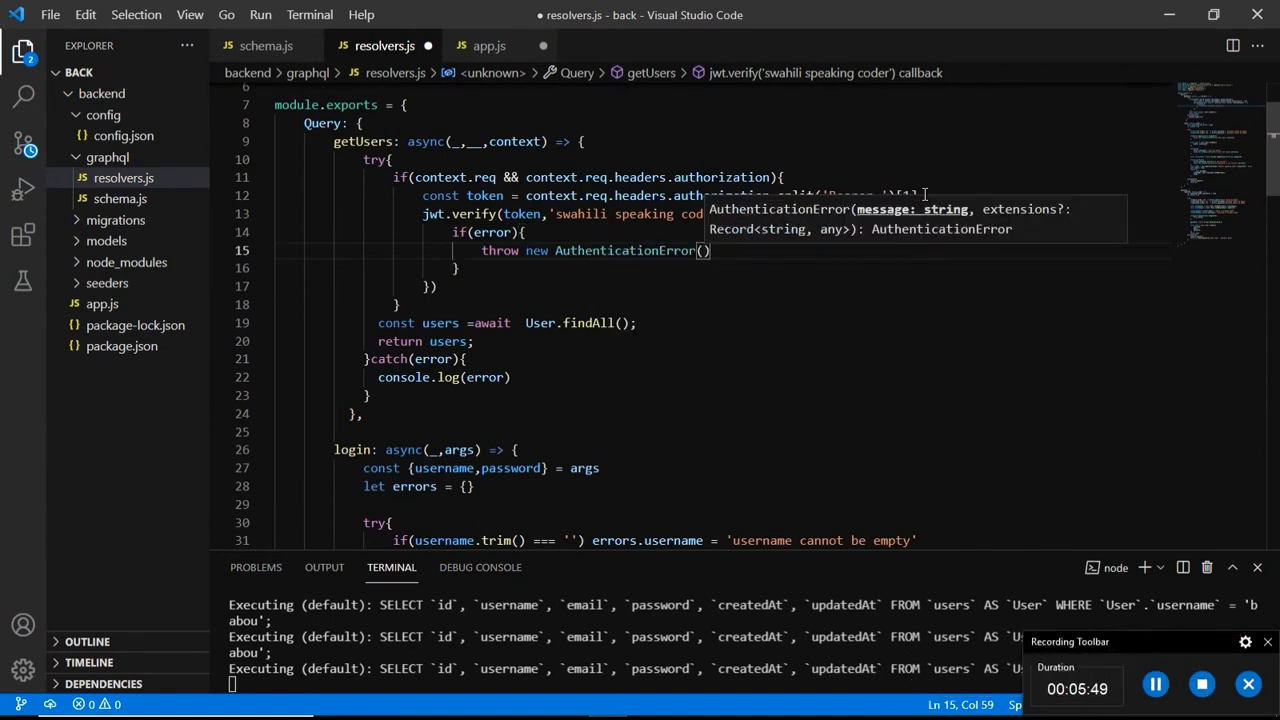
pyautogui.write("''")
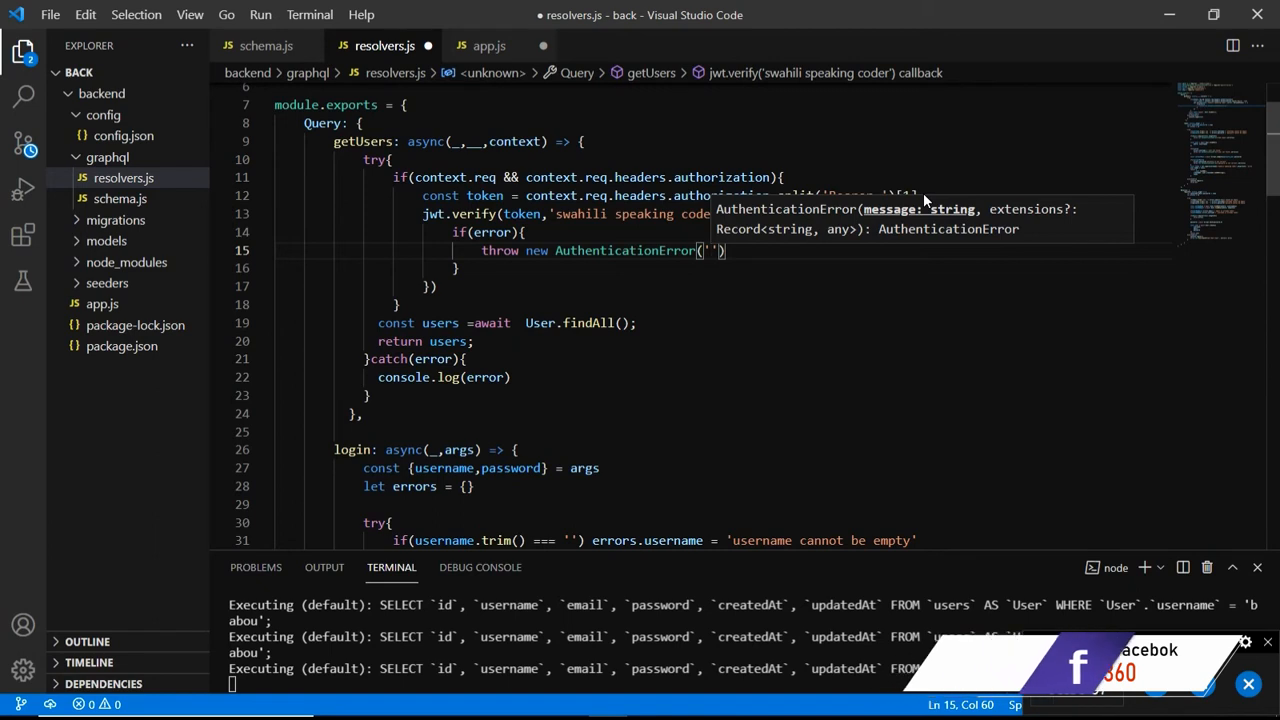
pyautogui.write('the user is')
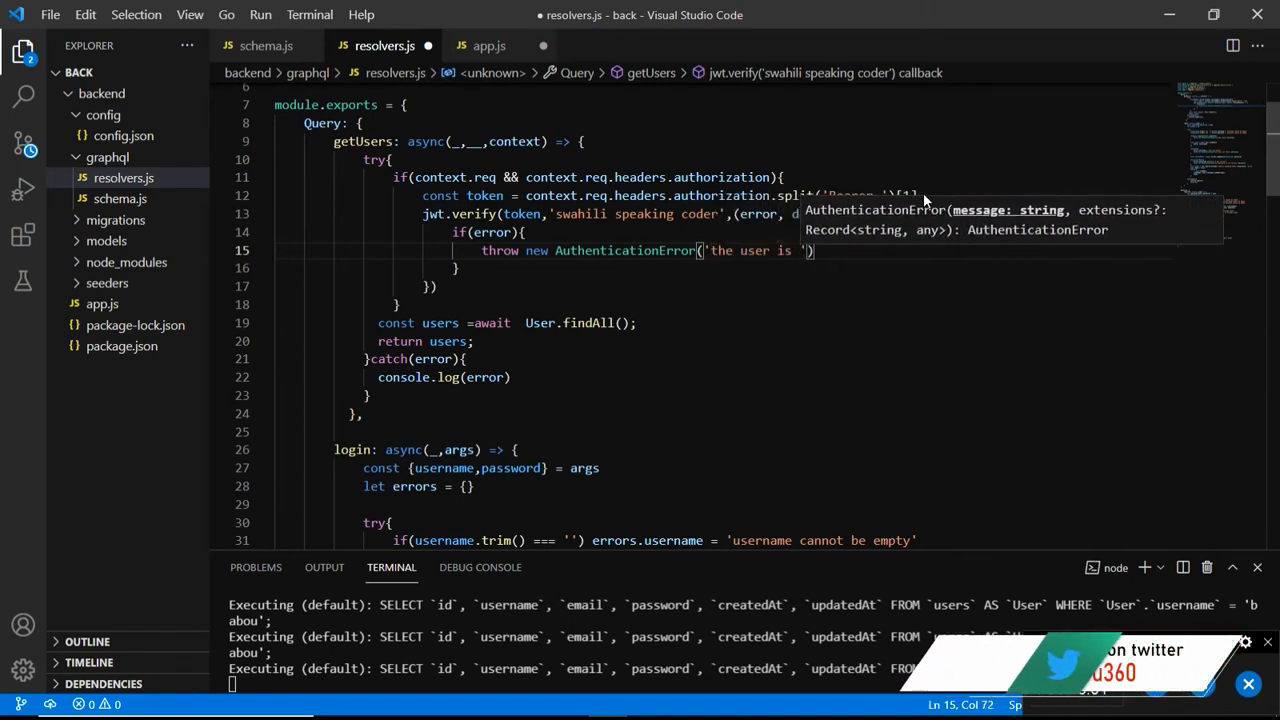
pyautogui.write('una')
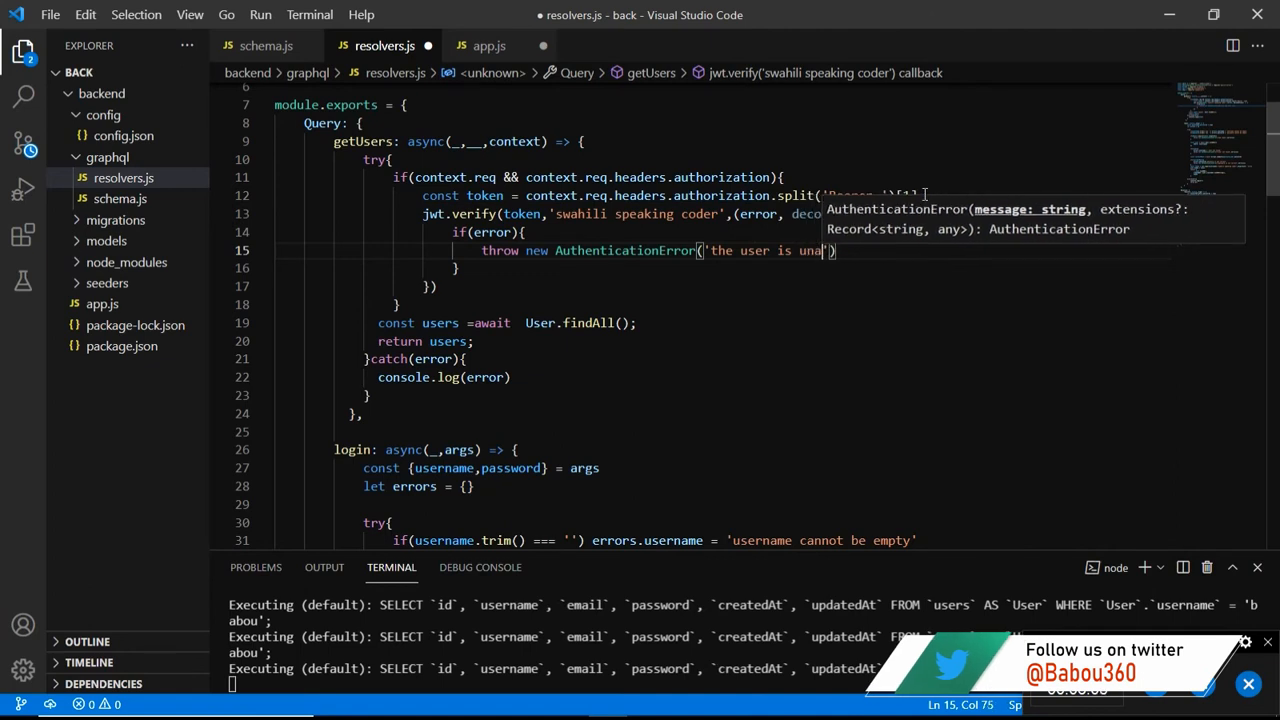
pyautogui.write('uthenticated')
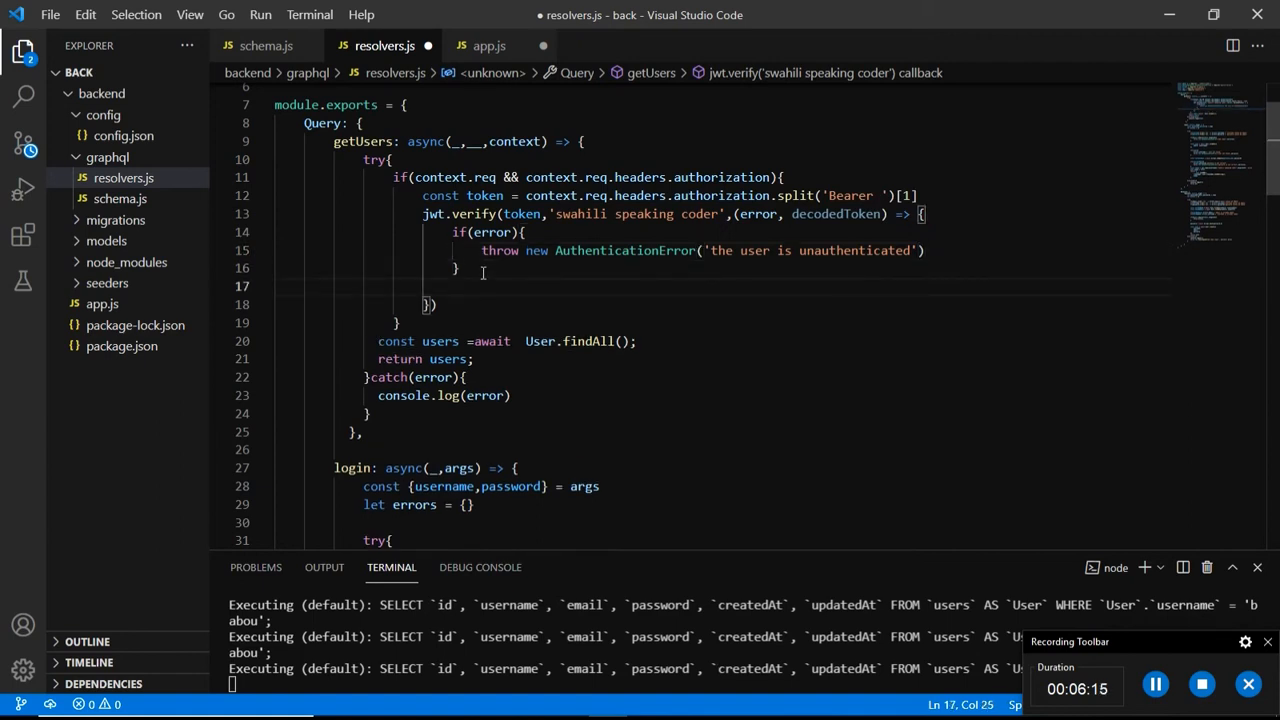
# Declare let user in the try block and assign user = decodedToken in the verify callback
pyautogui.click(396, 159)
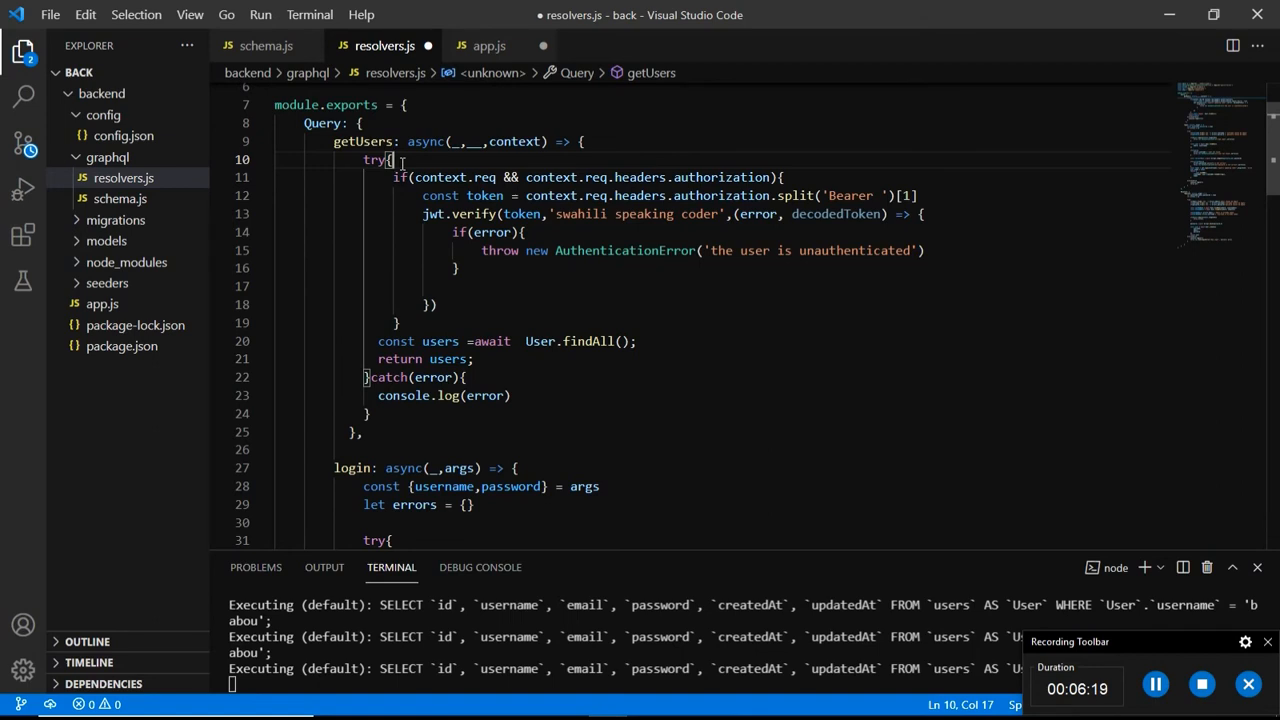
pyautogui.press('Enter')
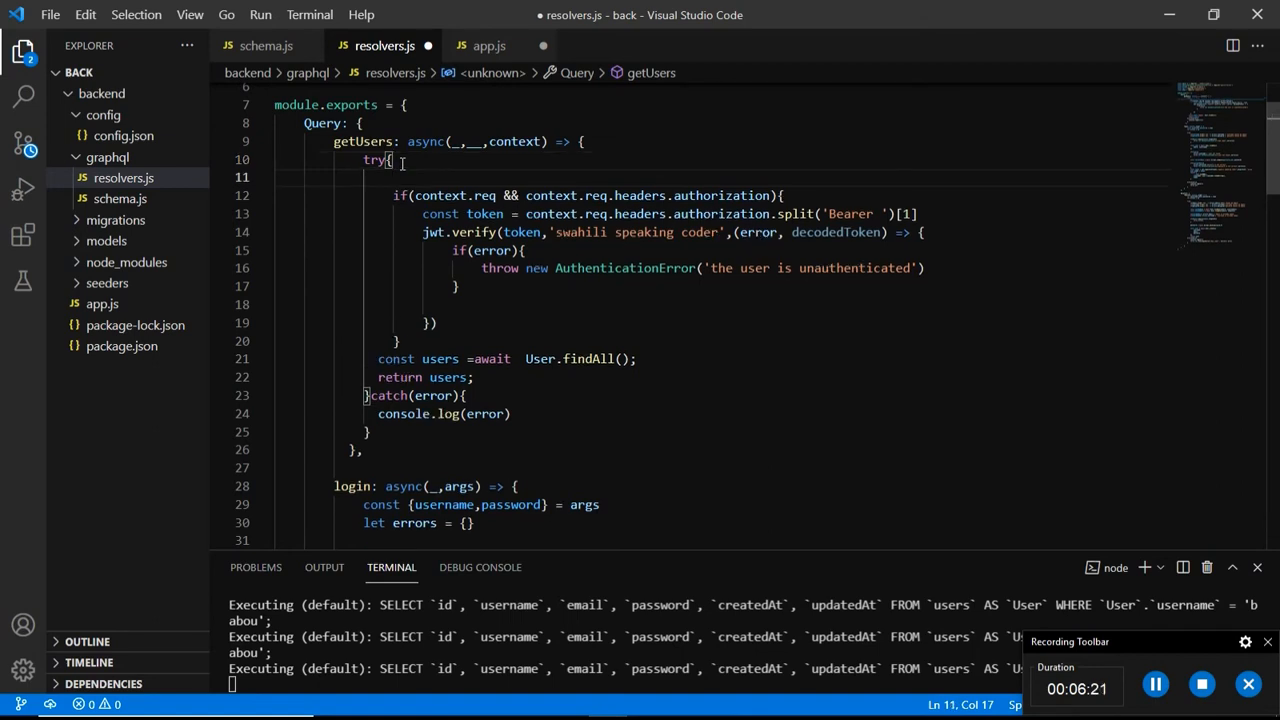
pyautogui.write('let user')
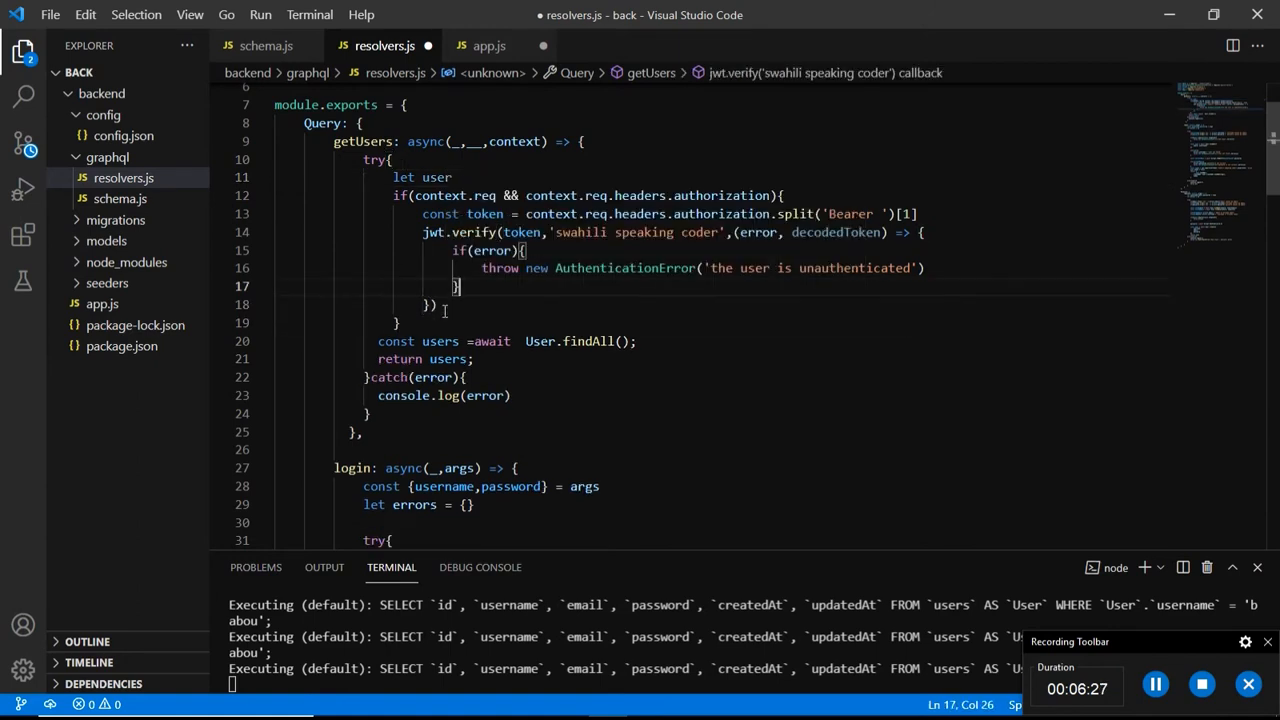
pyautogui.write('user')
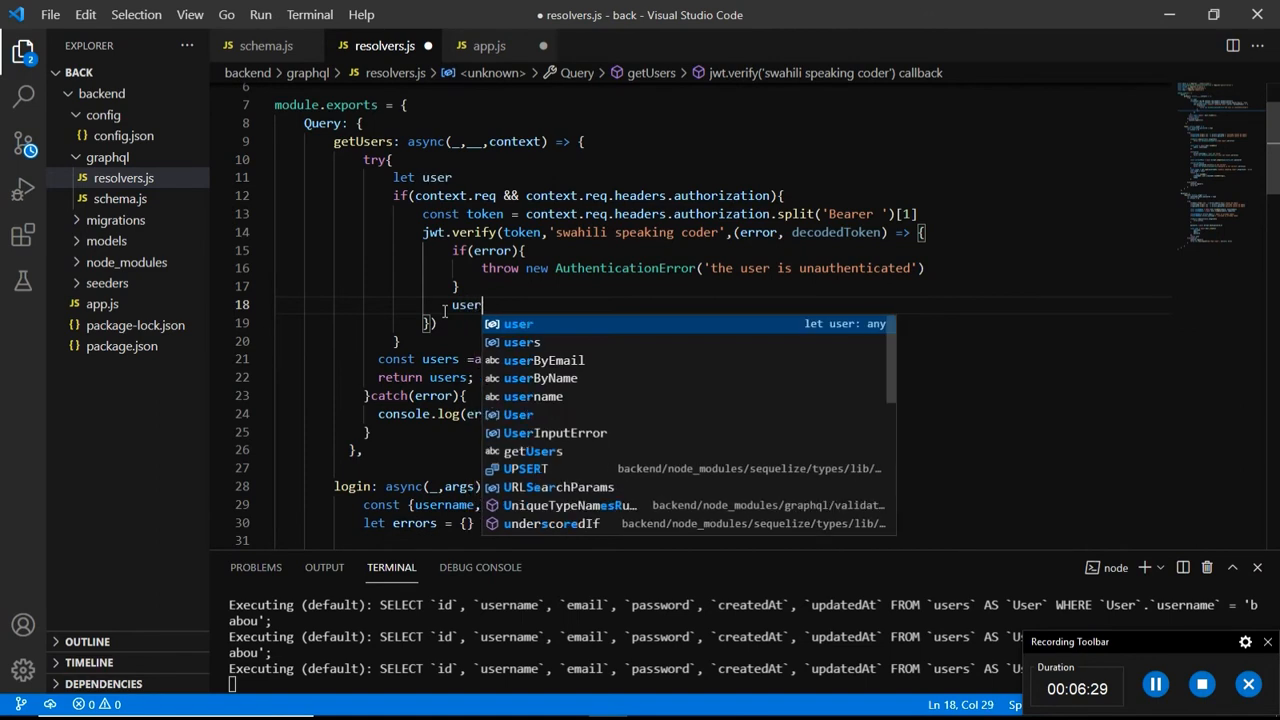
pyautogui.write('= decodedToken')
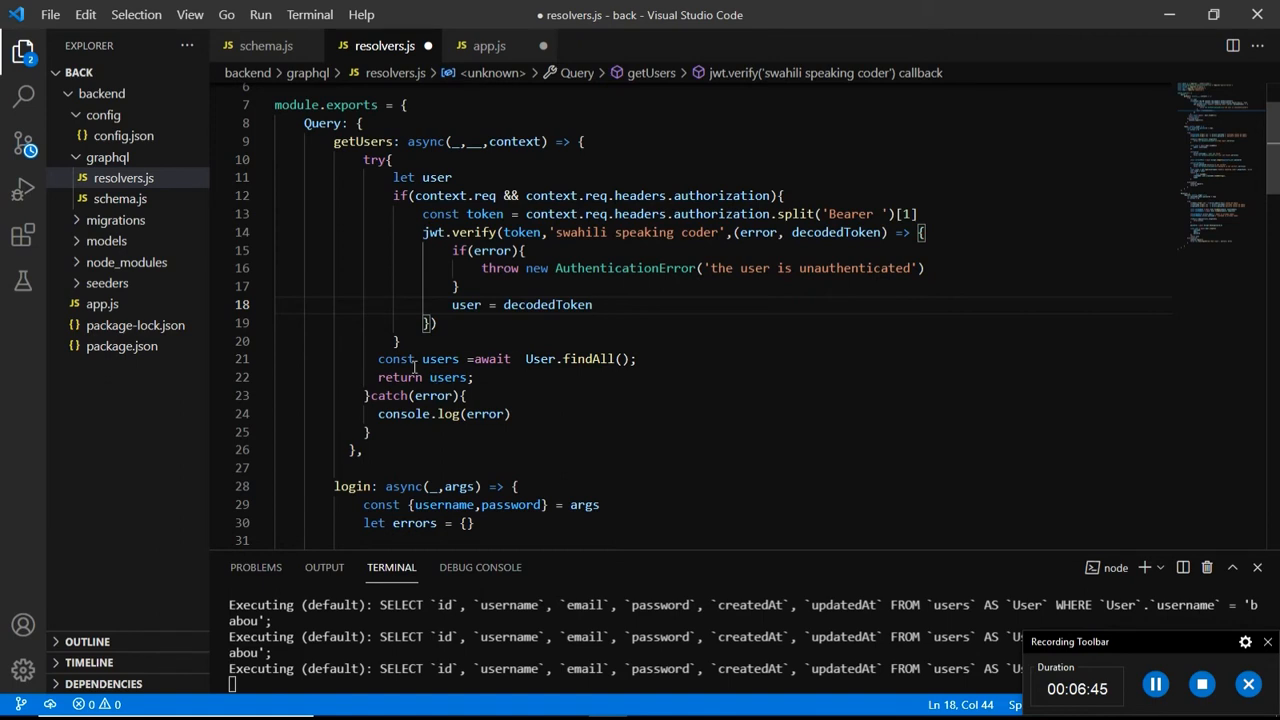
pyautogui.scroll(-3)
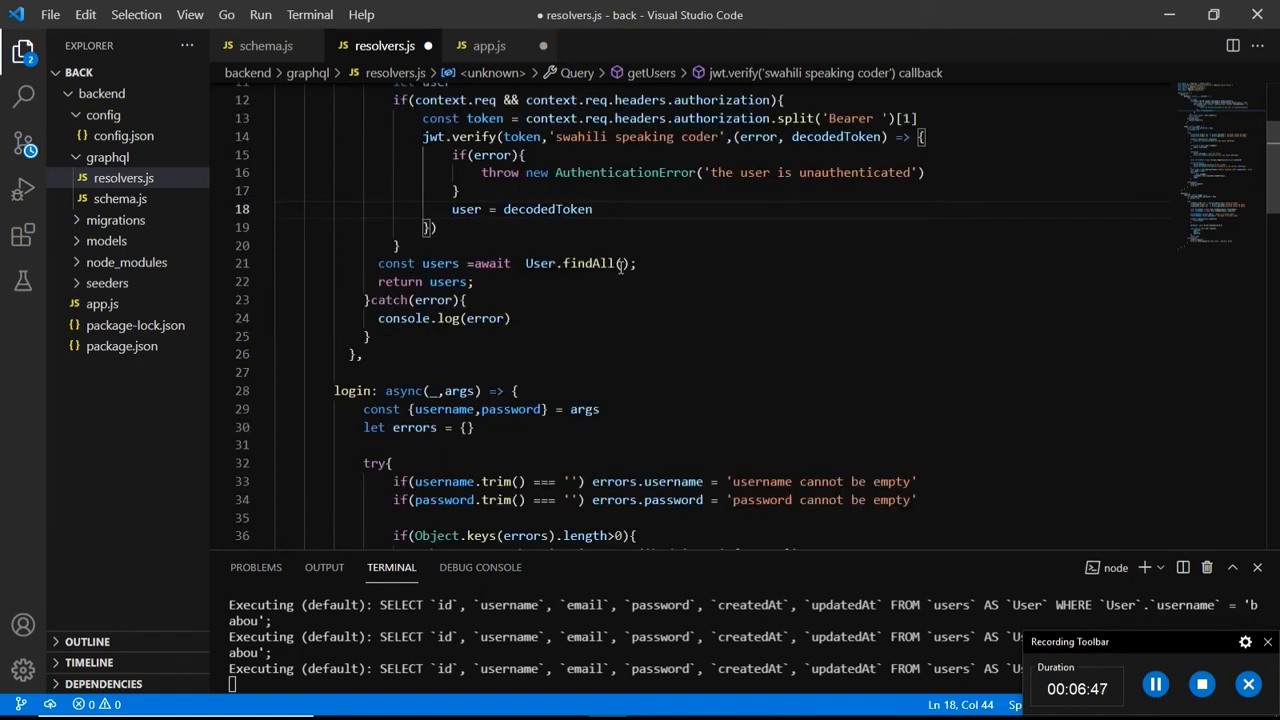
pyautogui.click(620, 263)
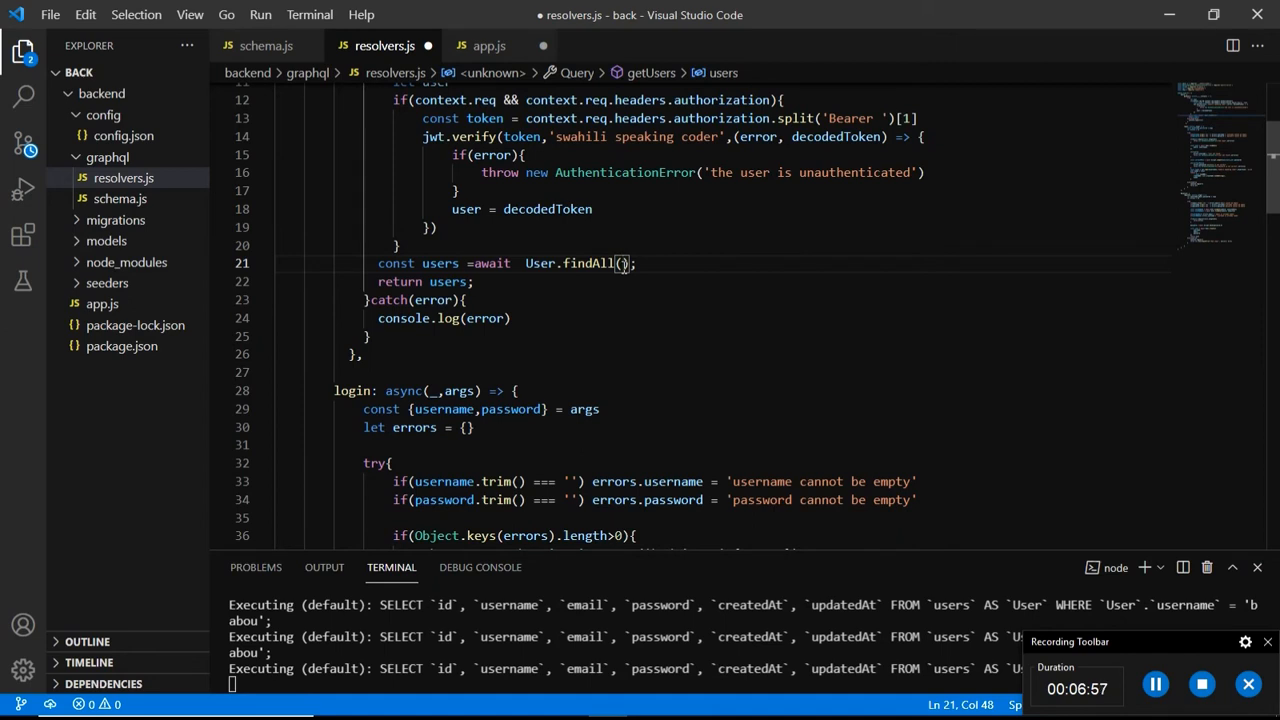
pyautogui.click(49, 14)
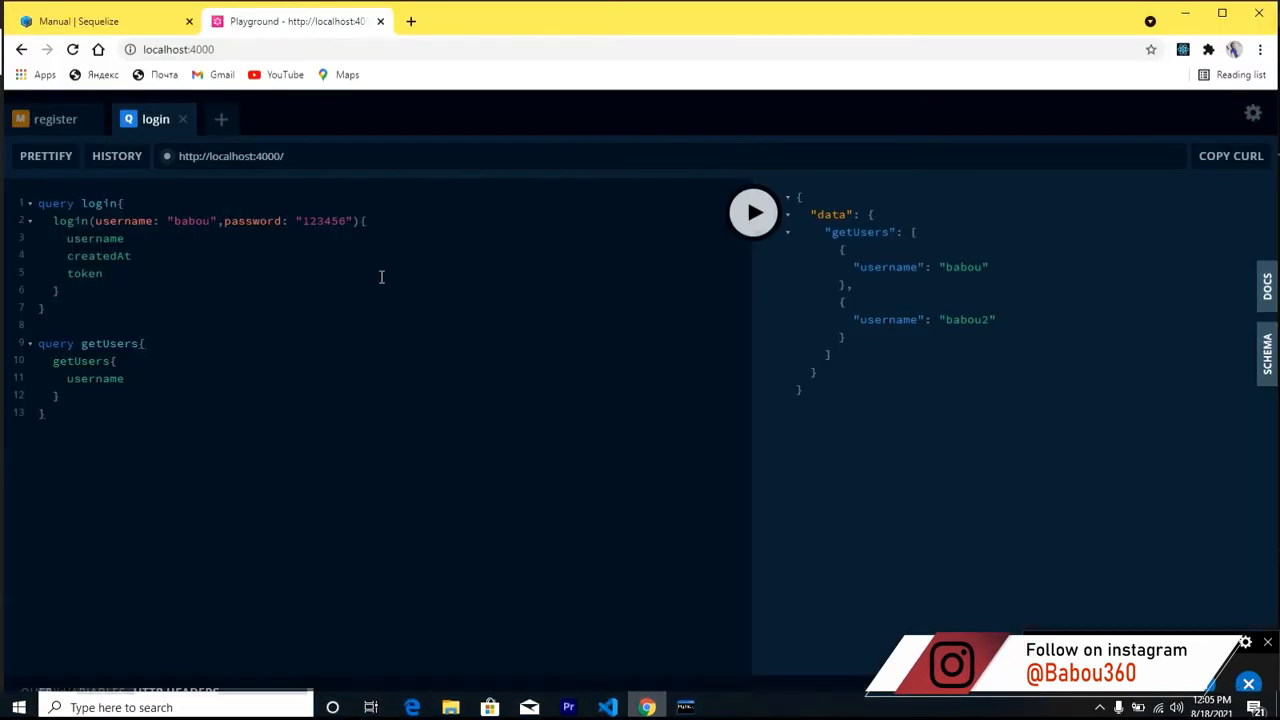
# Run the login query for babou in GraphQL Playground to get a fresh token
pyautogui.click(753, 212)
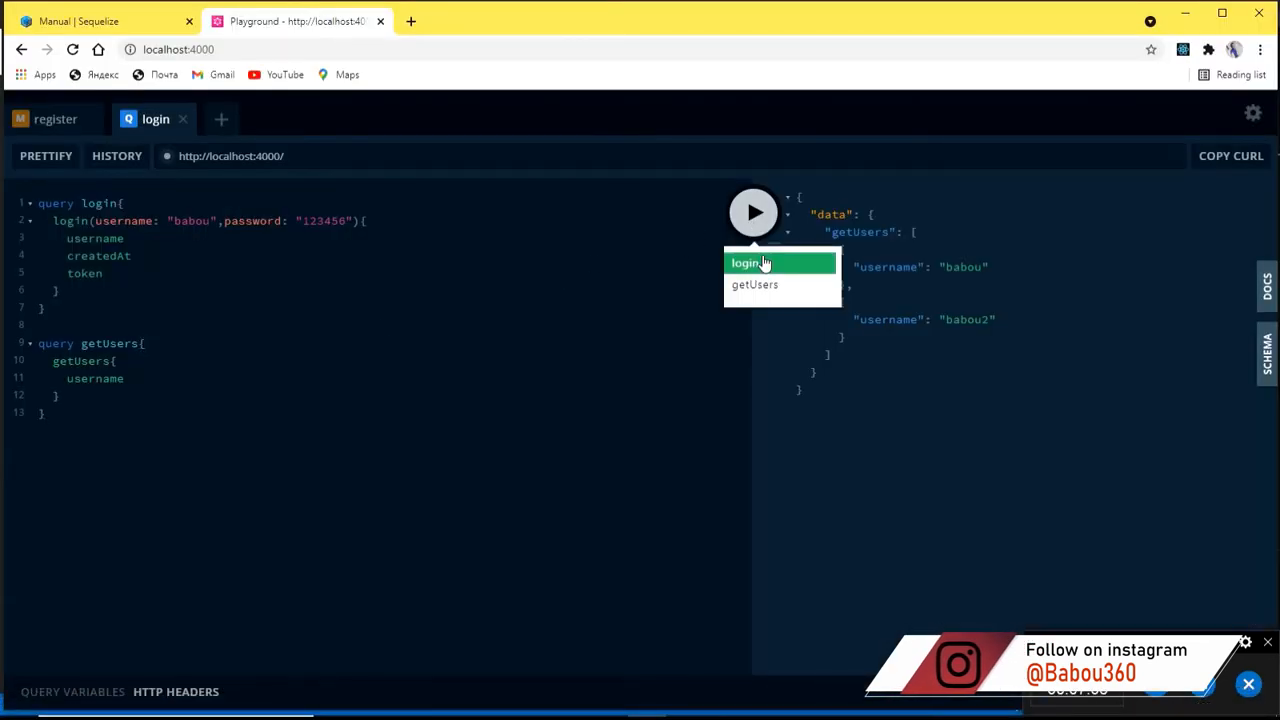
pyautogui.click(745, 262)
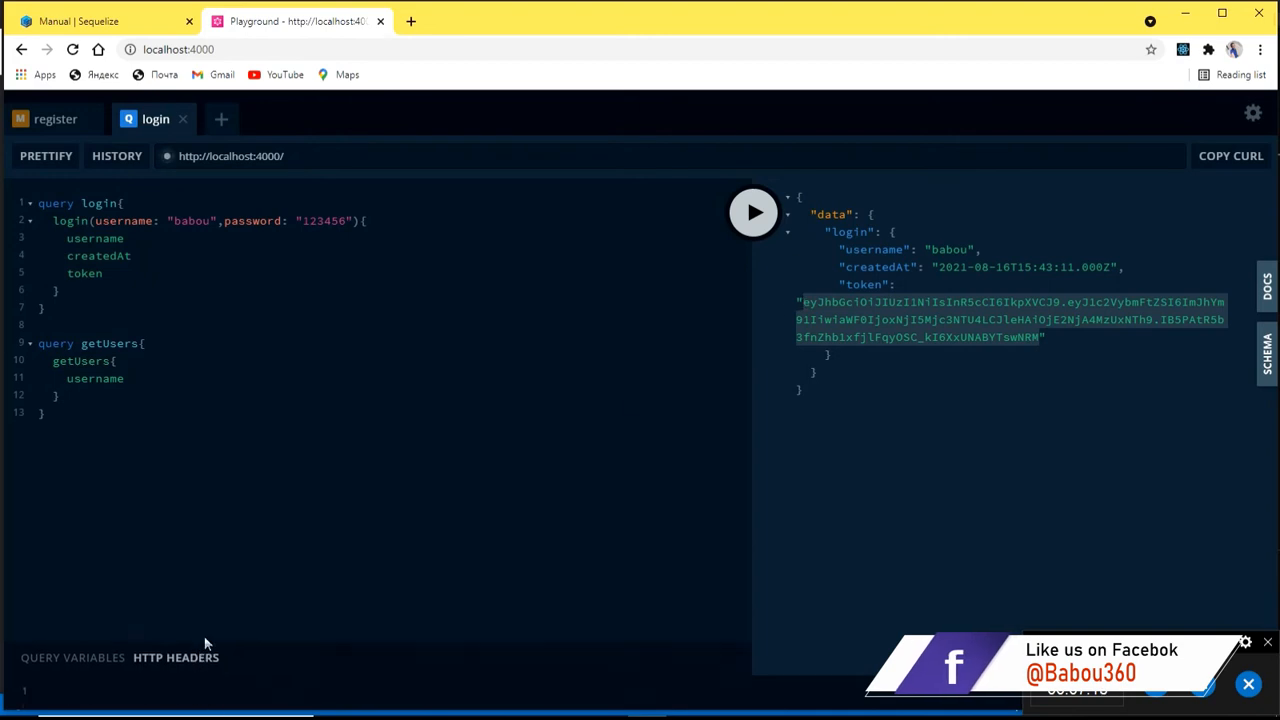
pyautogui.click(175, 657)
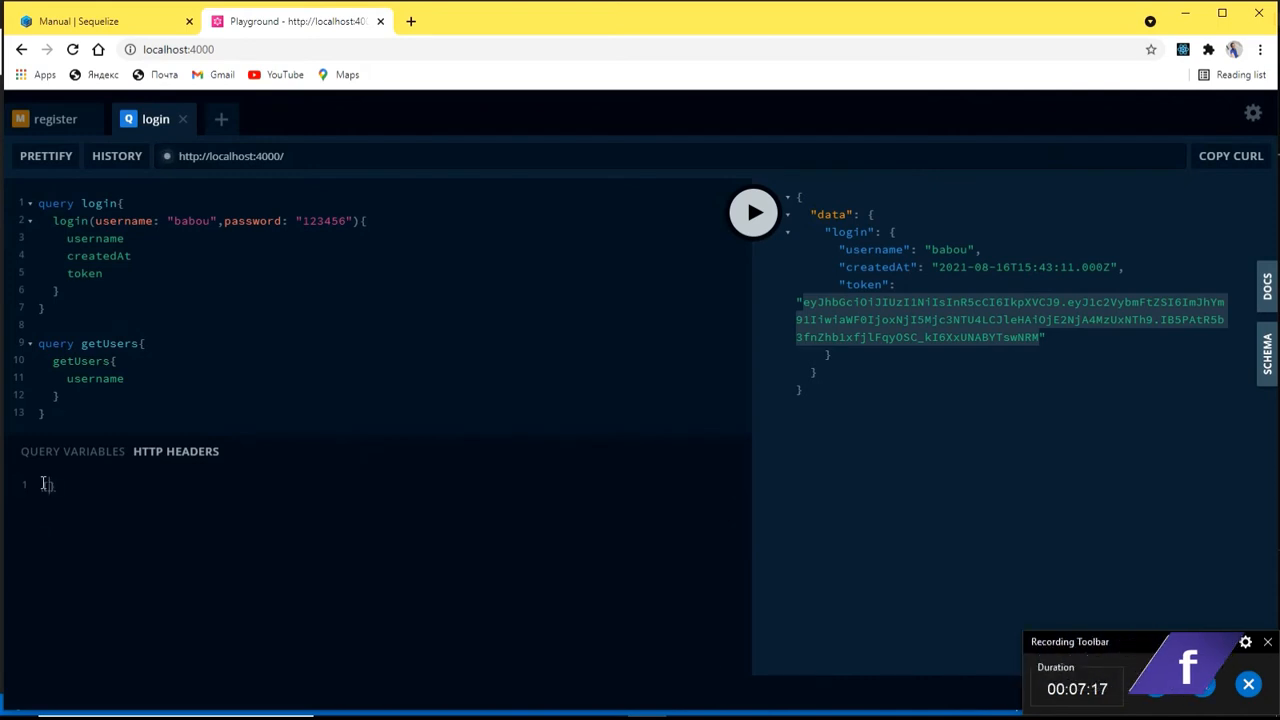
# Begin an {"Authorization": "Bearer ..."} entry in the Playground's HTTP headers panel
pyautogui.write('{')
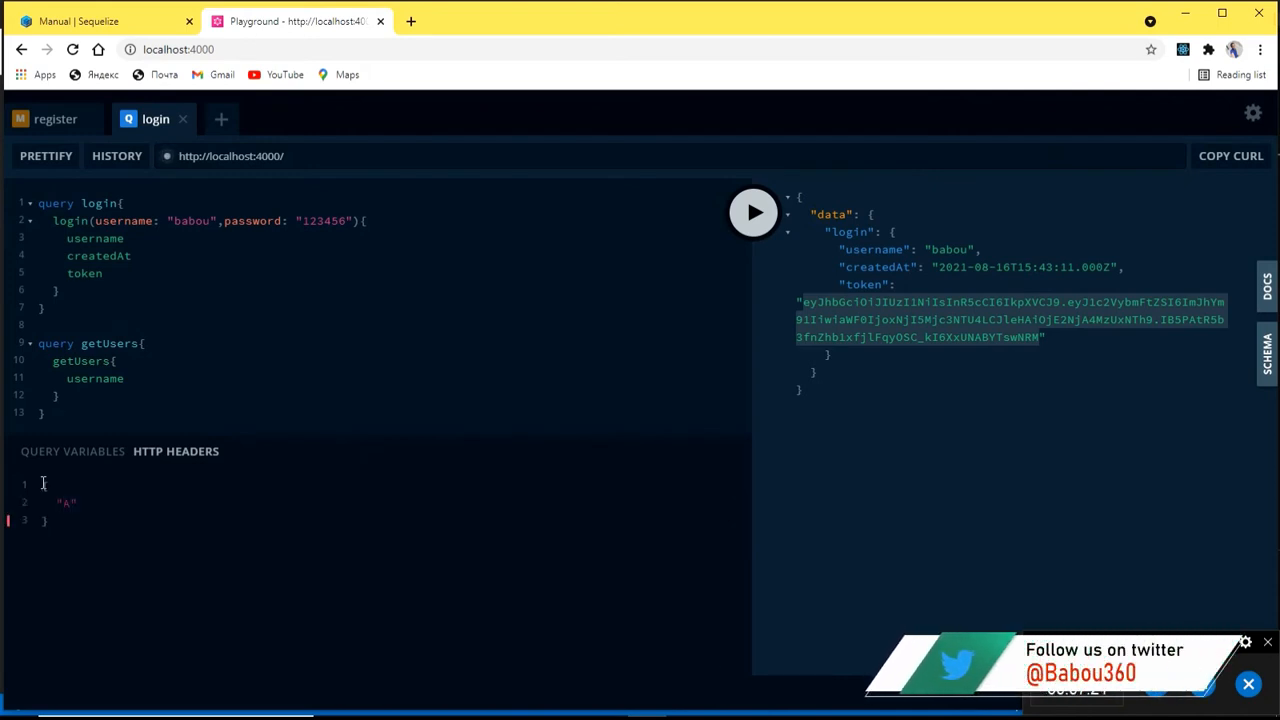
pyautogui.write('uth')
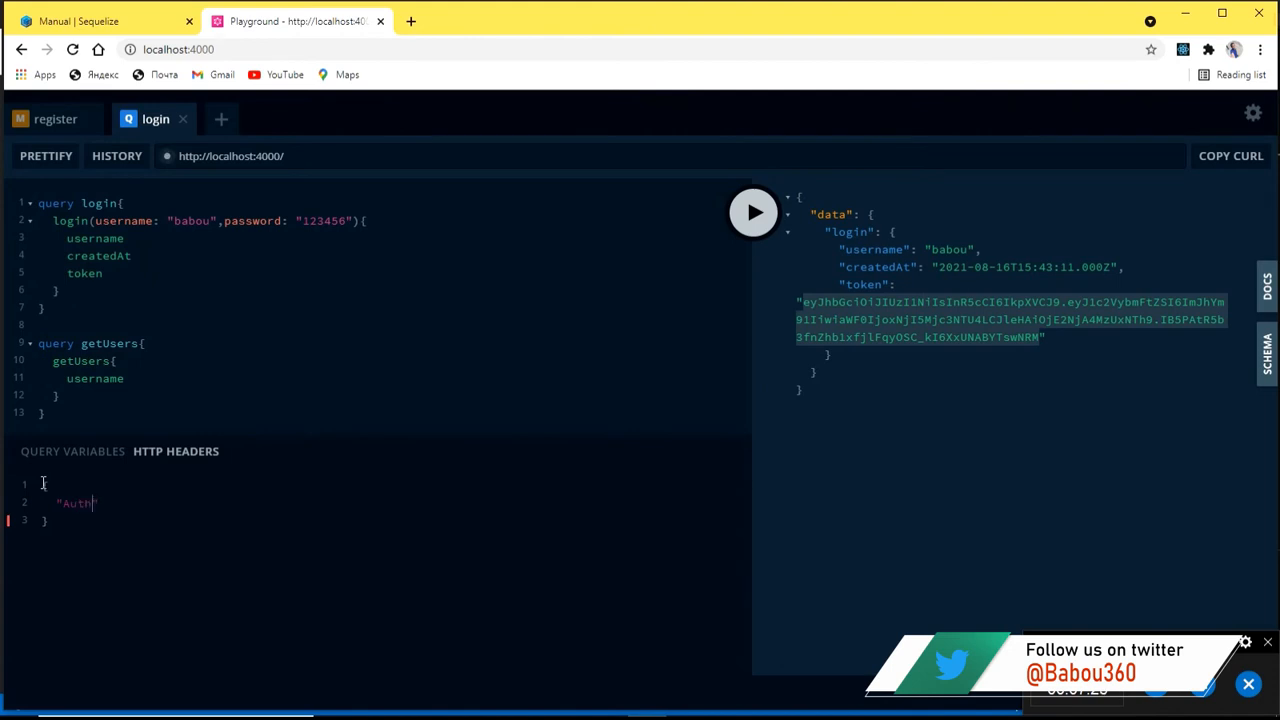
pyautogui.write('ori')
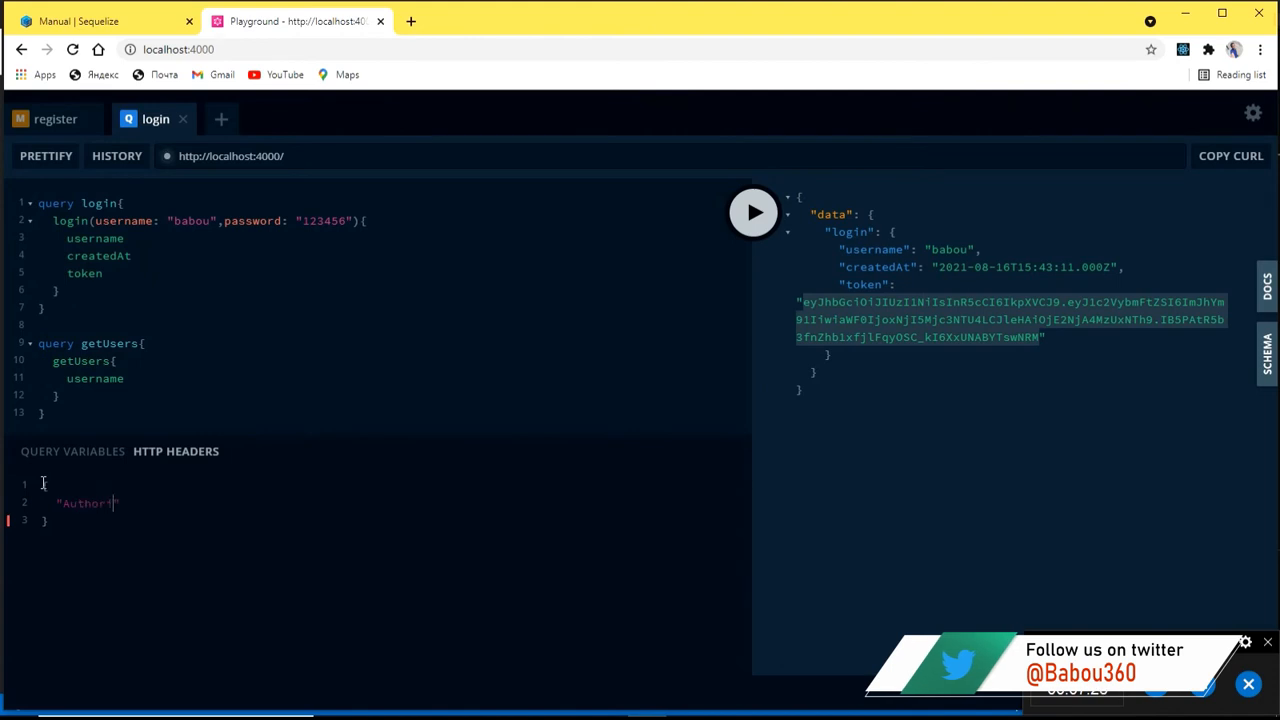
pyautogui.write('zati')
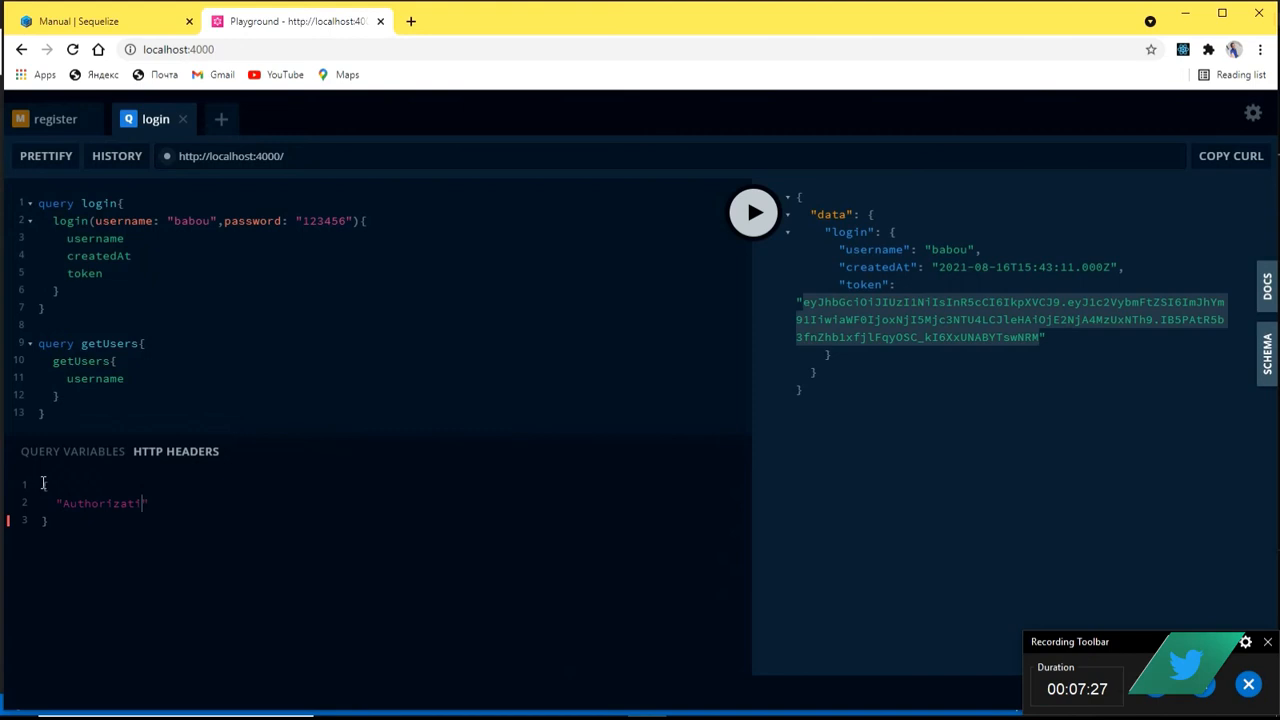
pyautogui.write('on')
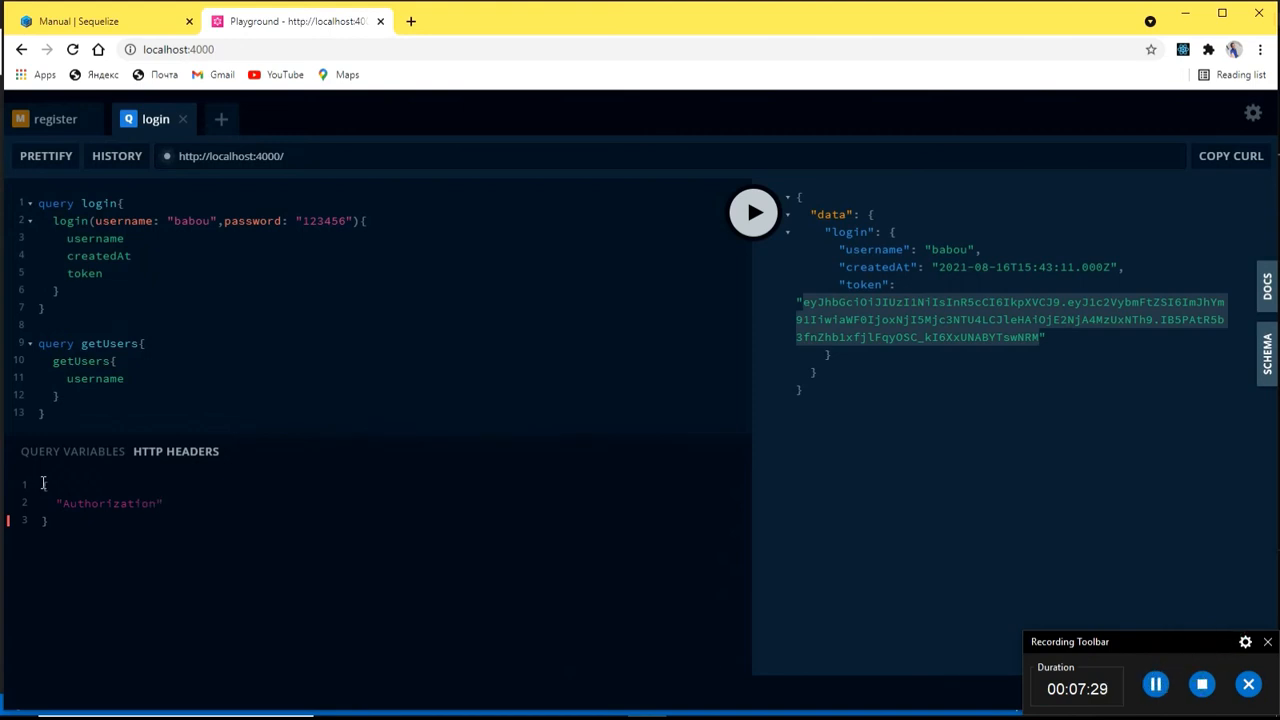
pyautogui.write(': ""')
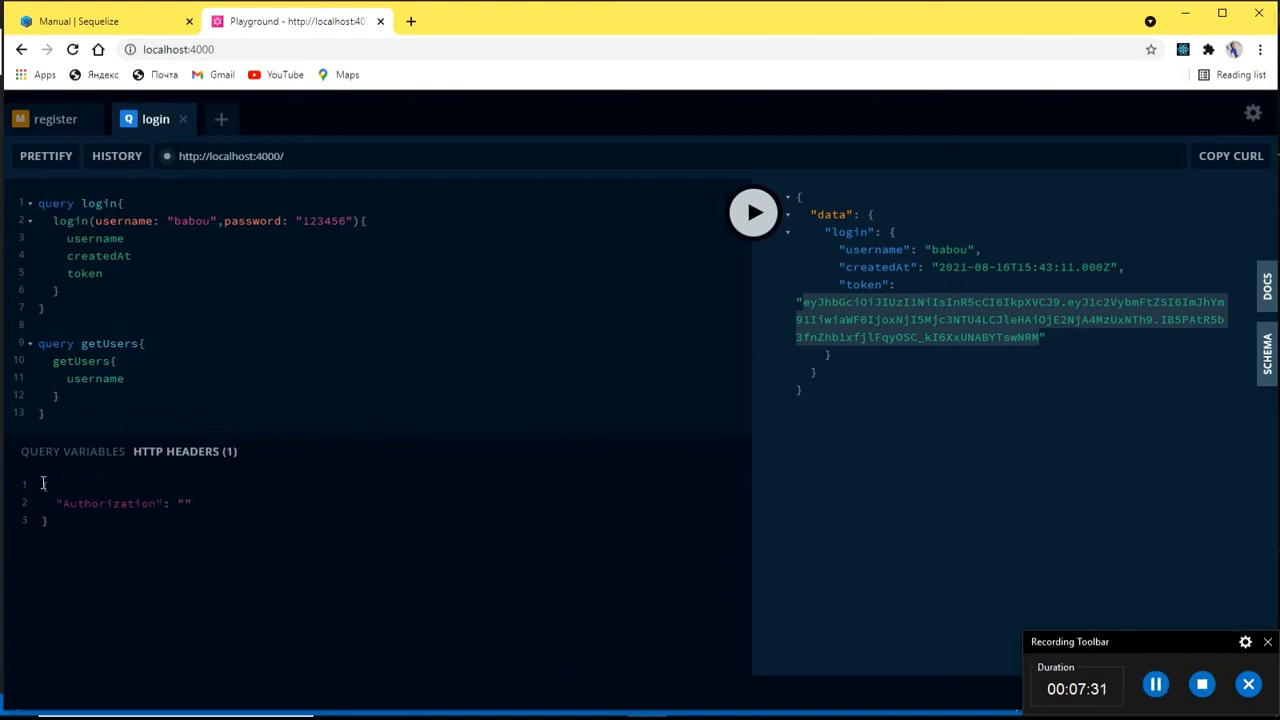
pyautogui.write('Be')
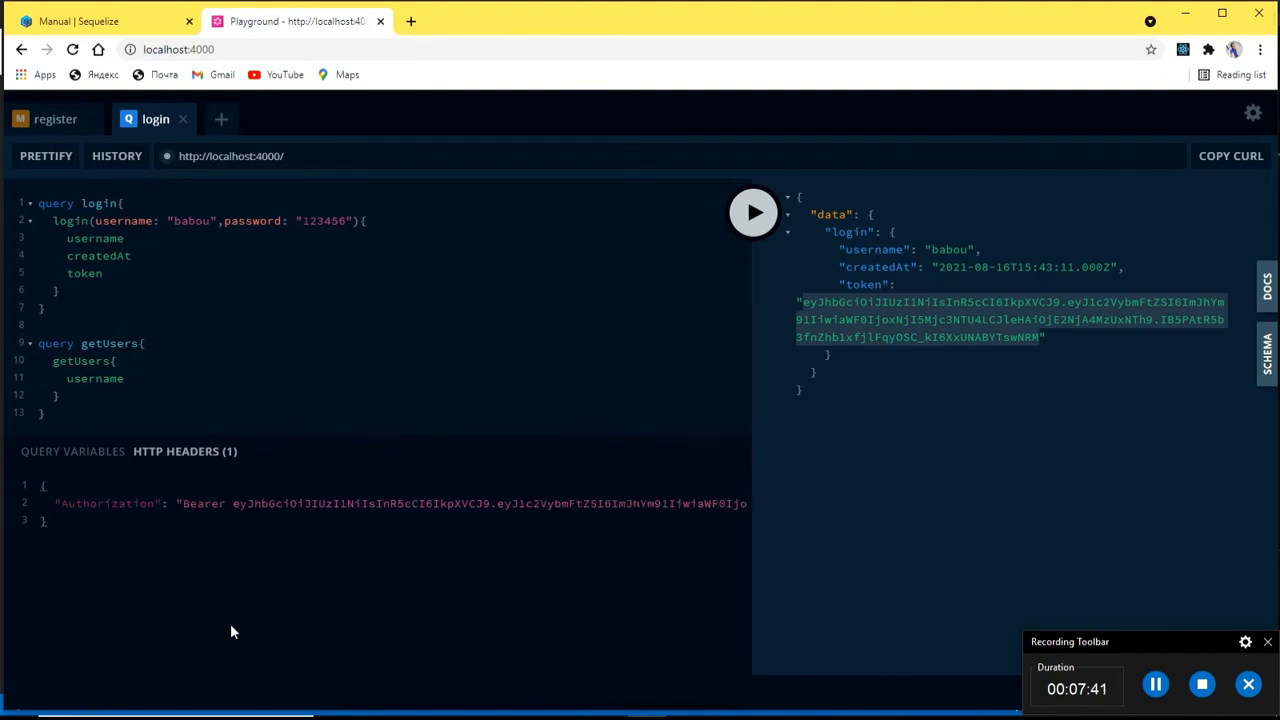
pyautogui.moveTo(118, 590)
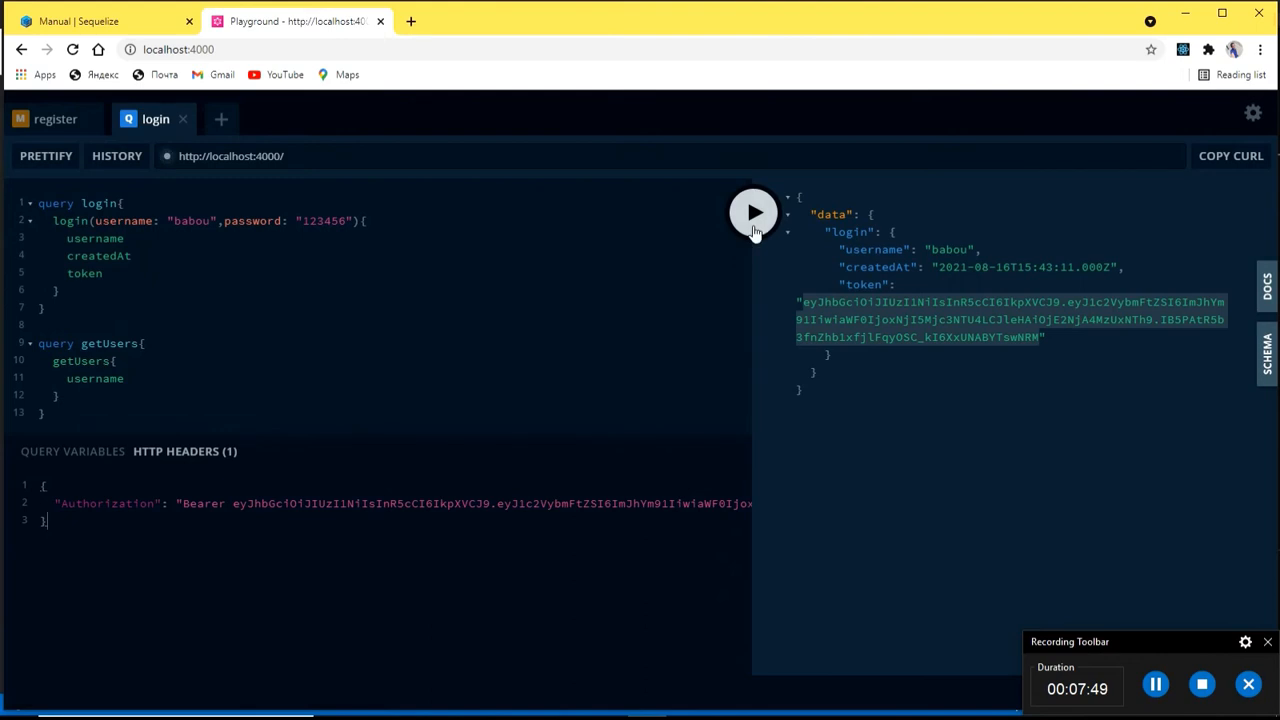
# Run getUsers with the Bearer token header, then rerun it with a tampered token
pyautogui.click(753, 212)
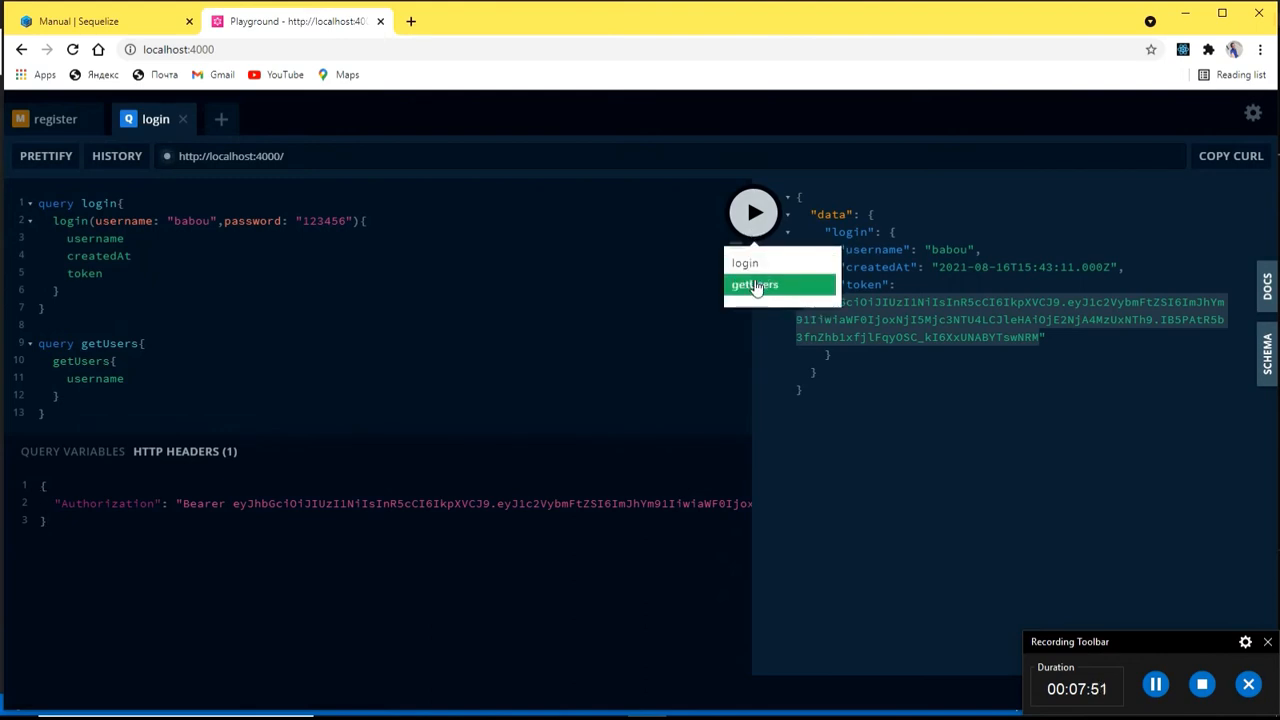
pyautogui.click(755, 285)
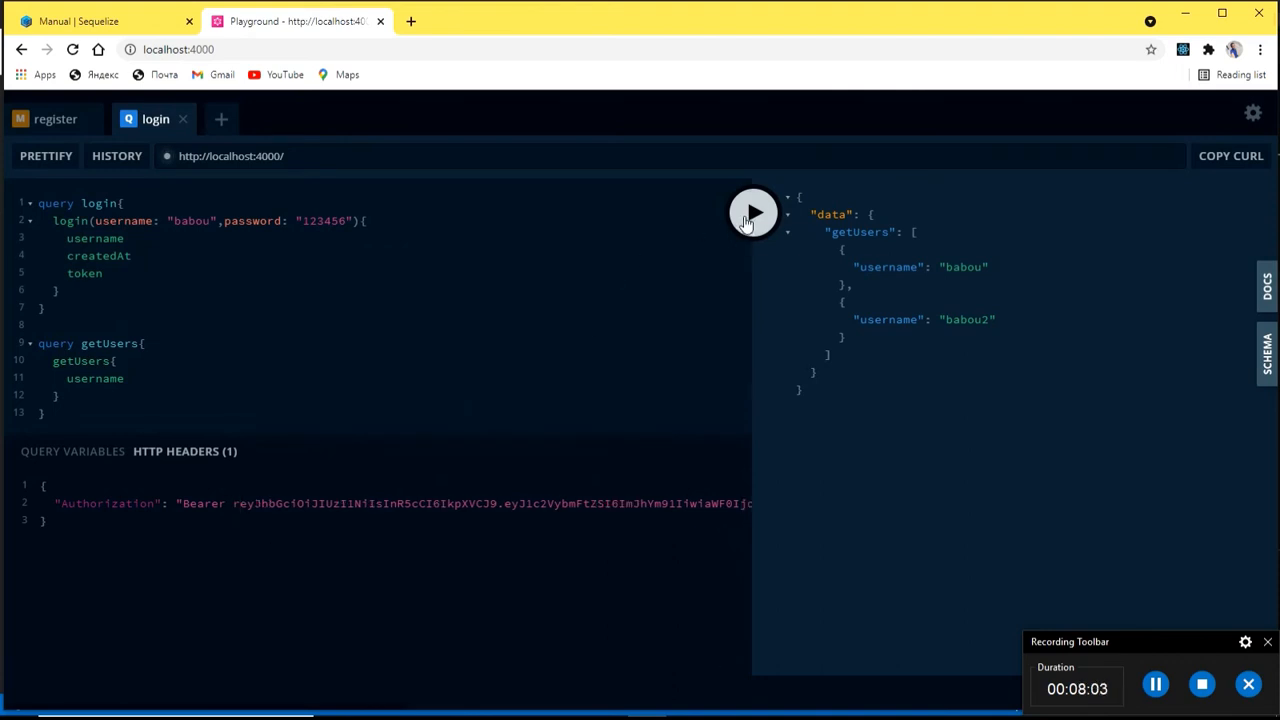
pyautogui.click(753, 212)
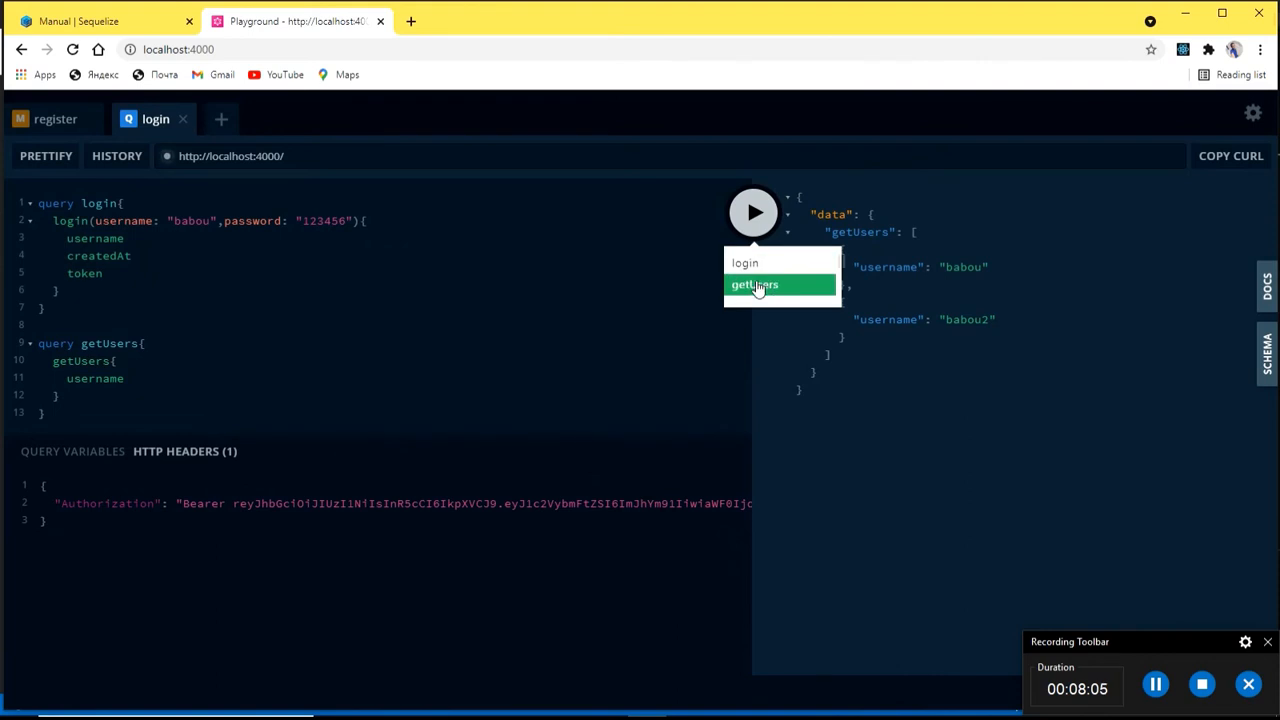
pyautogui.click(754, 285)
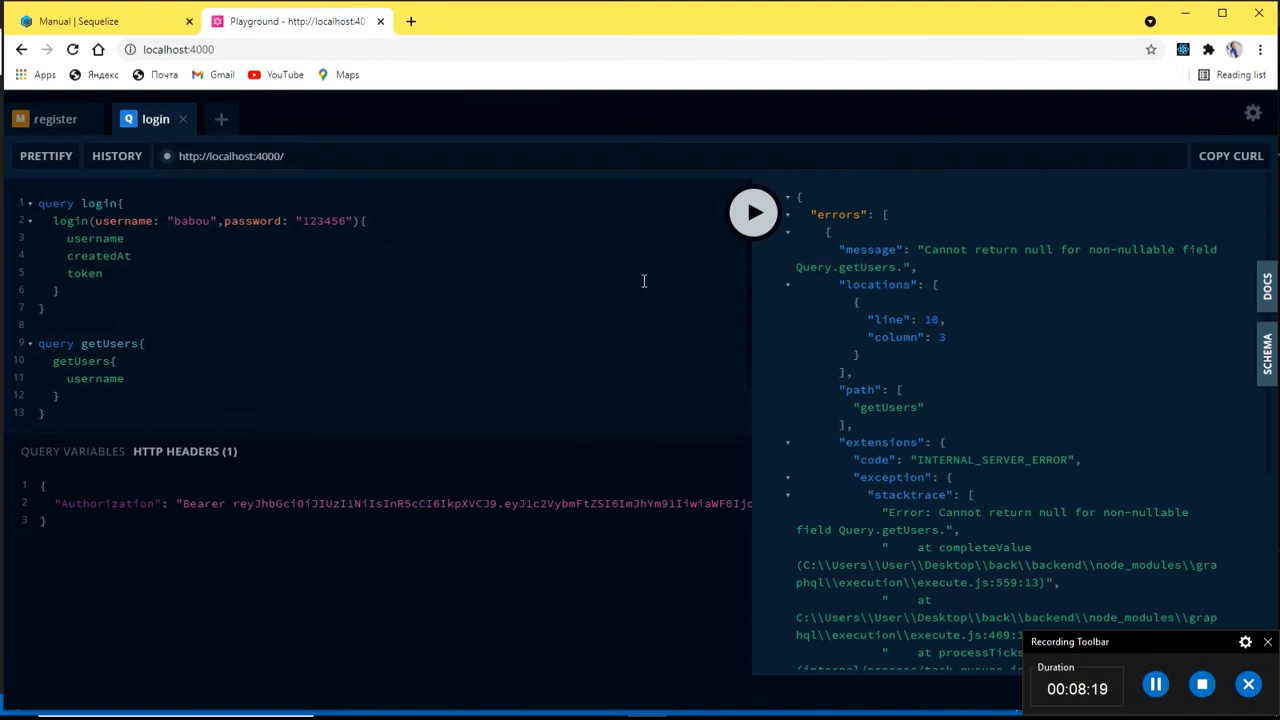
pyautogui.moveTo(243, 530)
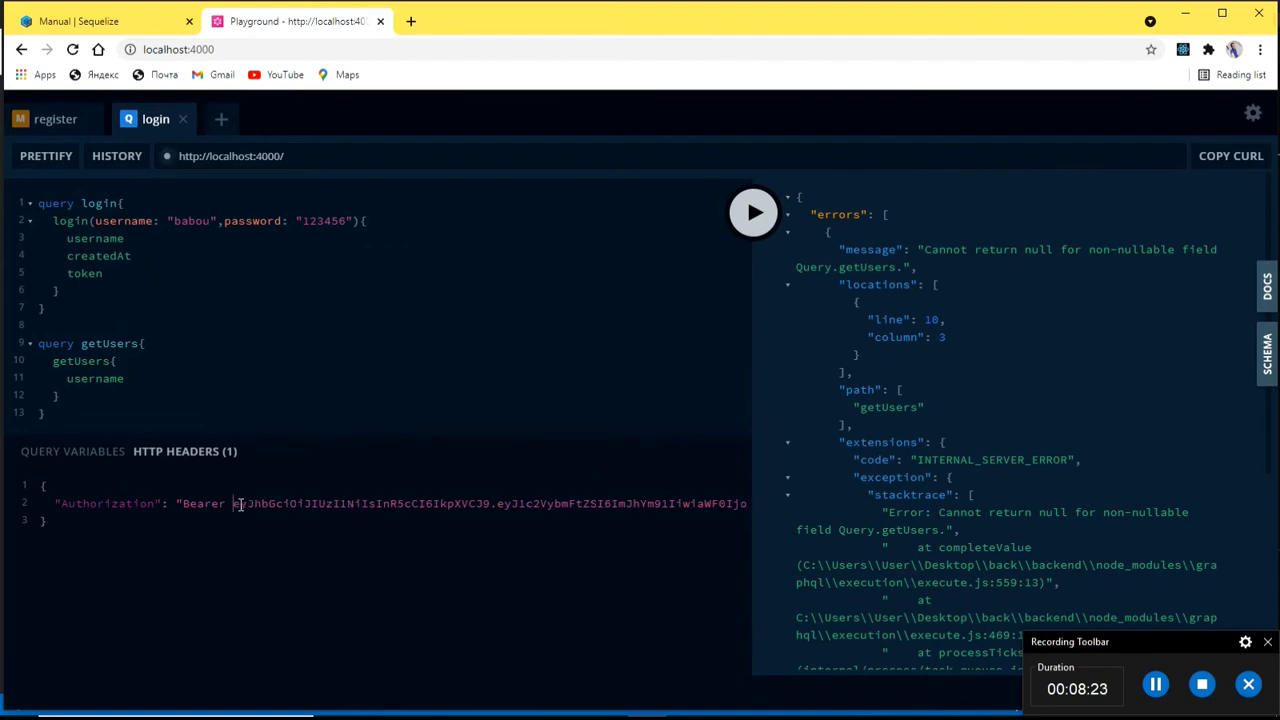
pyautogui.click(753, 212)
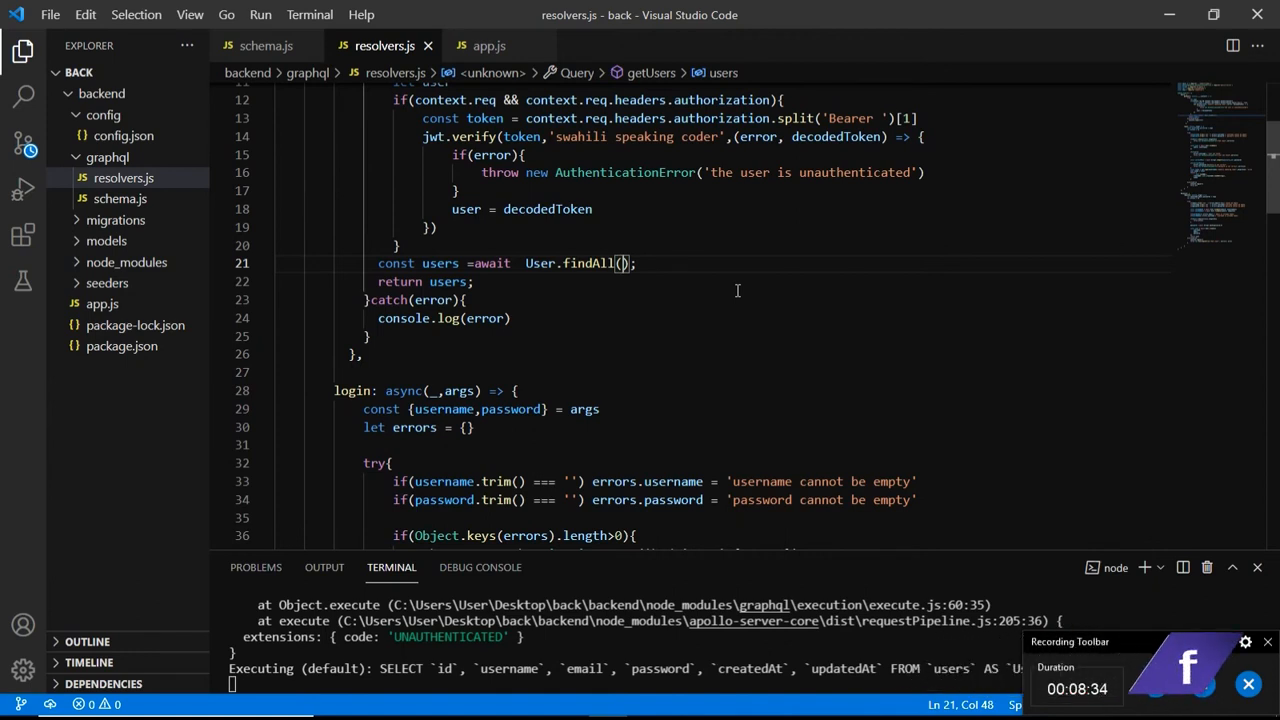
# Give getUsers a where clause {username: {[Op.ne]: user.username}} to exclude the logged-in user
pyautogui.write('{')
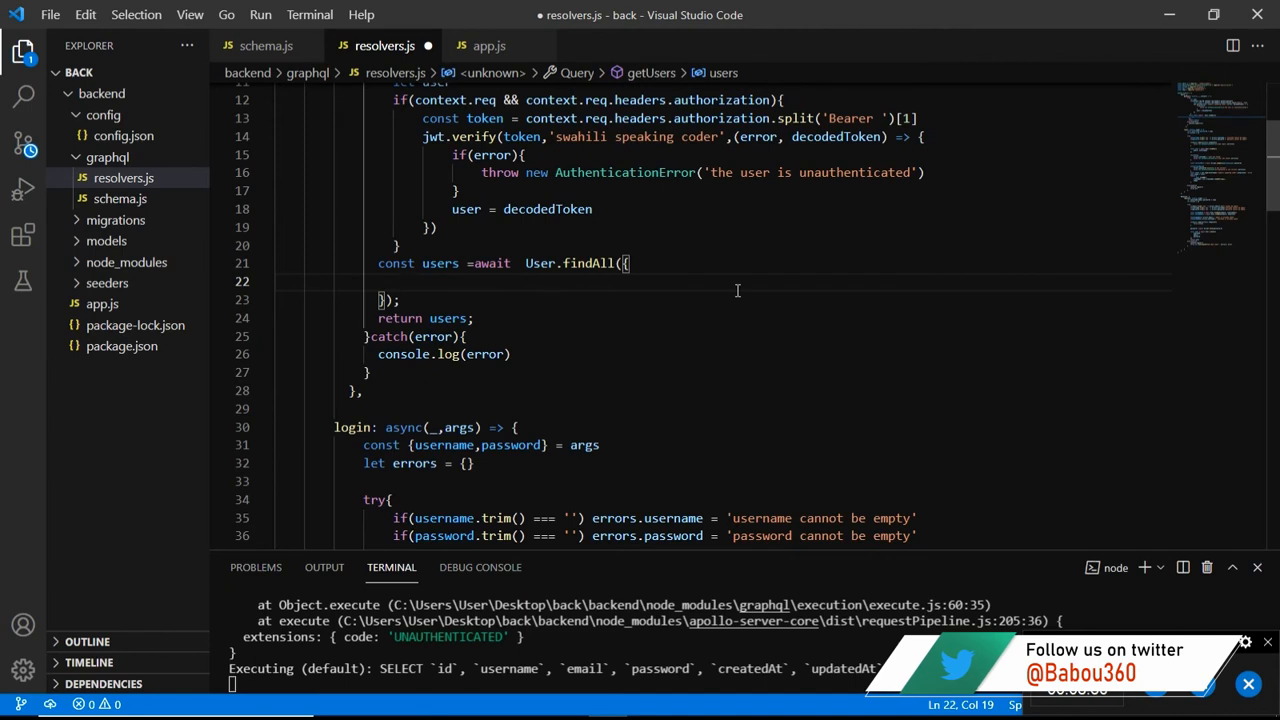
pyautogui.write('where')
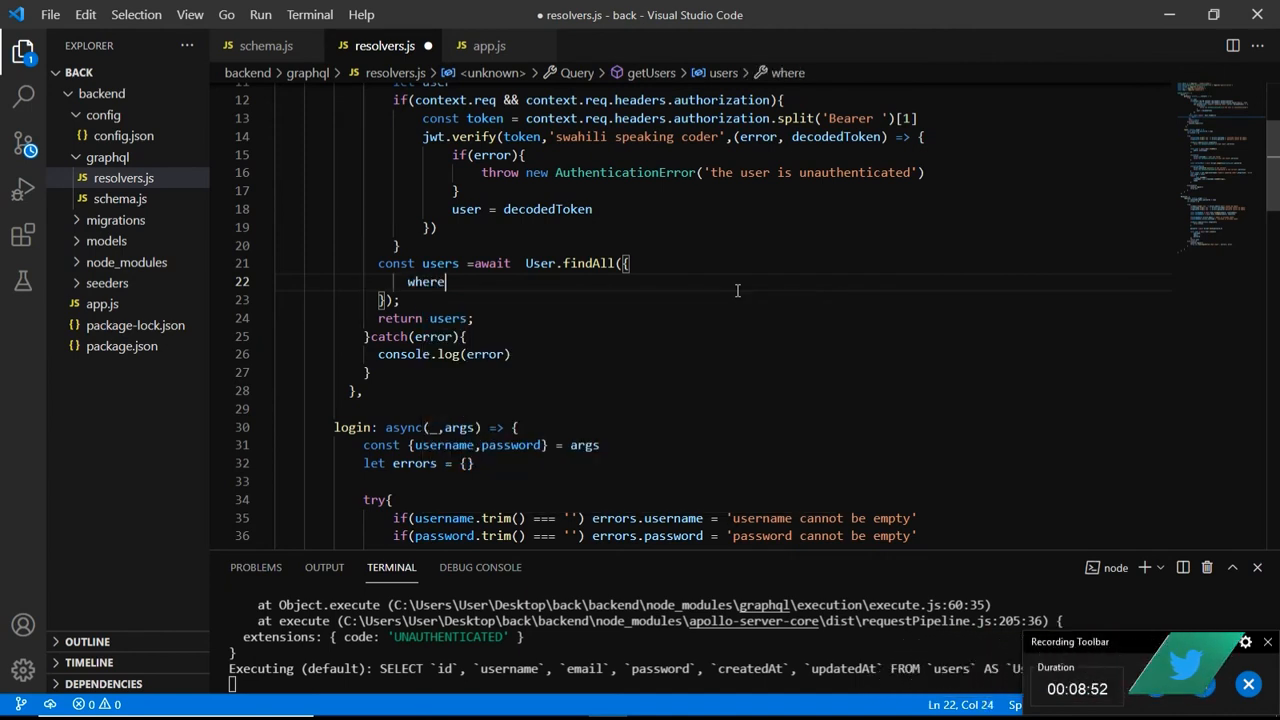
pyautogui.write(':')
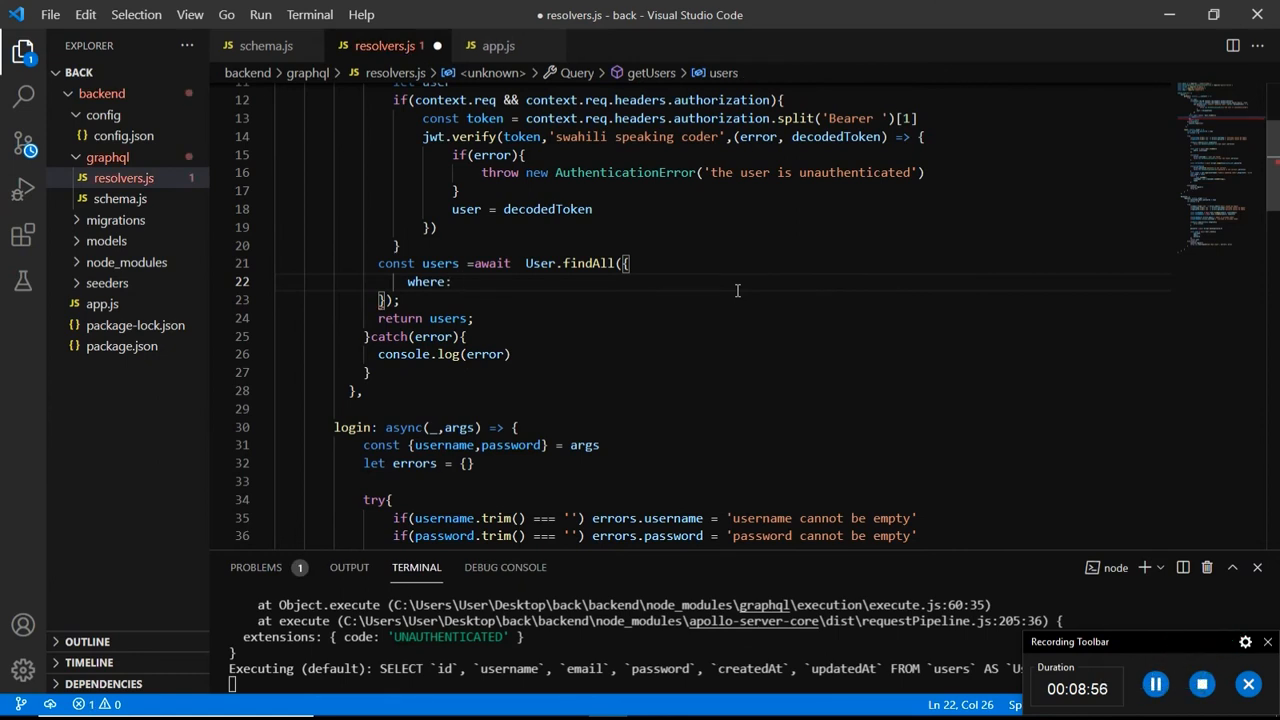
pyautogui.write('{u')
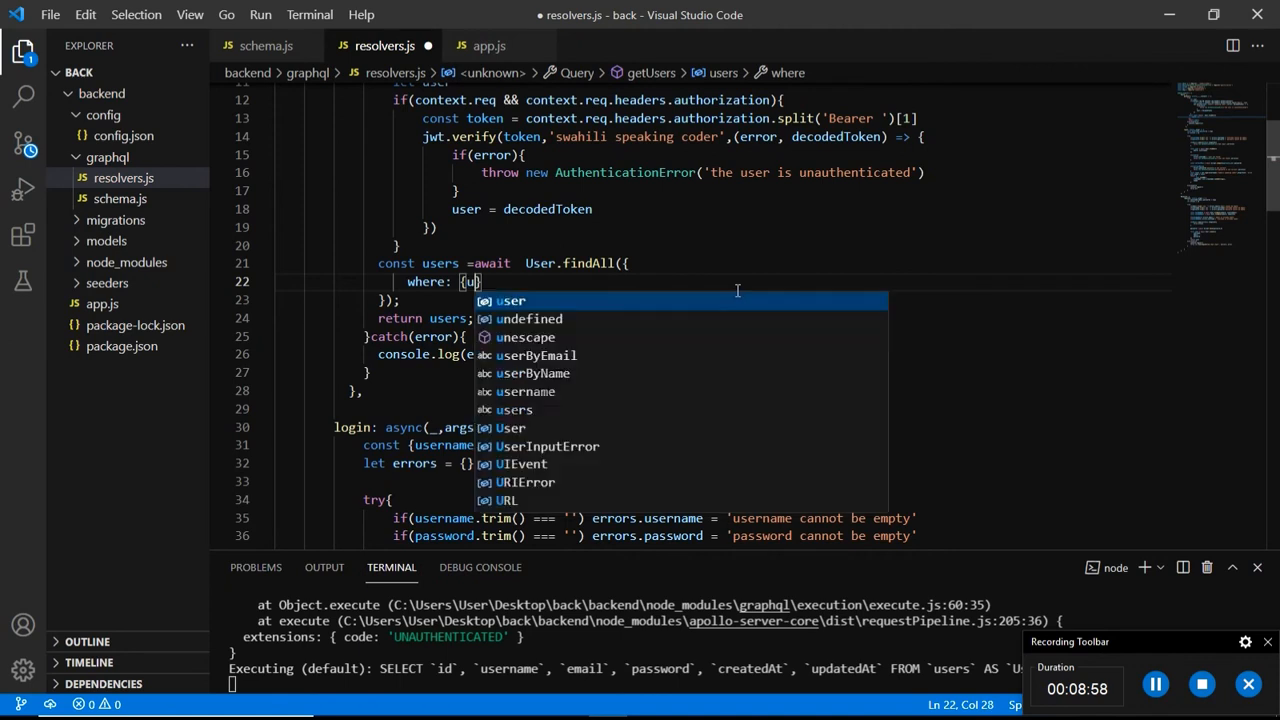
pyautogui.write('sername:')
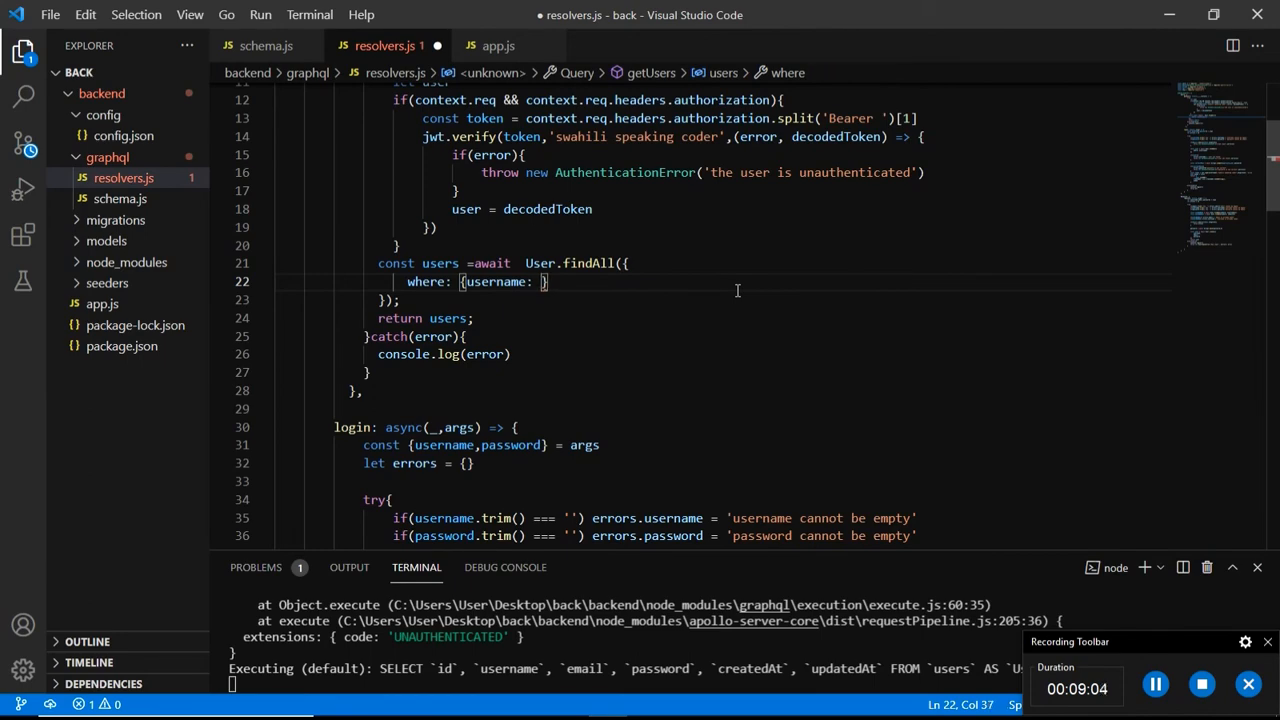
pyautogui.write('{}')
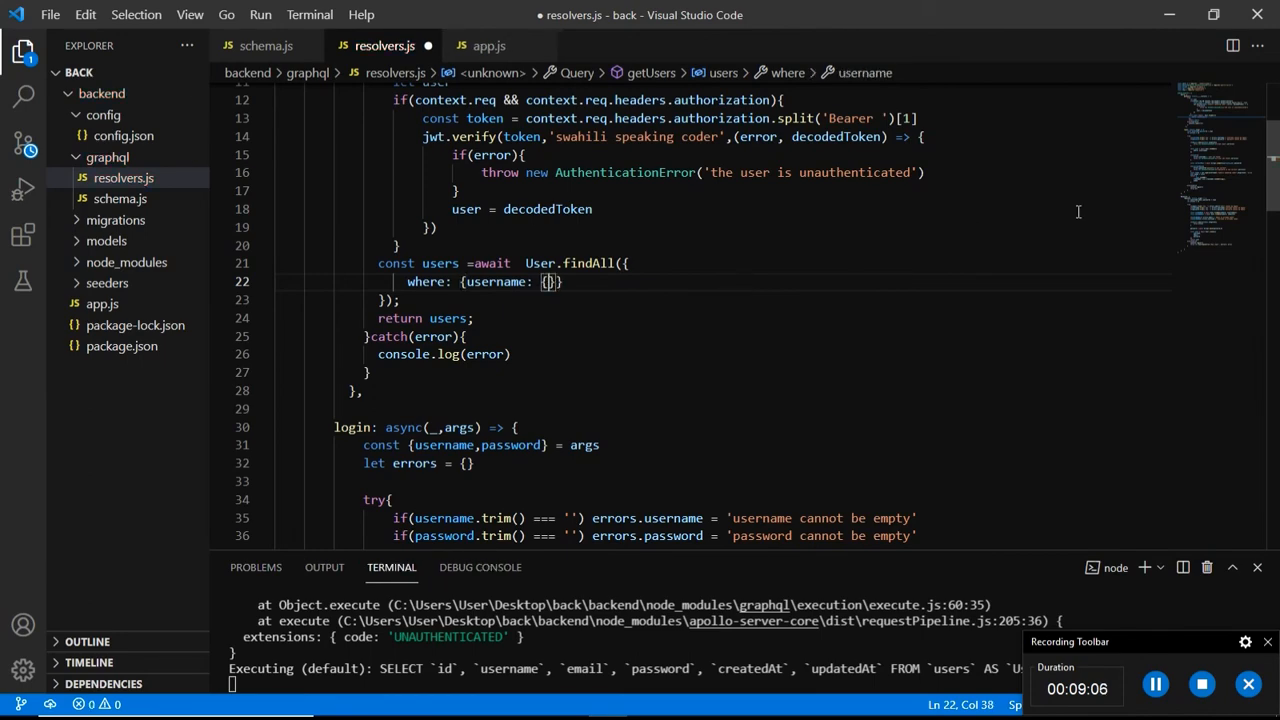
pyautogui.scroll(3)
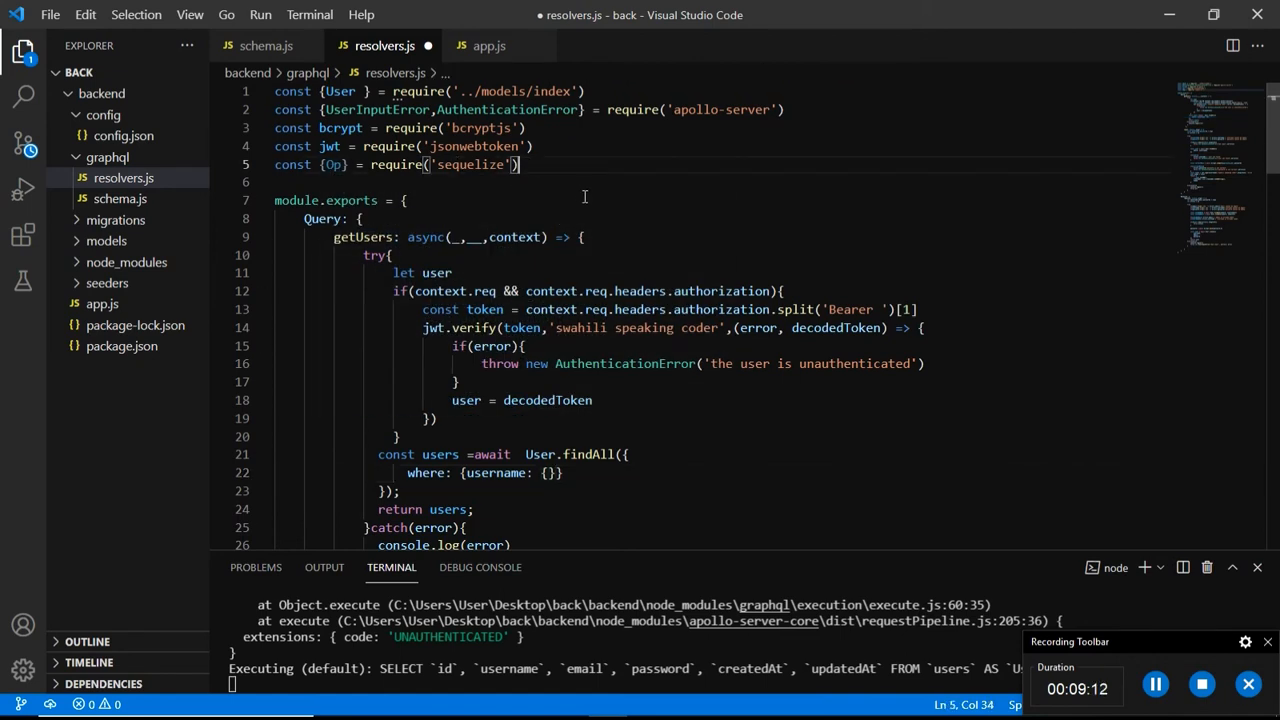
pyautogui.moveTo(332, 164)
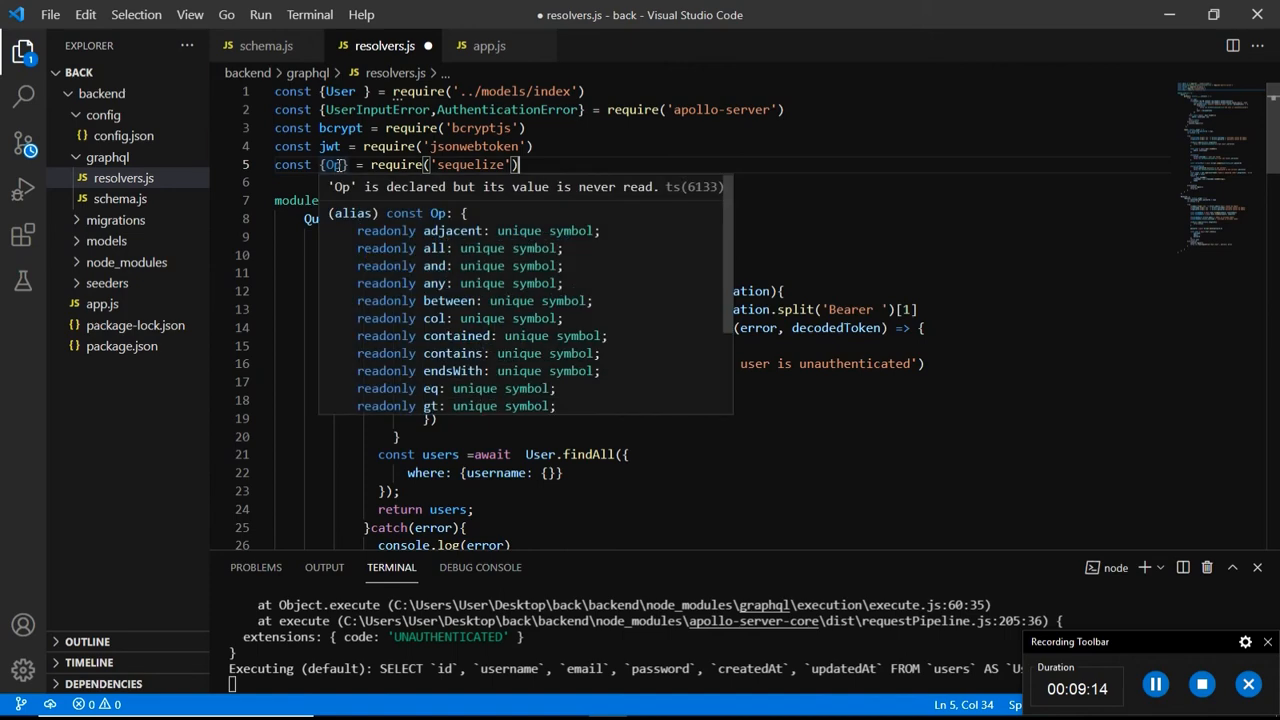
pyautogui.press('Escape')
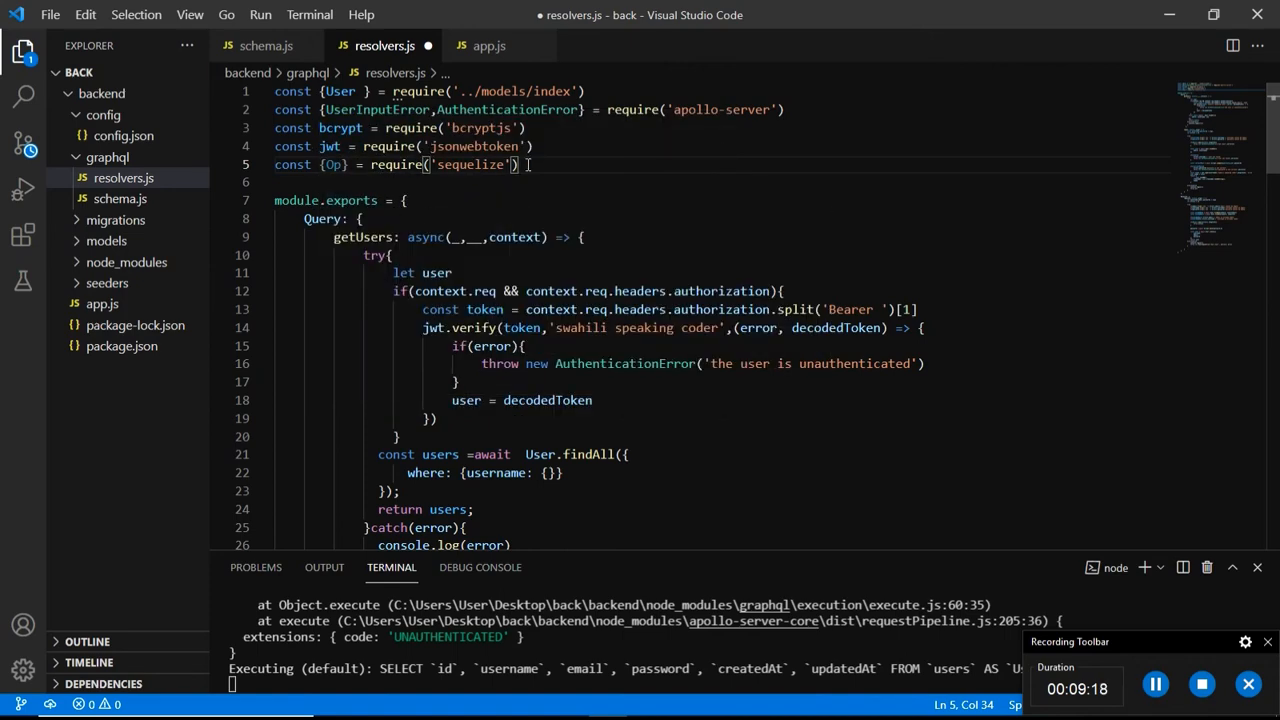
pyautogui.scroll(-3)
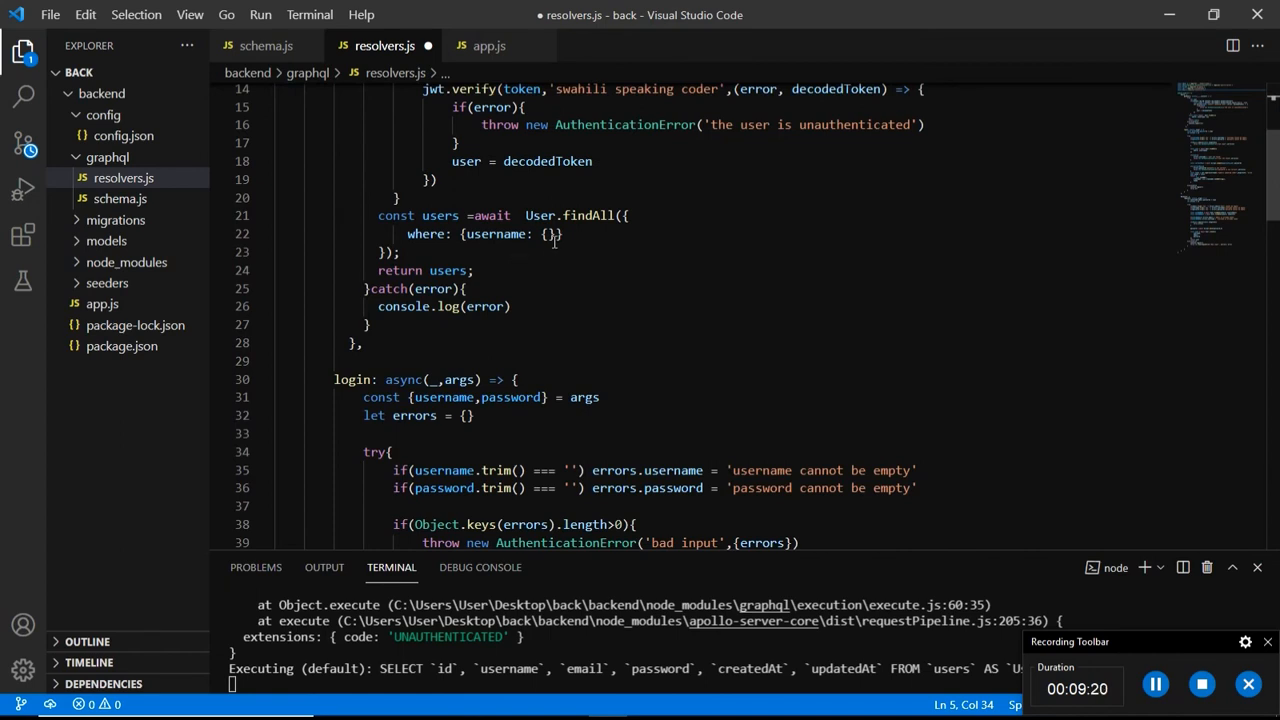
pyautogui.click(549, 234)
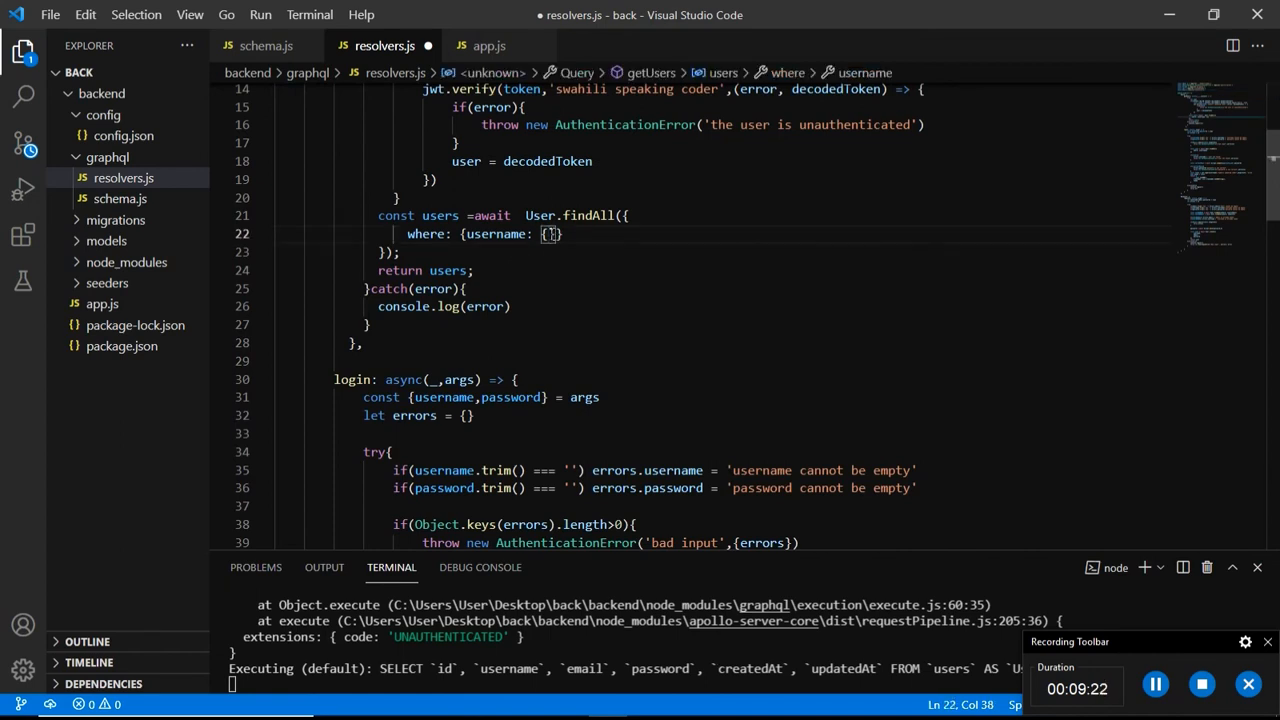
pyautogui.write('[]')
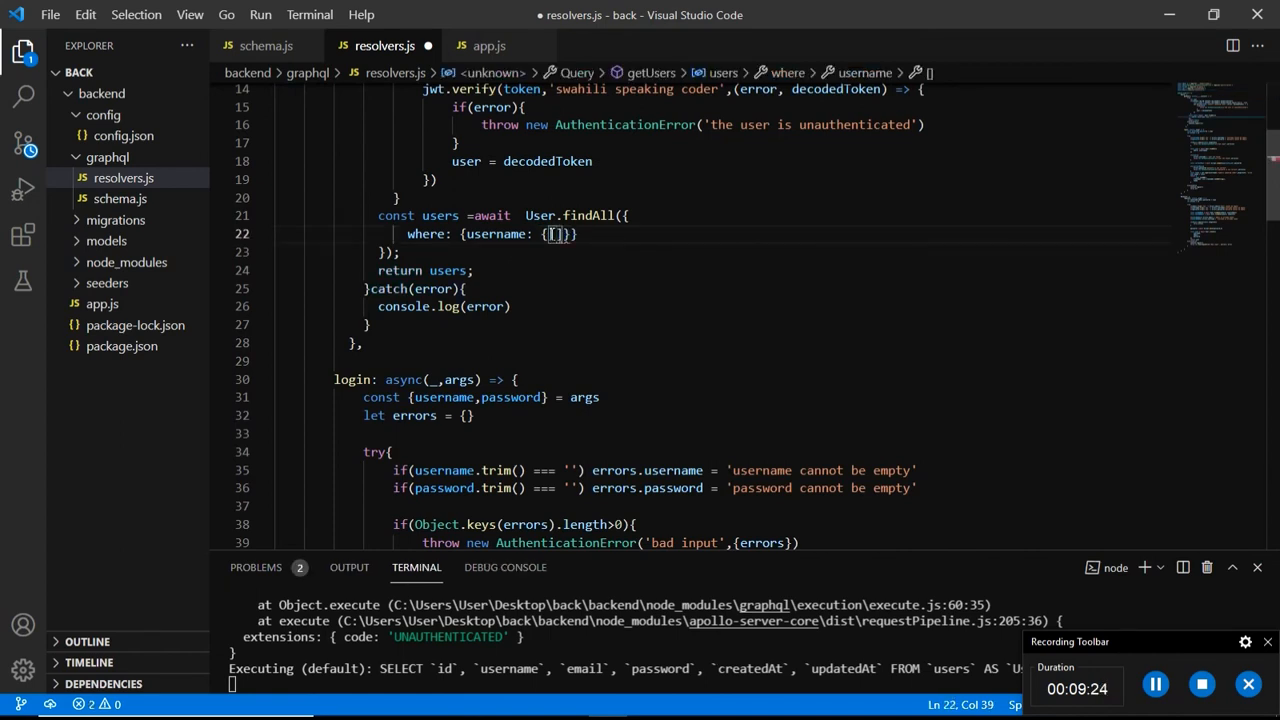
pyautogui.write('op')
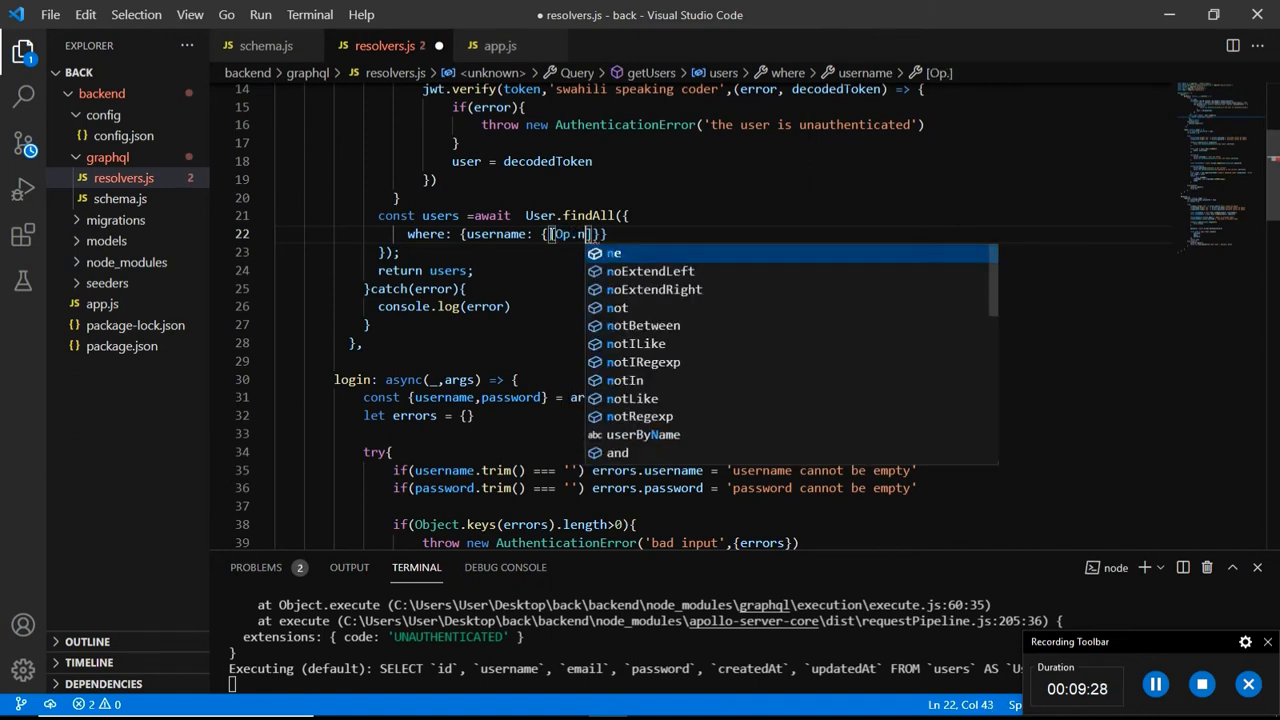
pyautogui.write('e')
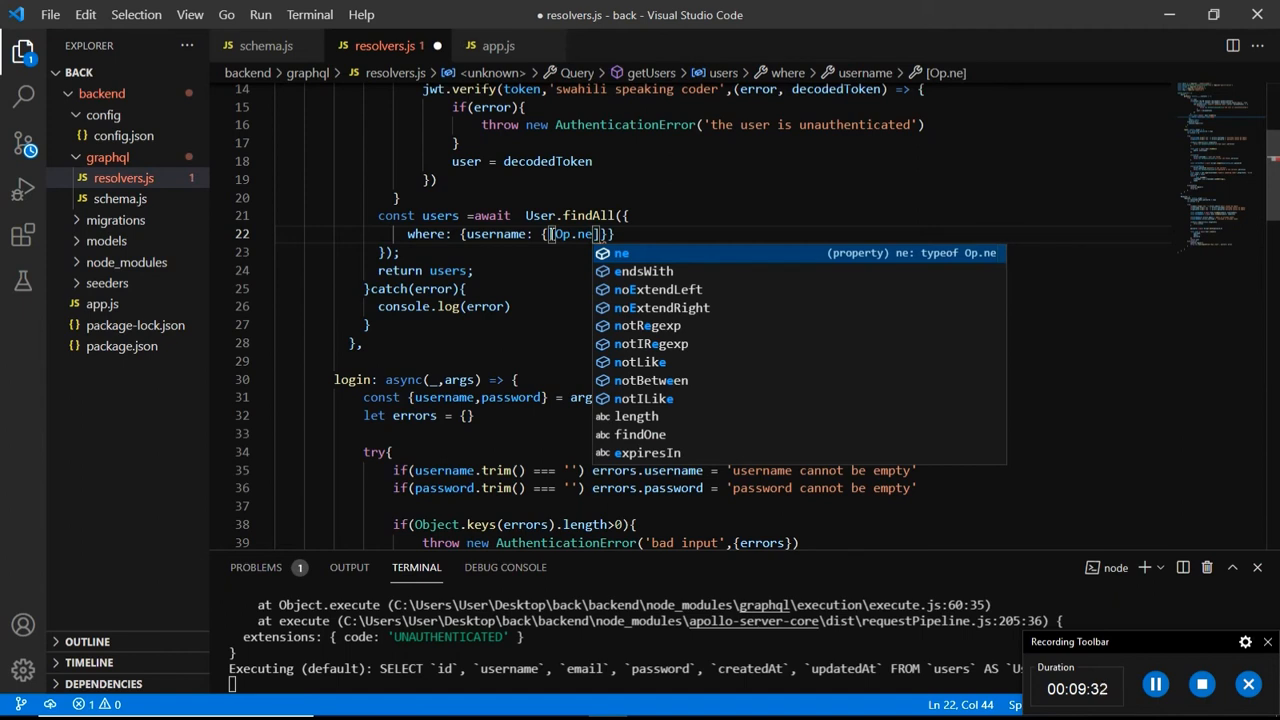
pyautogui.press('Escape')
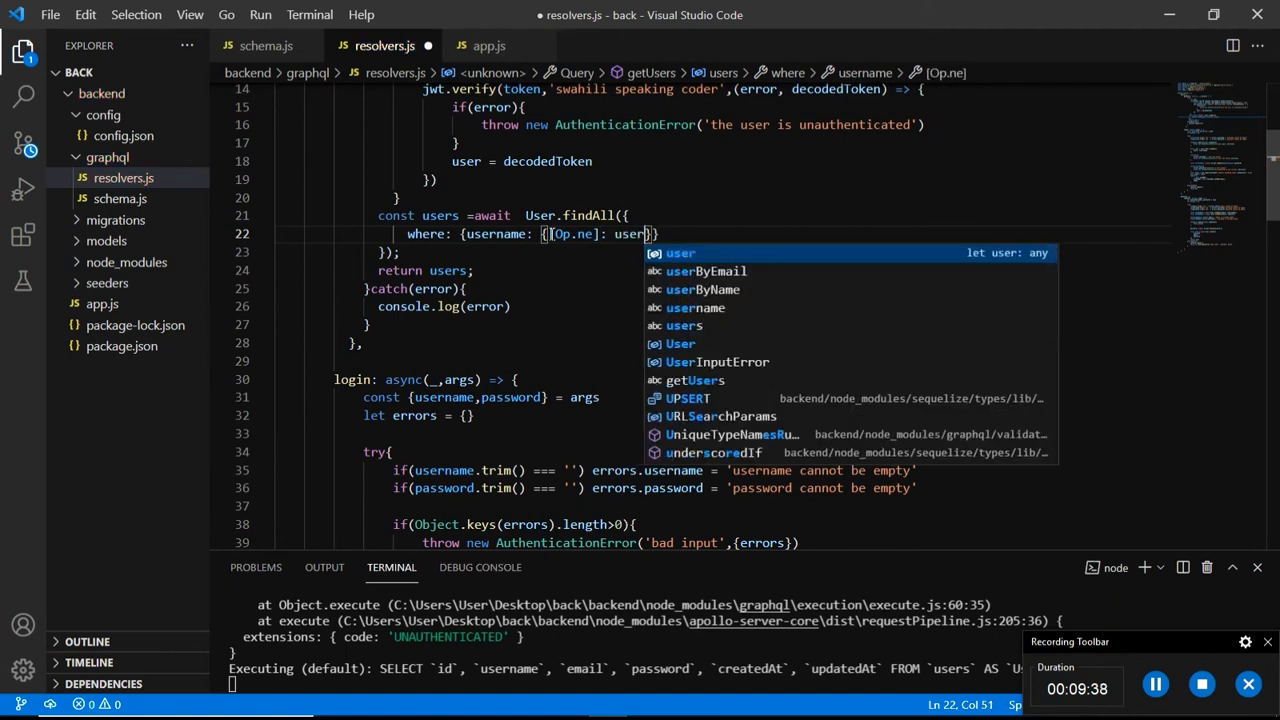
pyautogui.write('username')
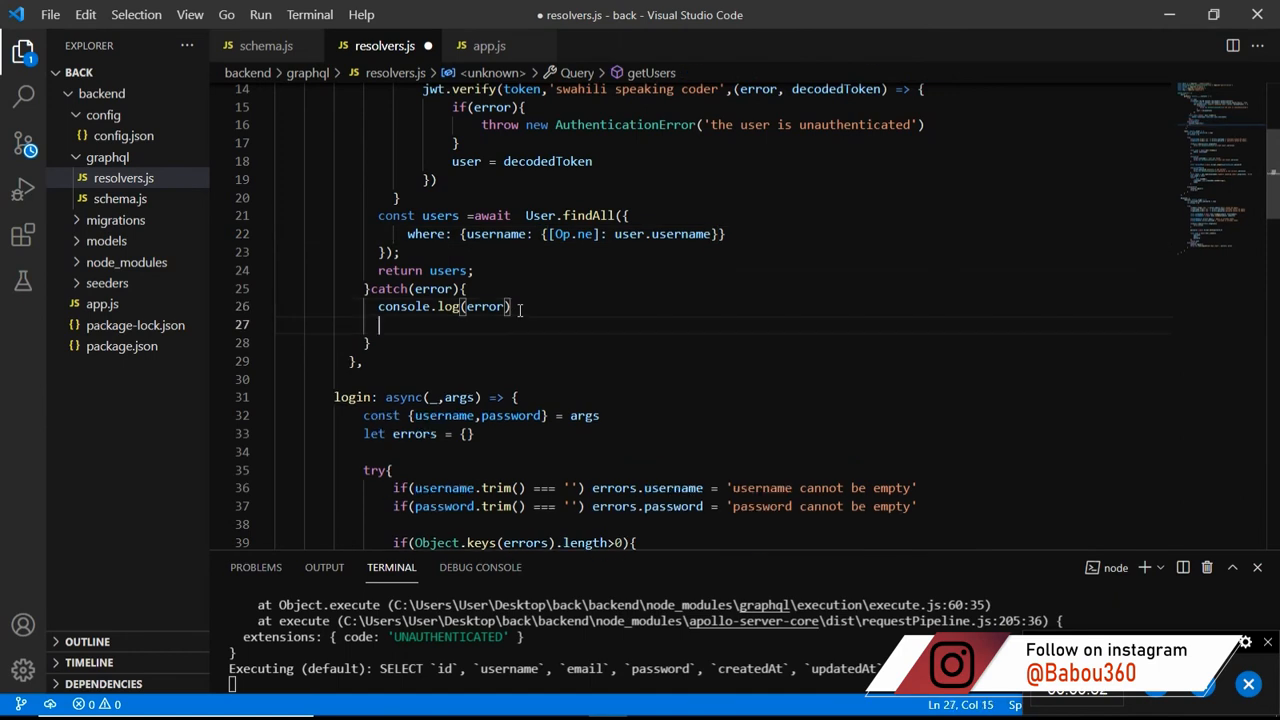
# Add 'throw err' to the catch block and save resolvers.js
pyautogui.write('t')
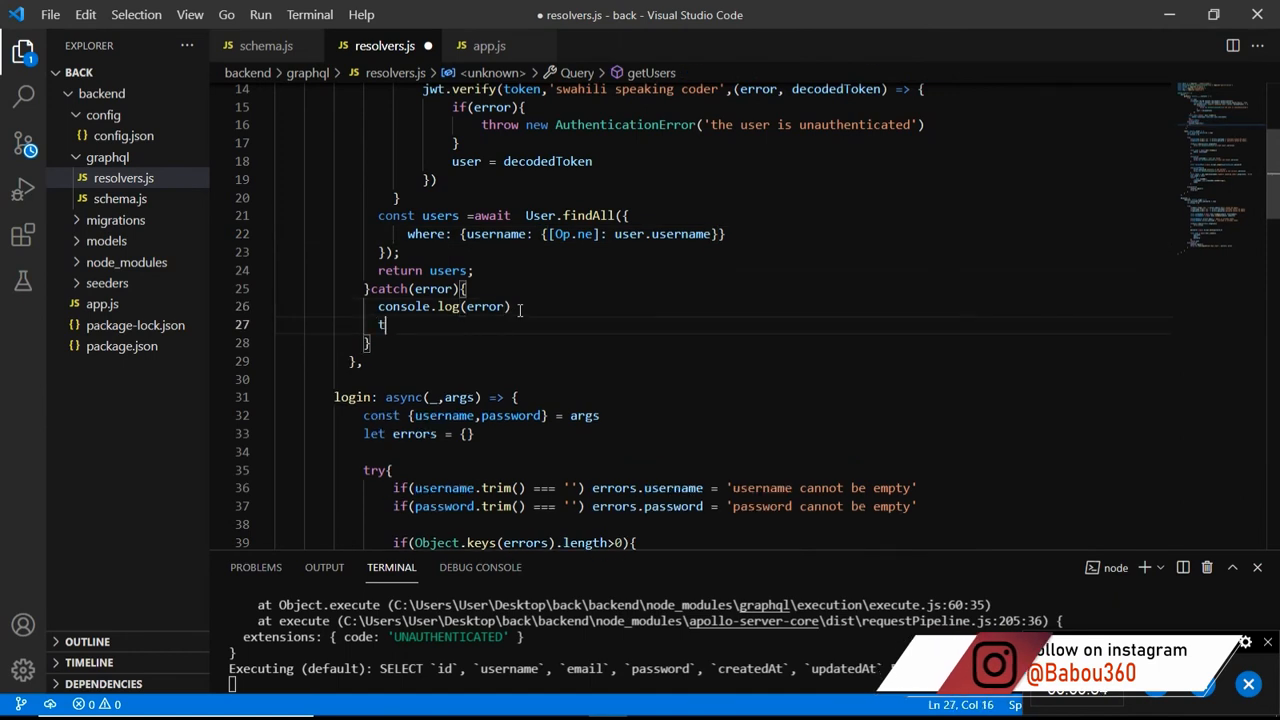
pyautogui.write('hrow')
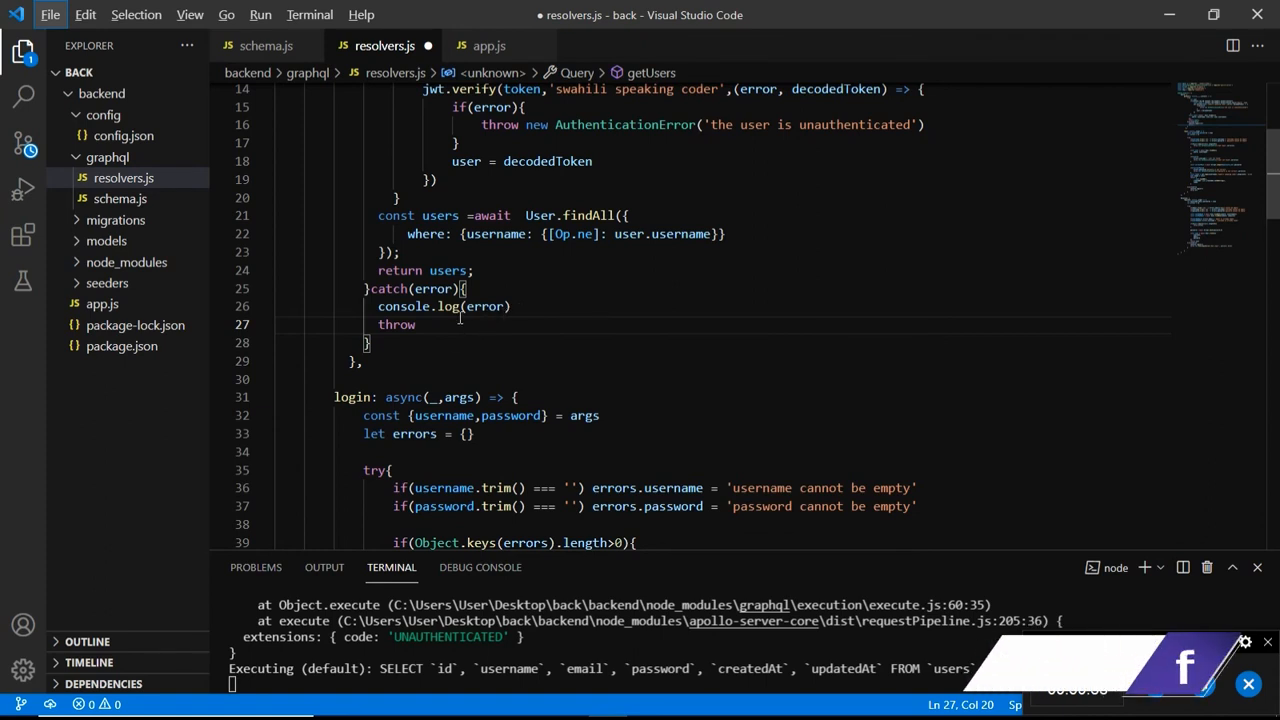
pyautogui.write('err')
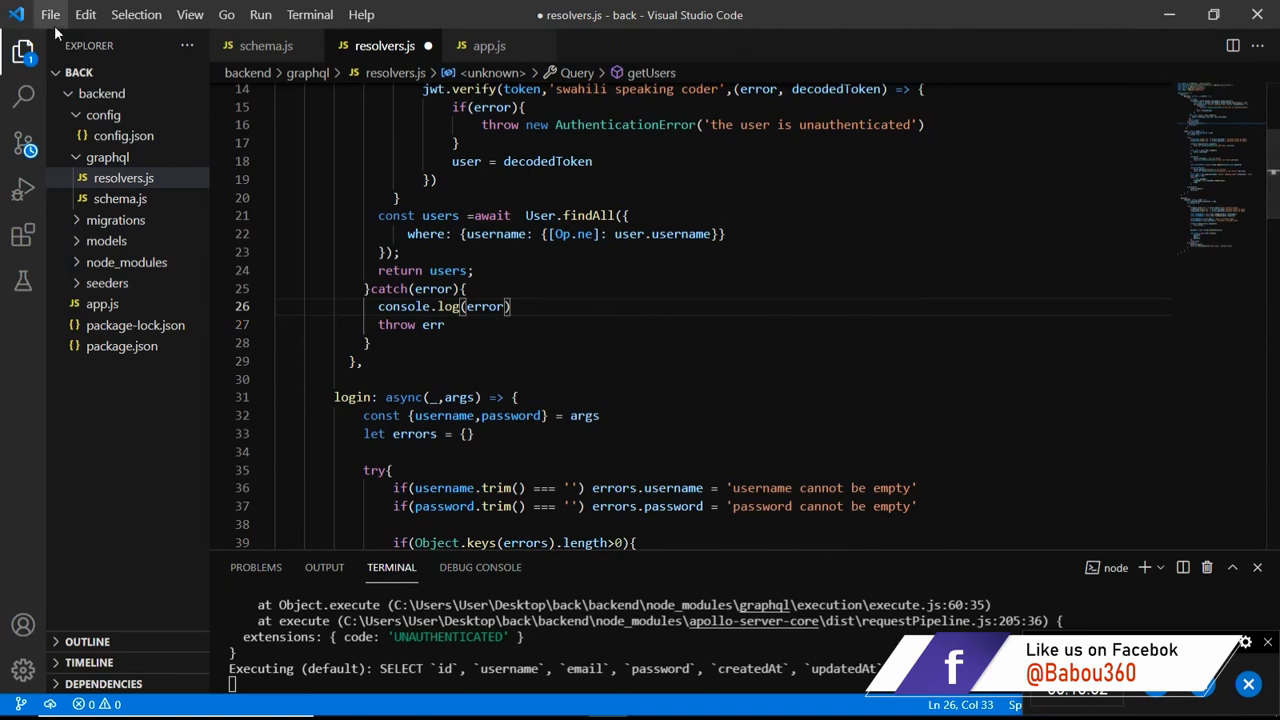
pyautogui.press('ctrl+s')
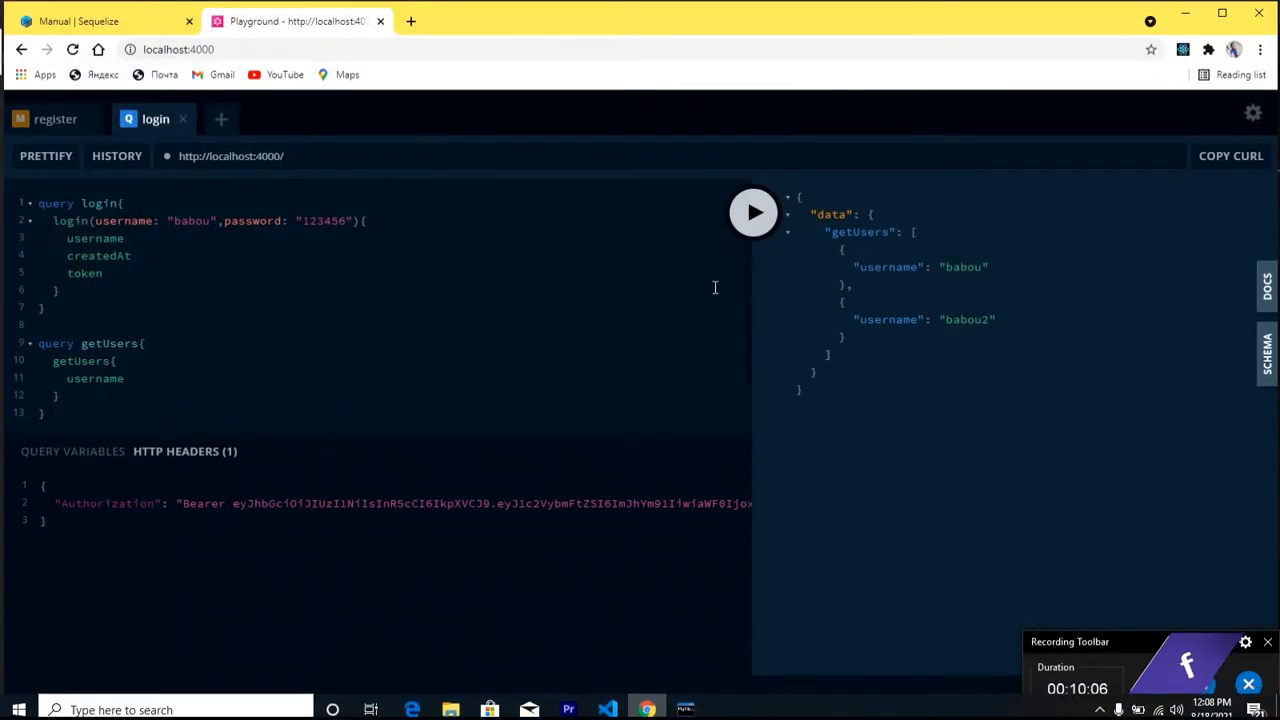
# Run login, then getUsers (returns only babou2), then rerun getUsers with a tampered token
pyautogui.click(753, 212)
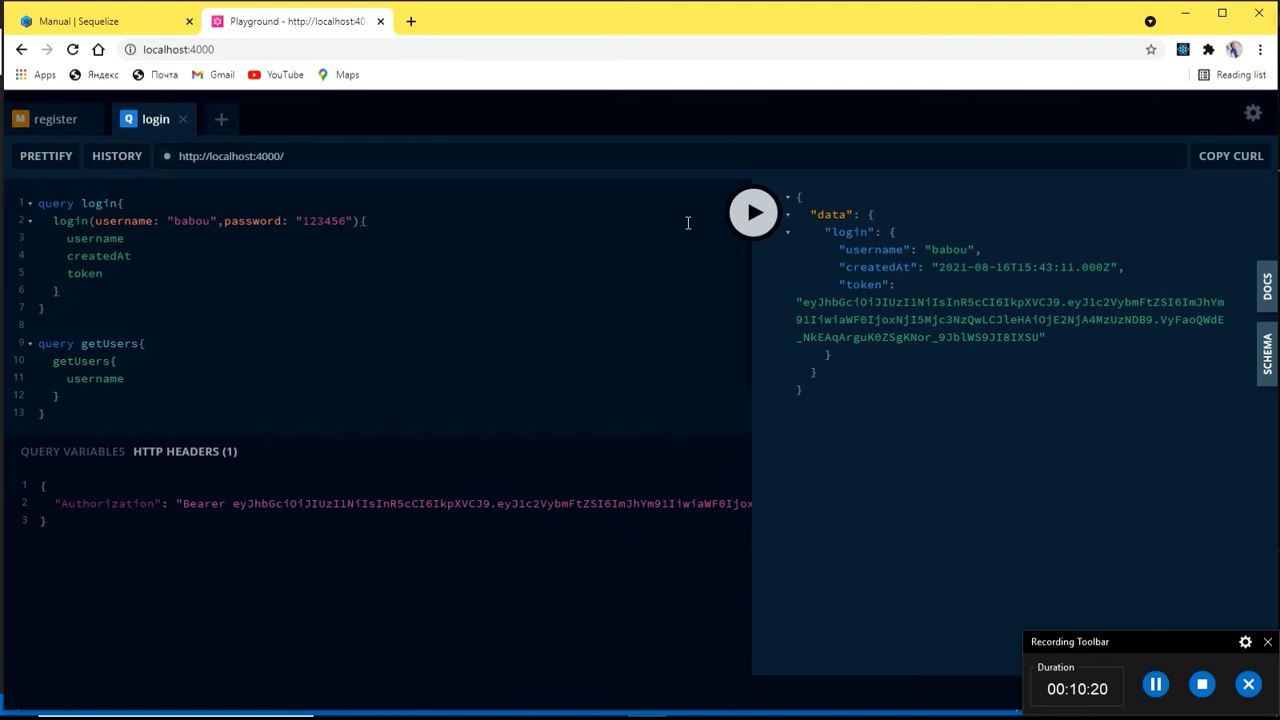
pyautogui.click(753, 212)
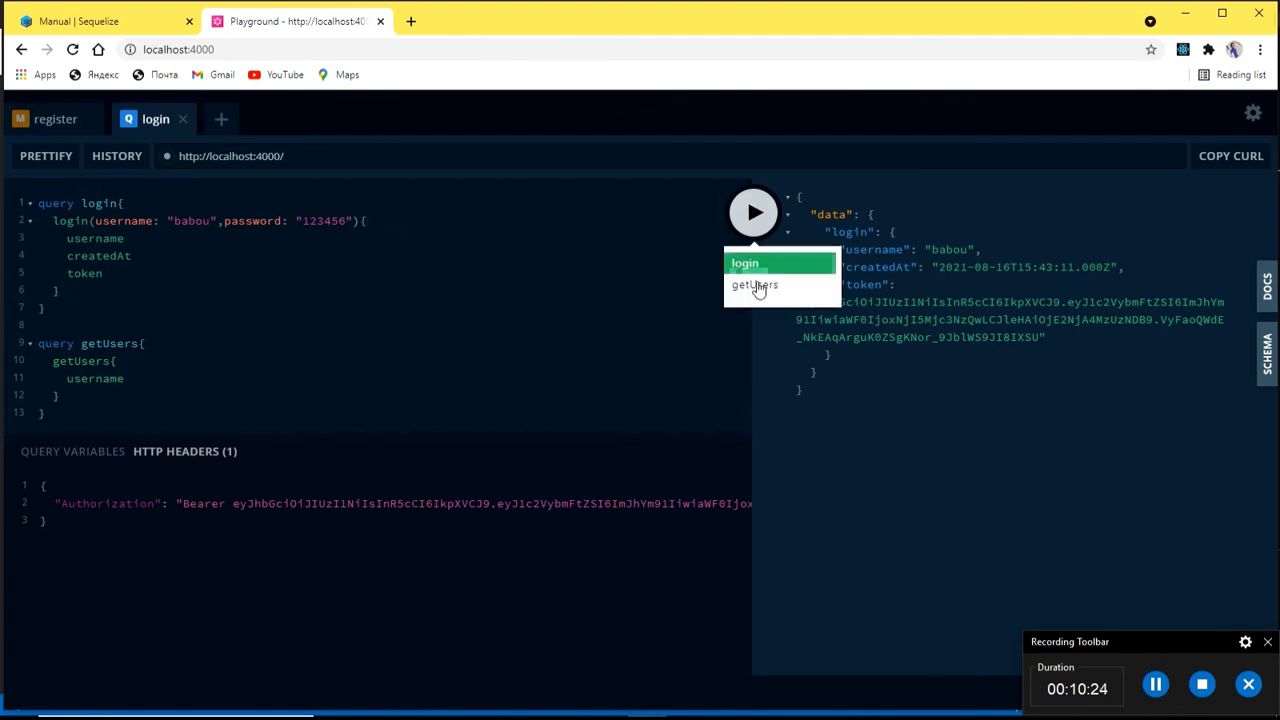
pyautogui.click(754, 285)
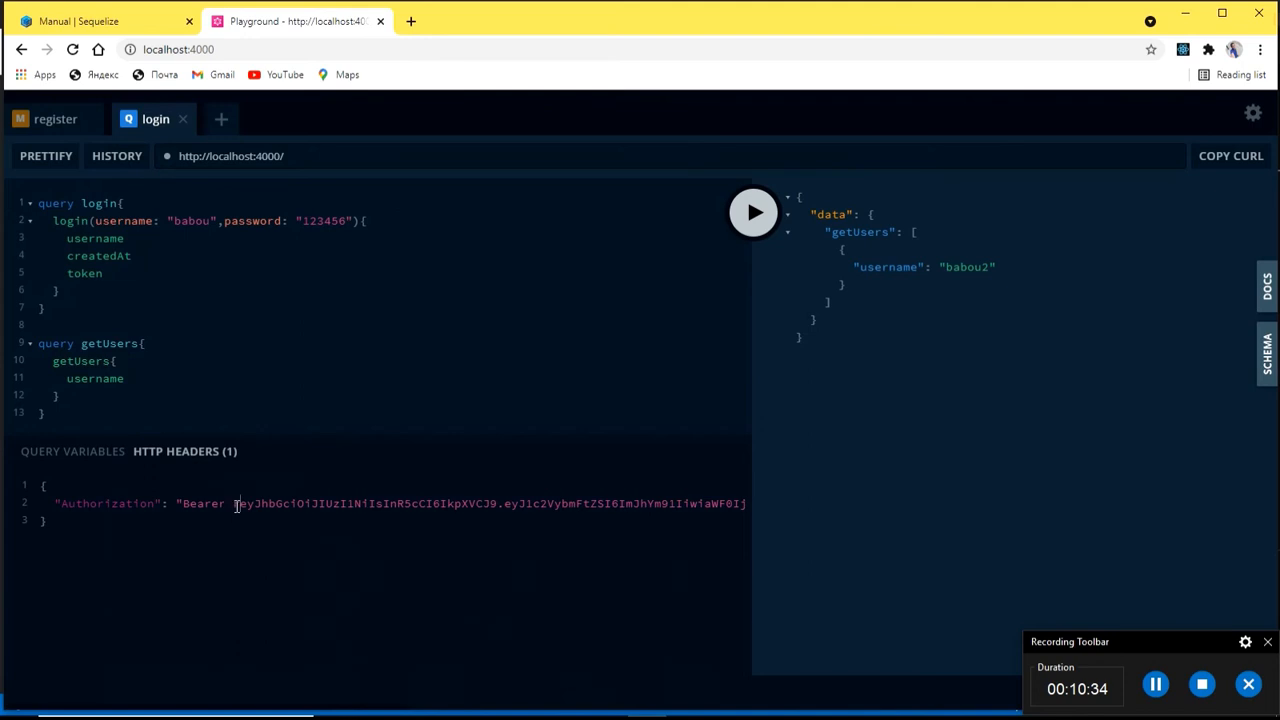
pyautogui.click(752, 212)
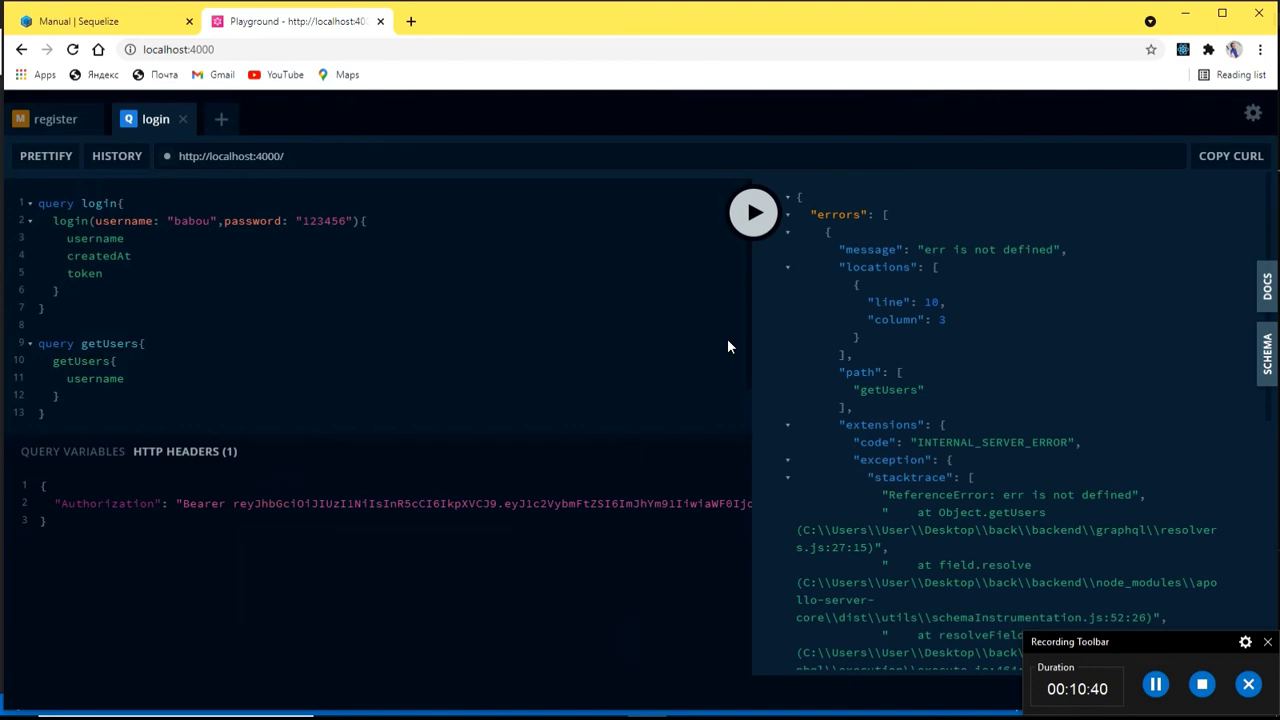
pyautogui.click(607, 700)
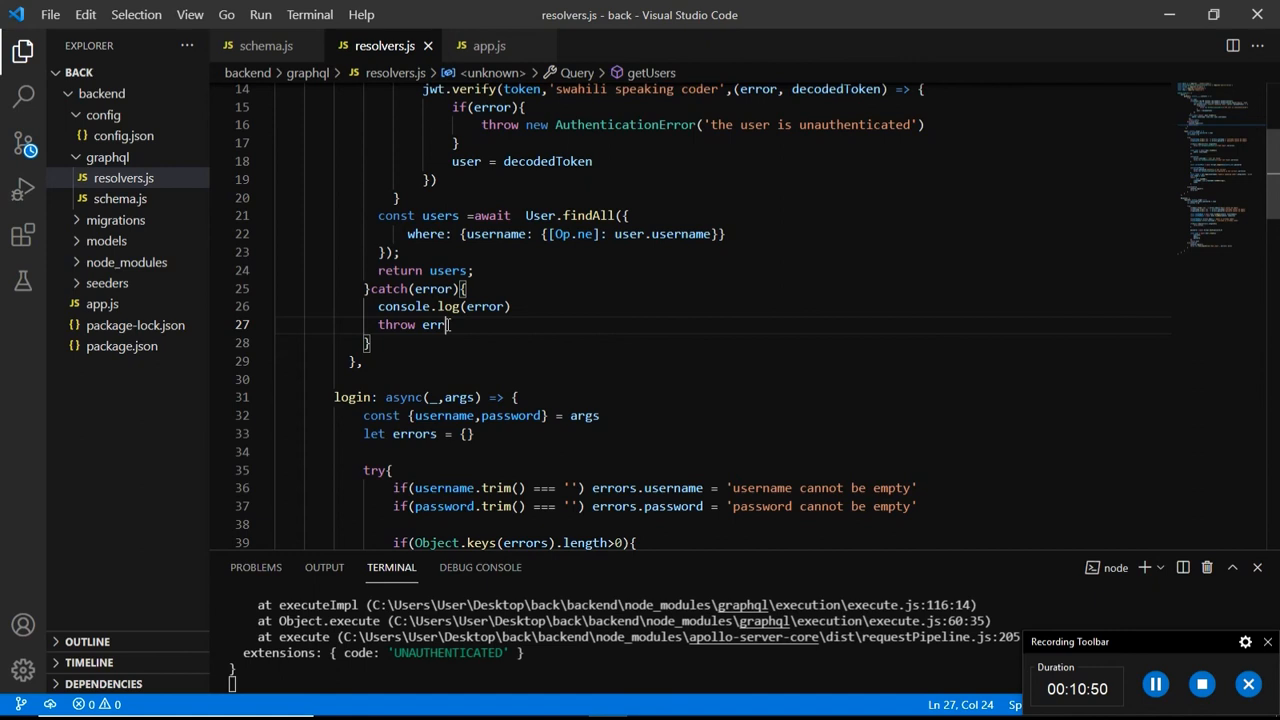
# Change 'throw err' to 'throw error' in the catch block and save
pyautogui.write('or')
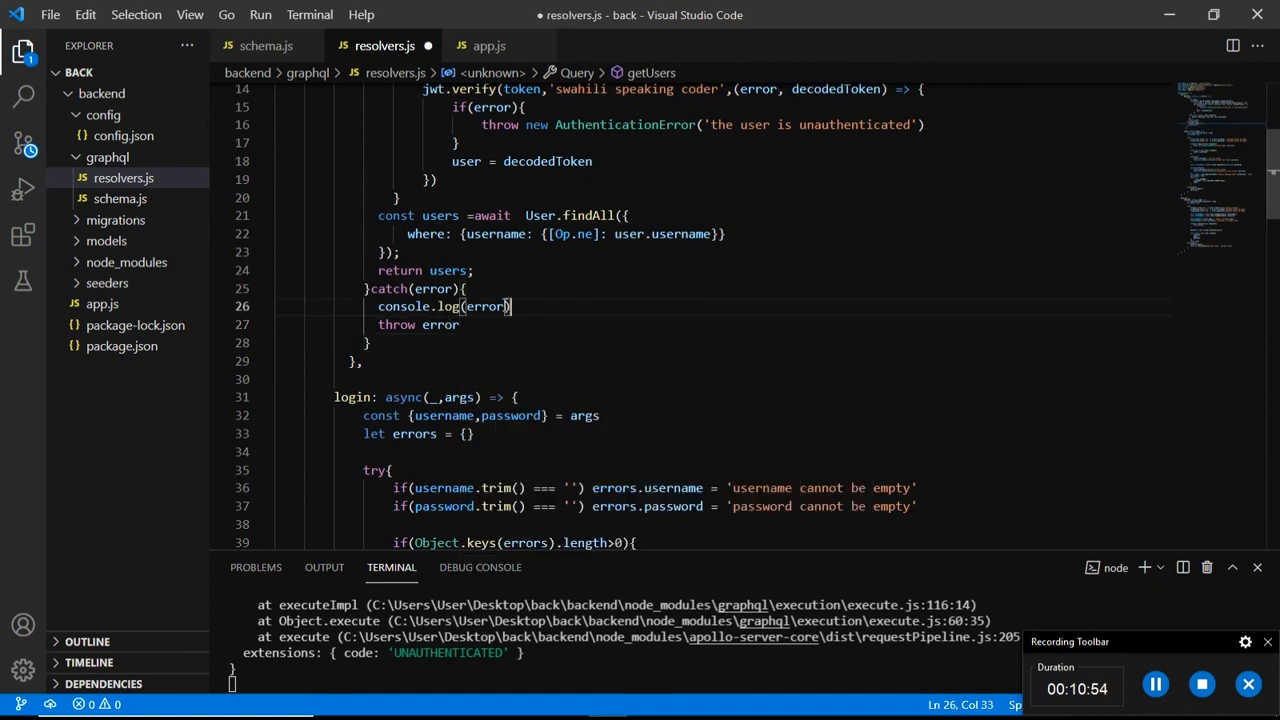
pyautogui.press('ctrl+s')
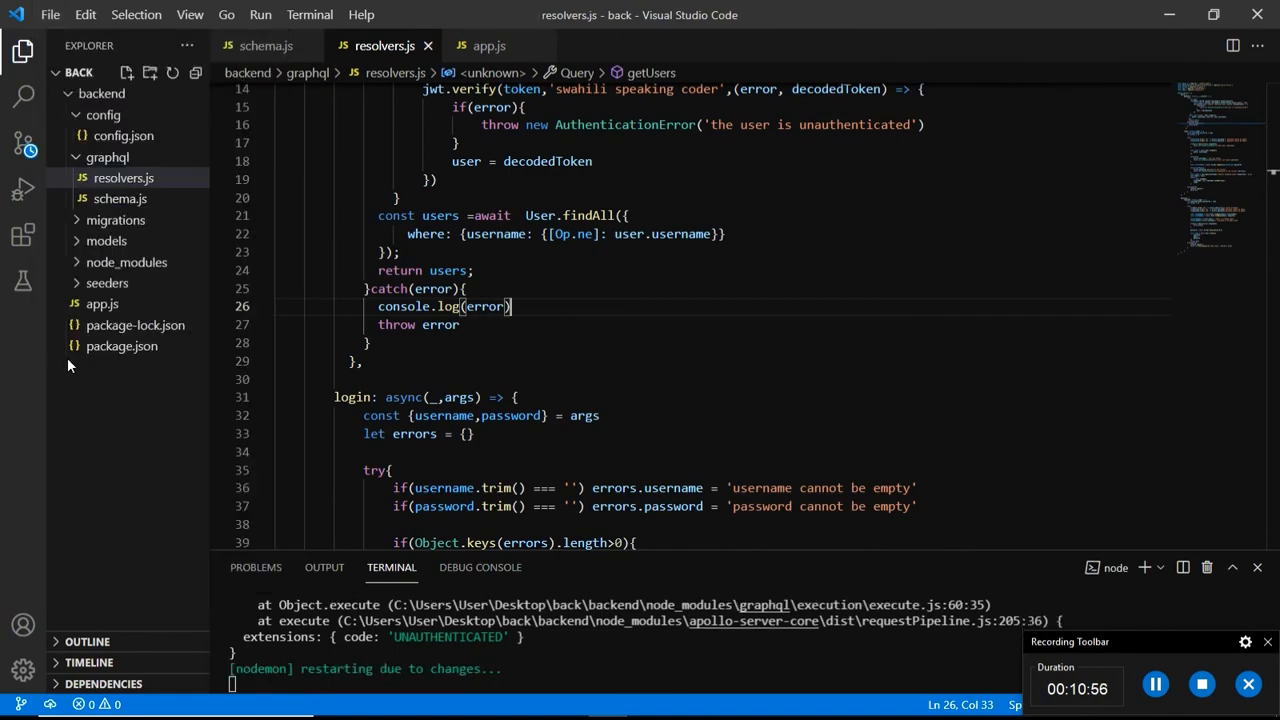
# Rerun getUsers with the tampered token in Playground, getting 'the user is unauthenticated'
pyautogui.click(645, 700)
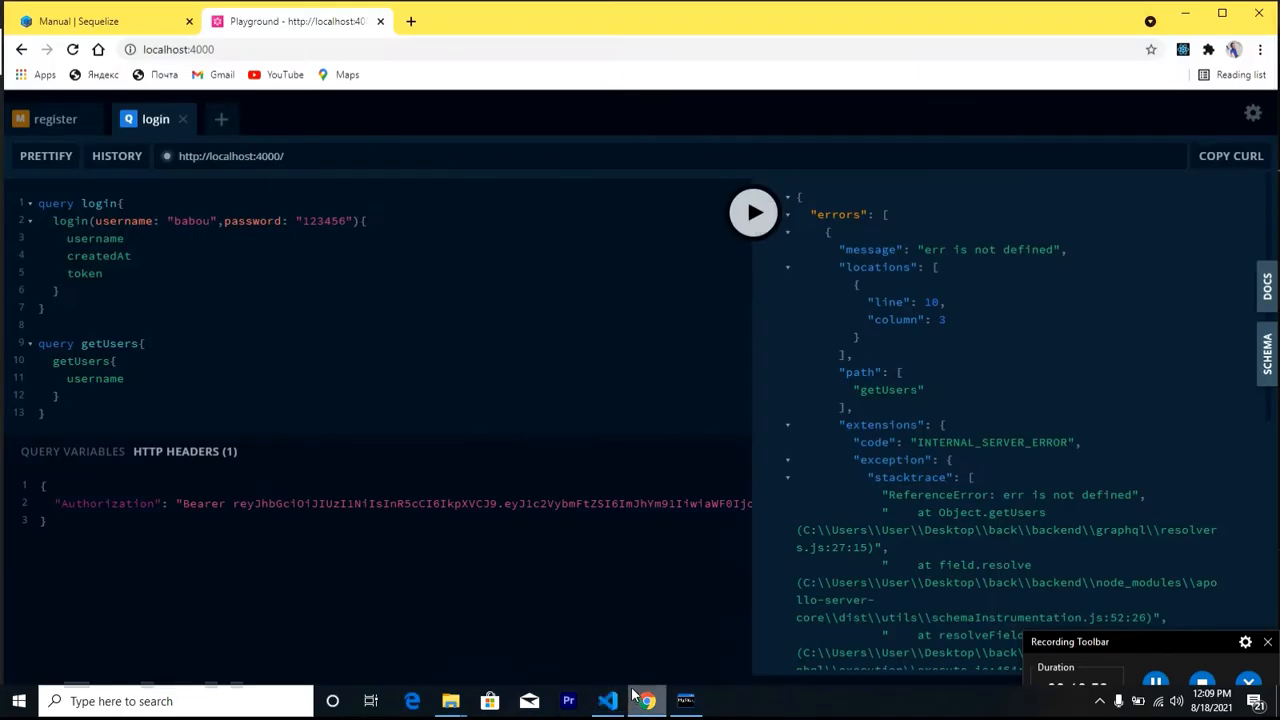
pyautogui.click(753, 212)
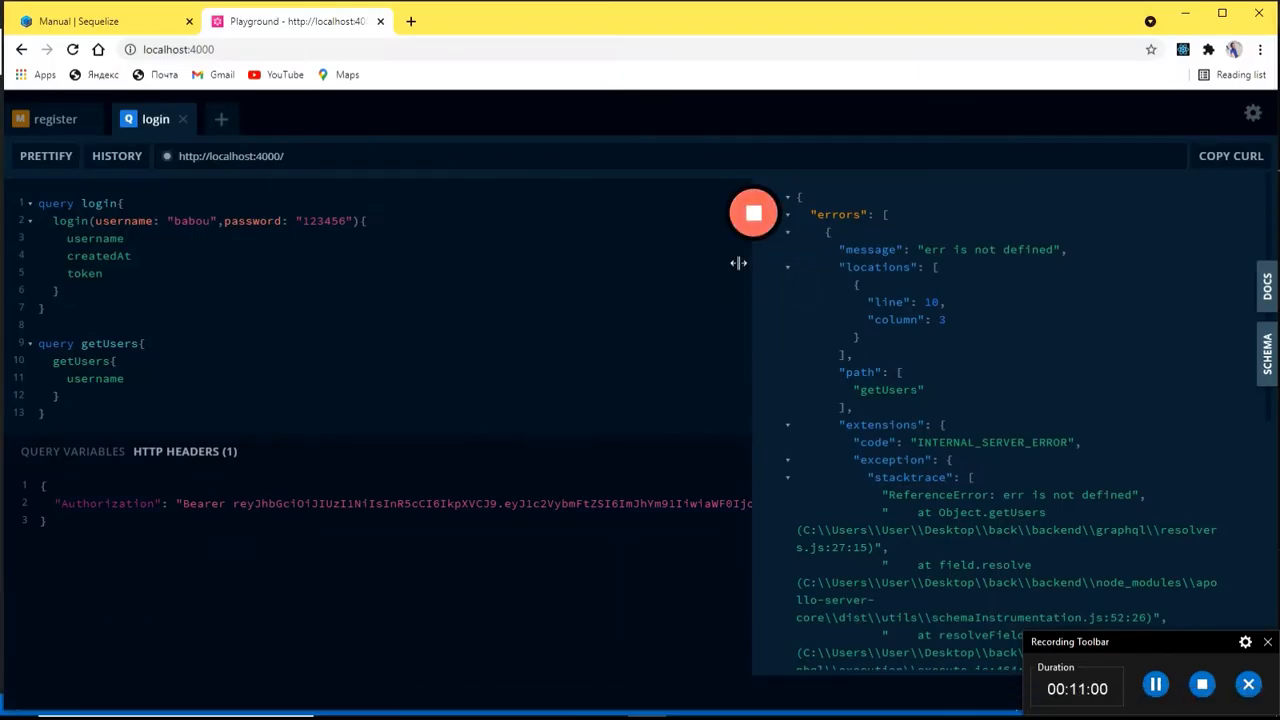
pyautogui.click(753, 213)
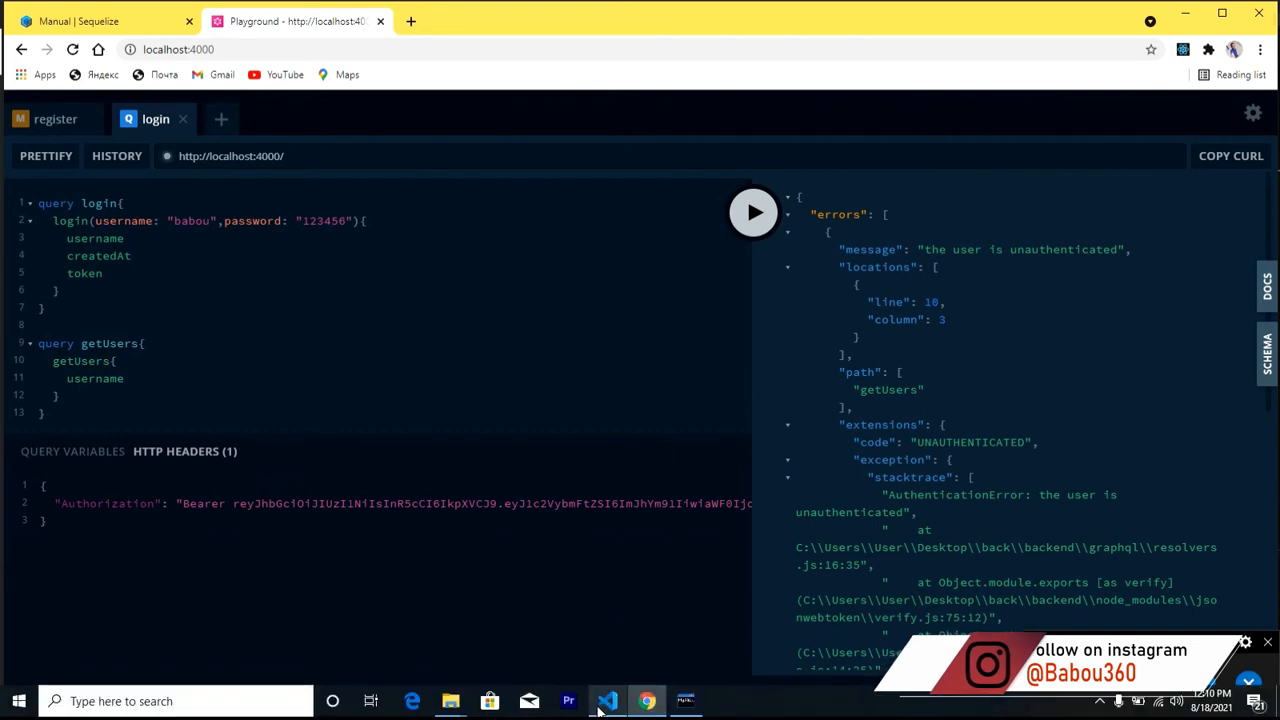
pyautogui.click(607, 700)
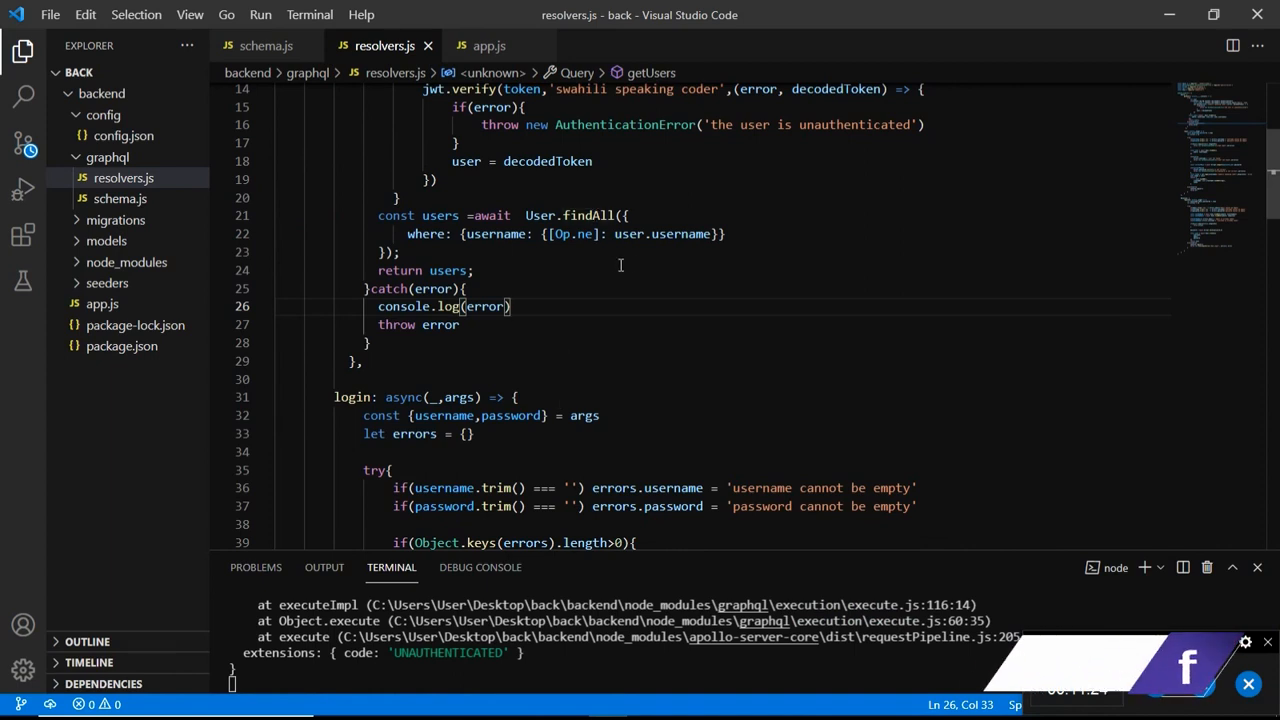
pyautogui.moveTo(700, 219)
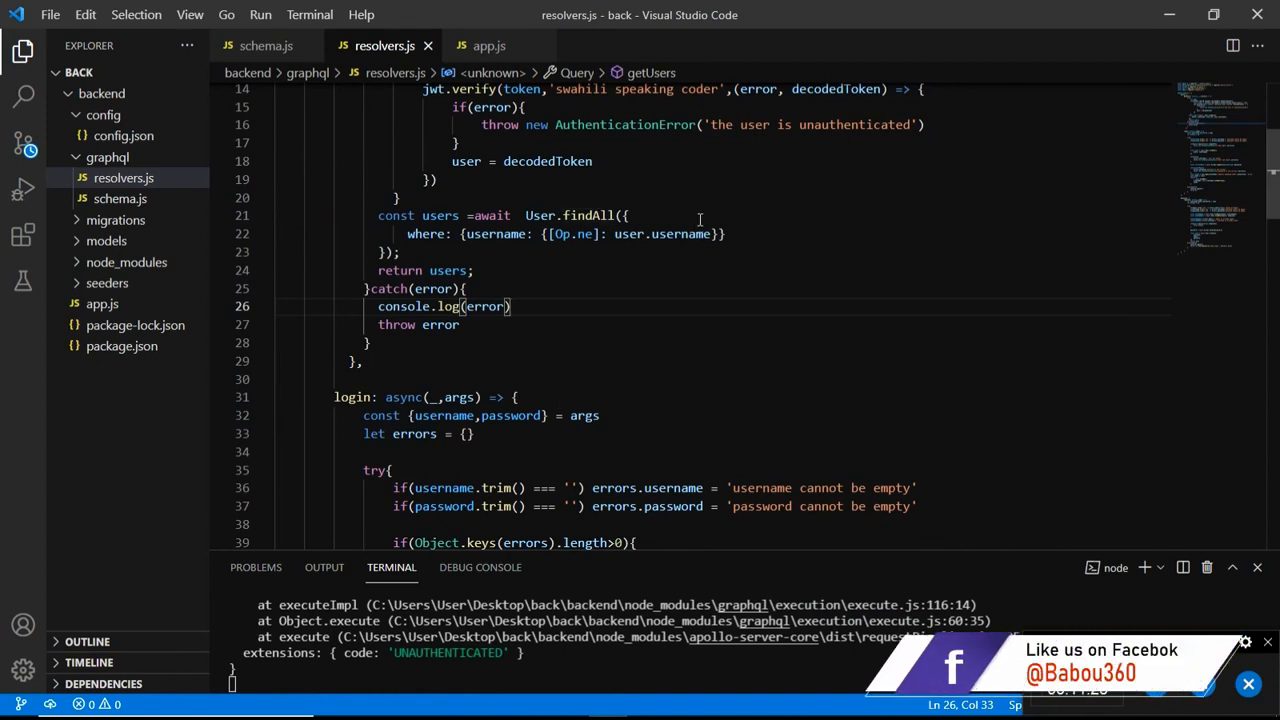
pyautogui.scroll(3)
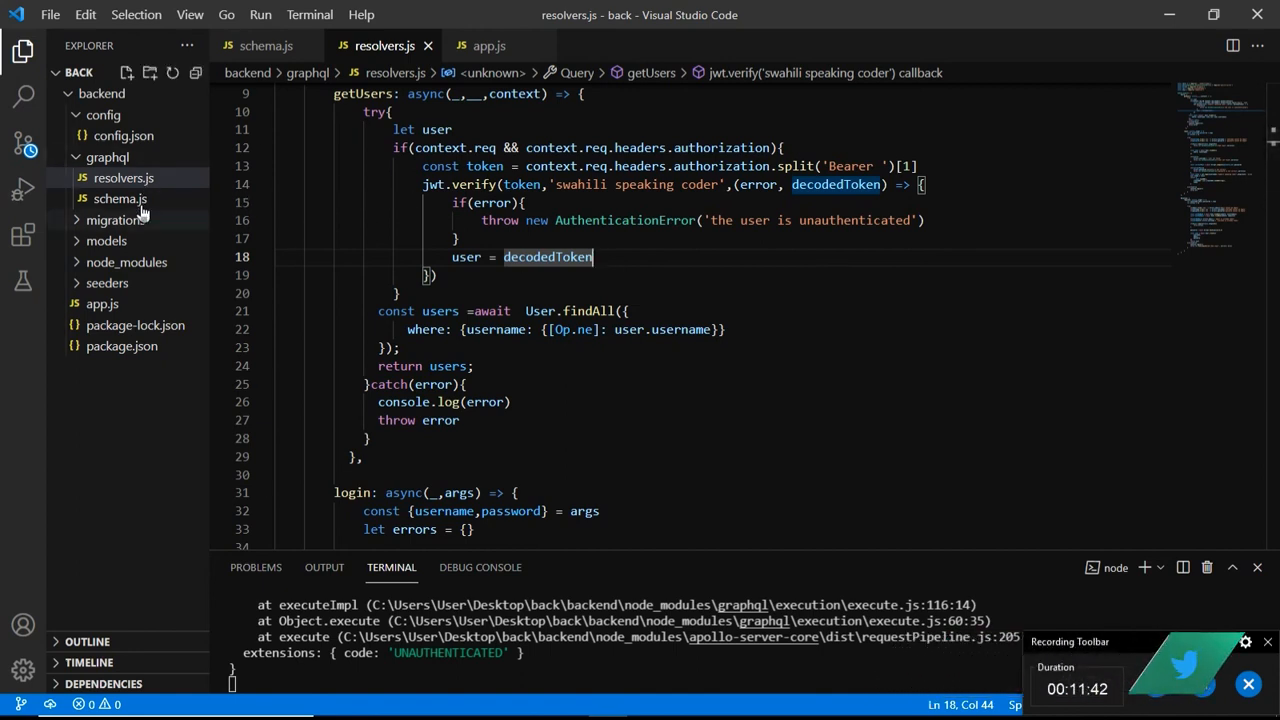
pyautogui.moveTo(115, 219)
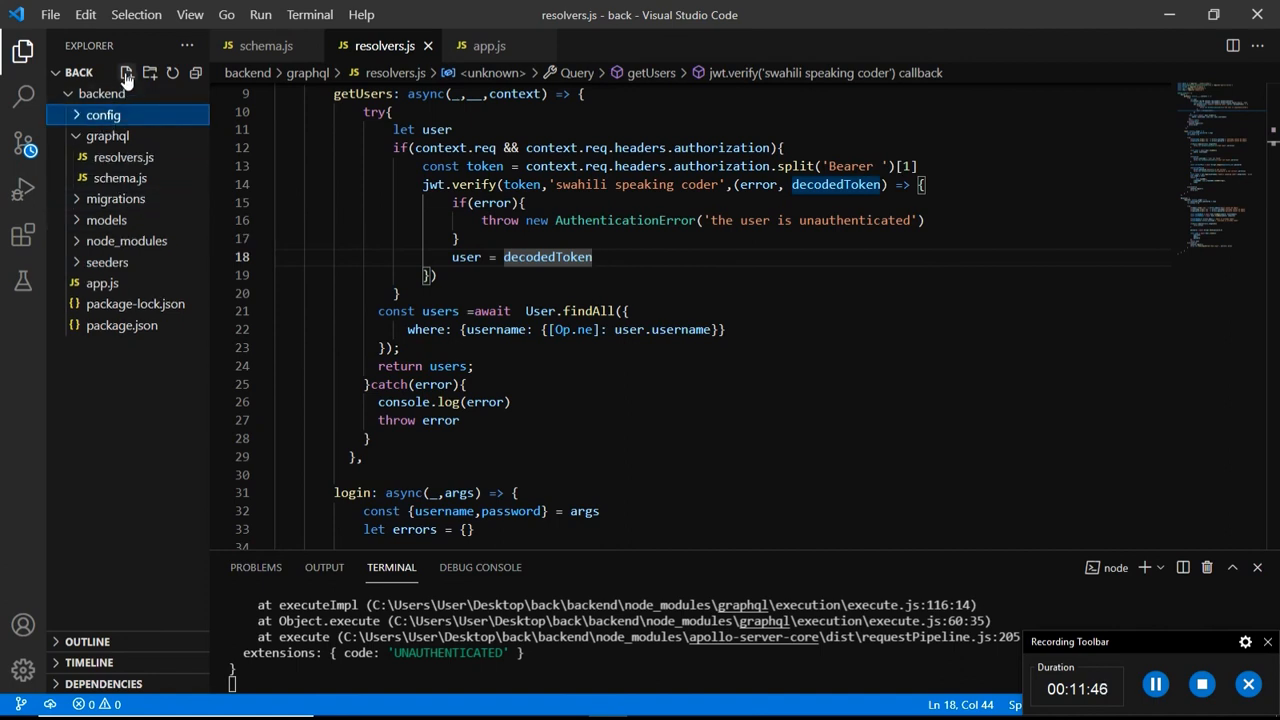
pyautogui.click(126, 72)
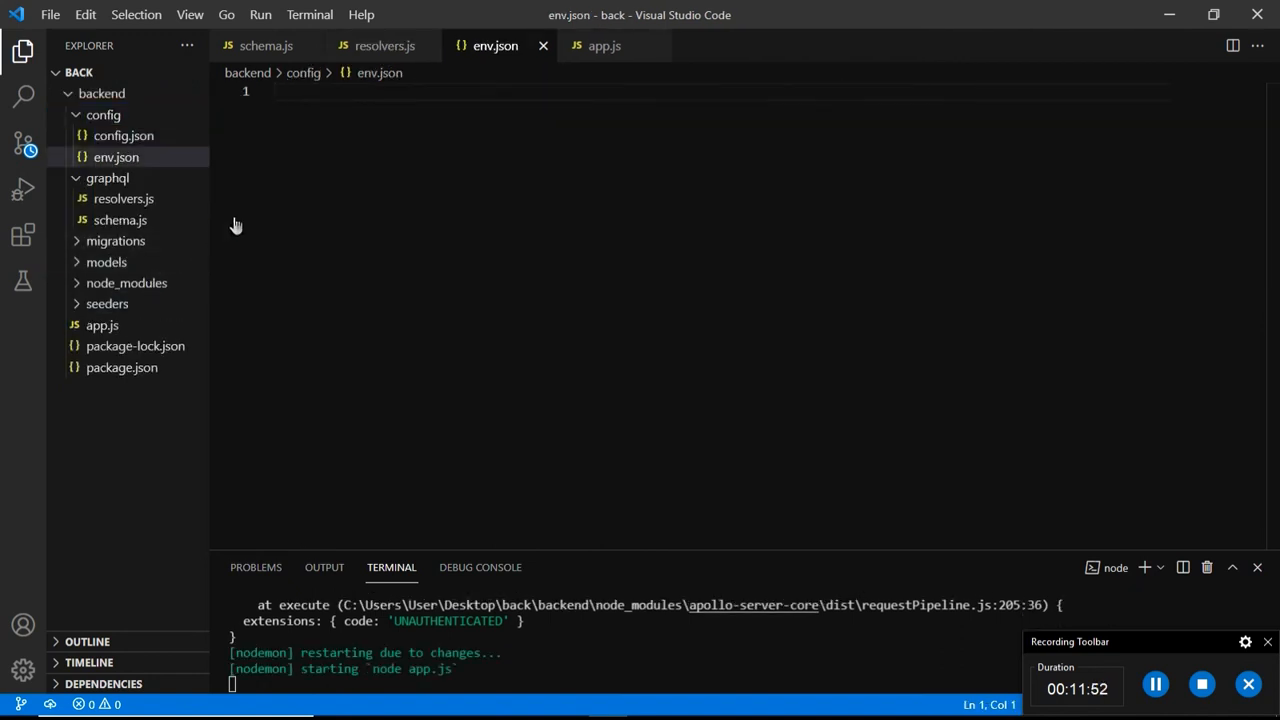
pyautogui.write('{}')
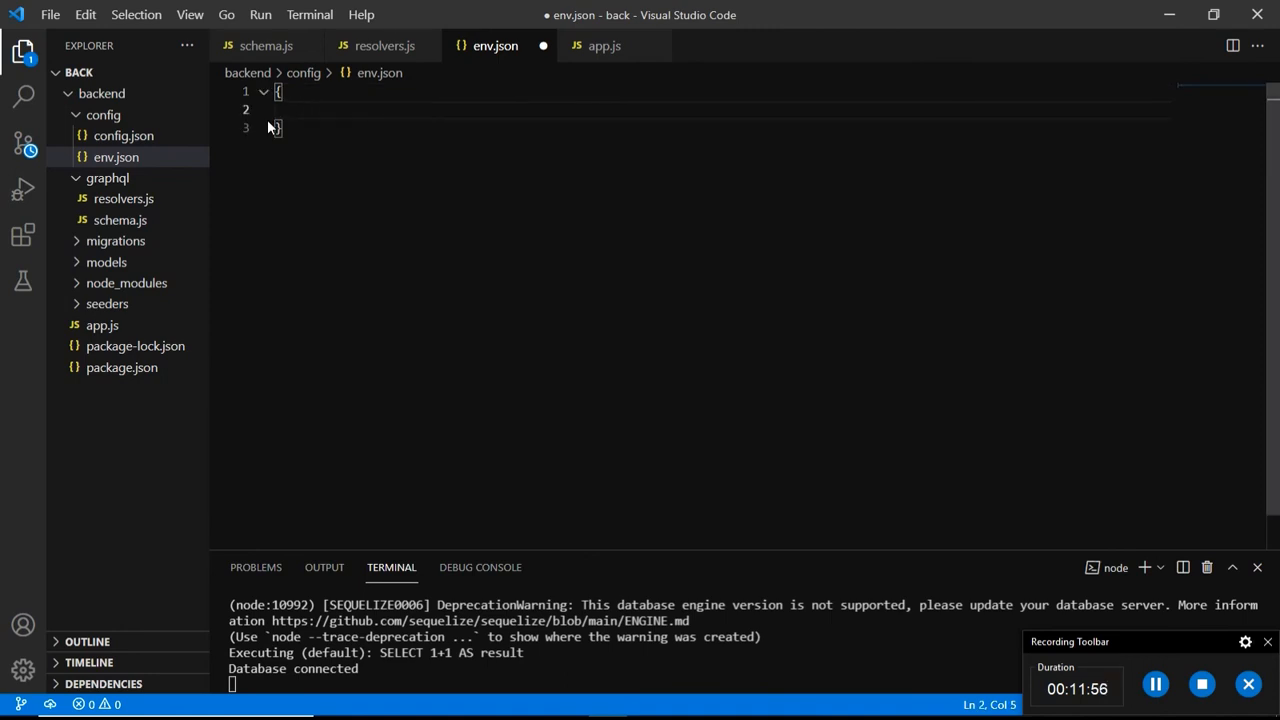
pyautogui.write('""')
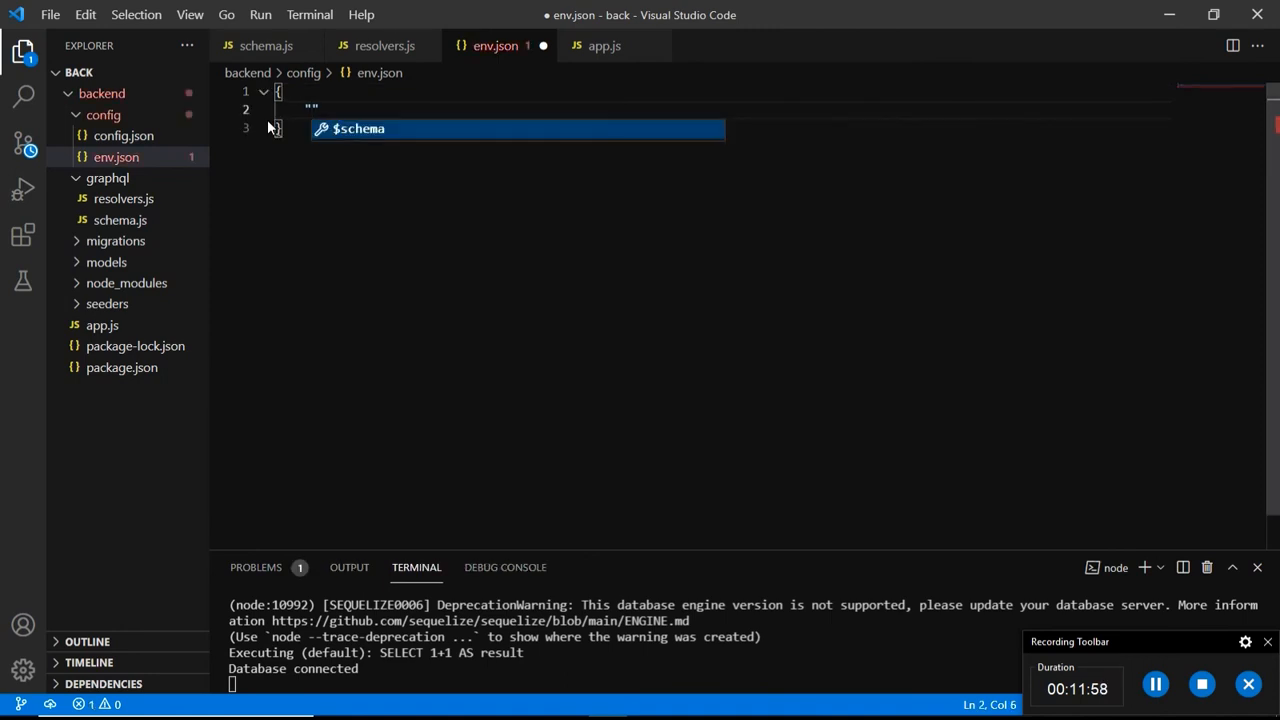
pyautogui.write('JWT')
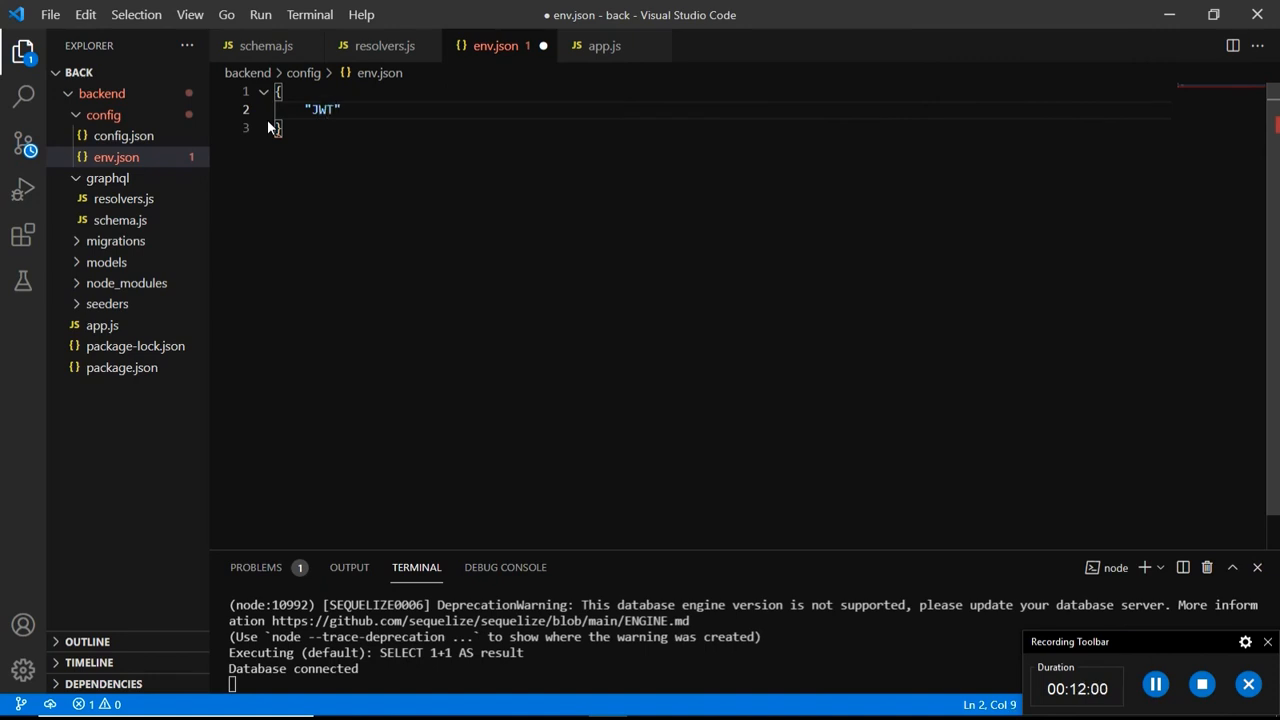
pyautogui.write('_E')
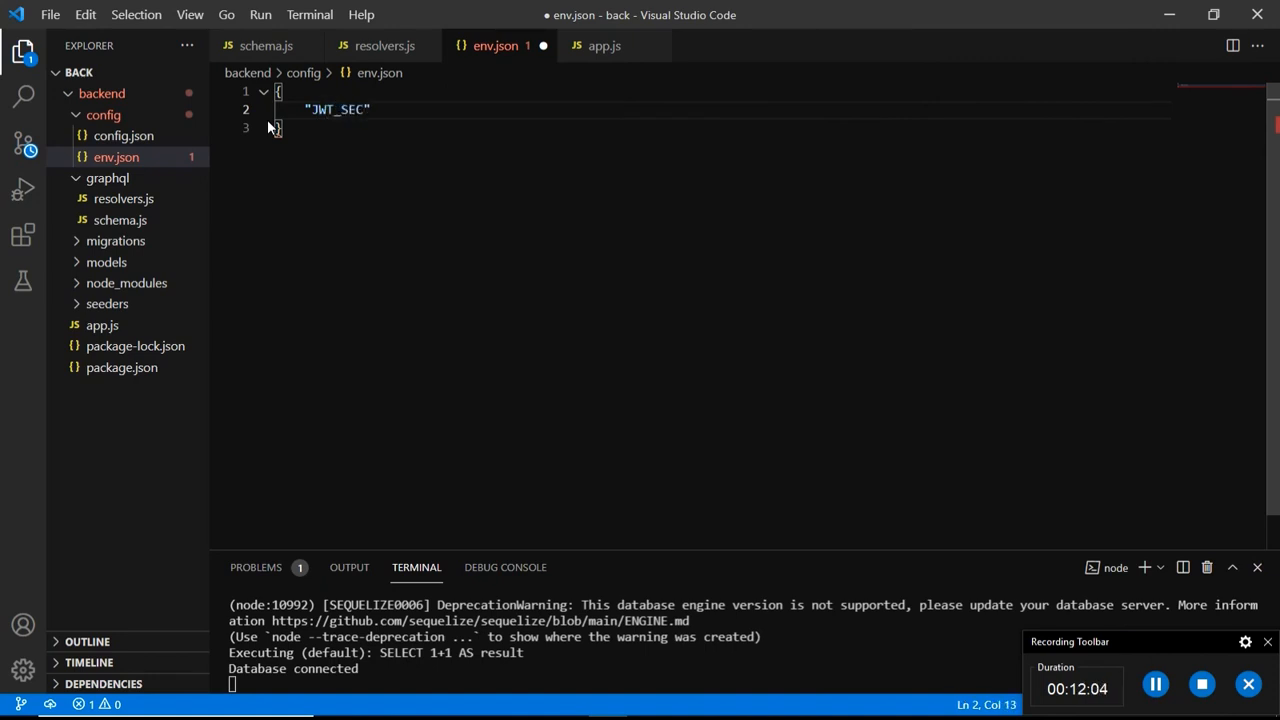
pyautogui.write('RET')
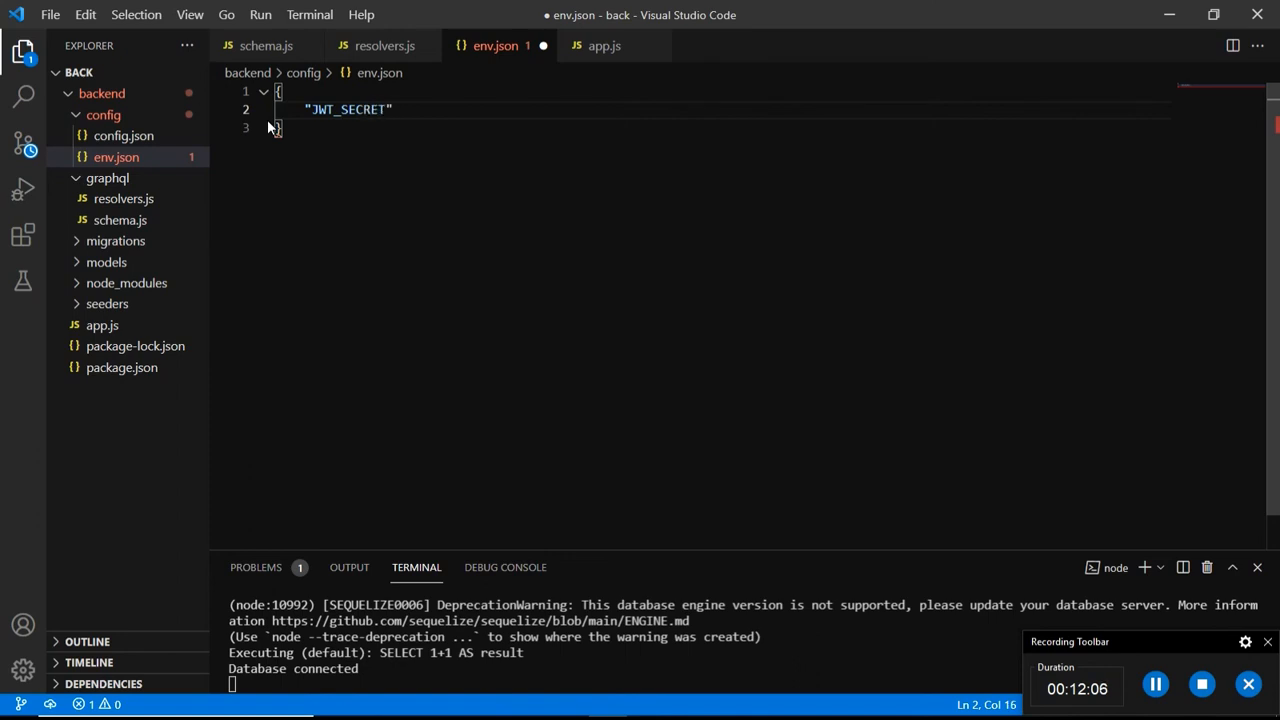
pyautogui.write(':')
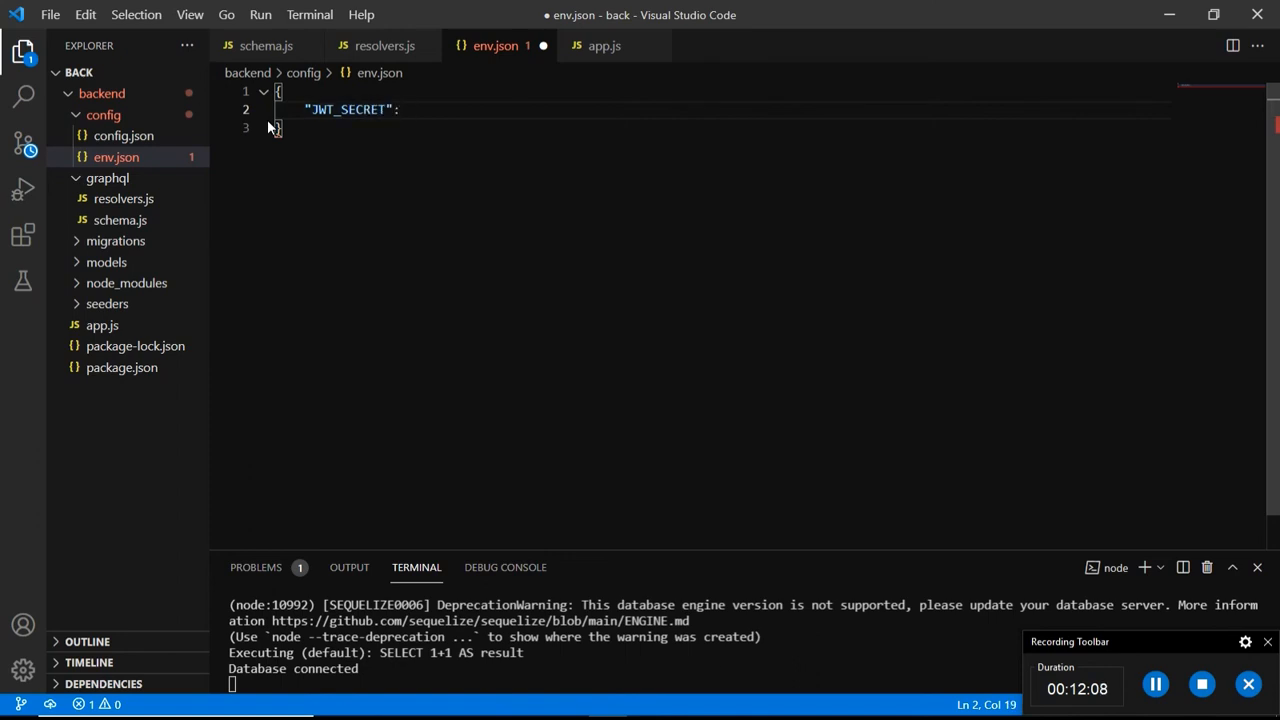
pyautogui.write('"')
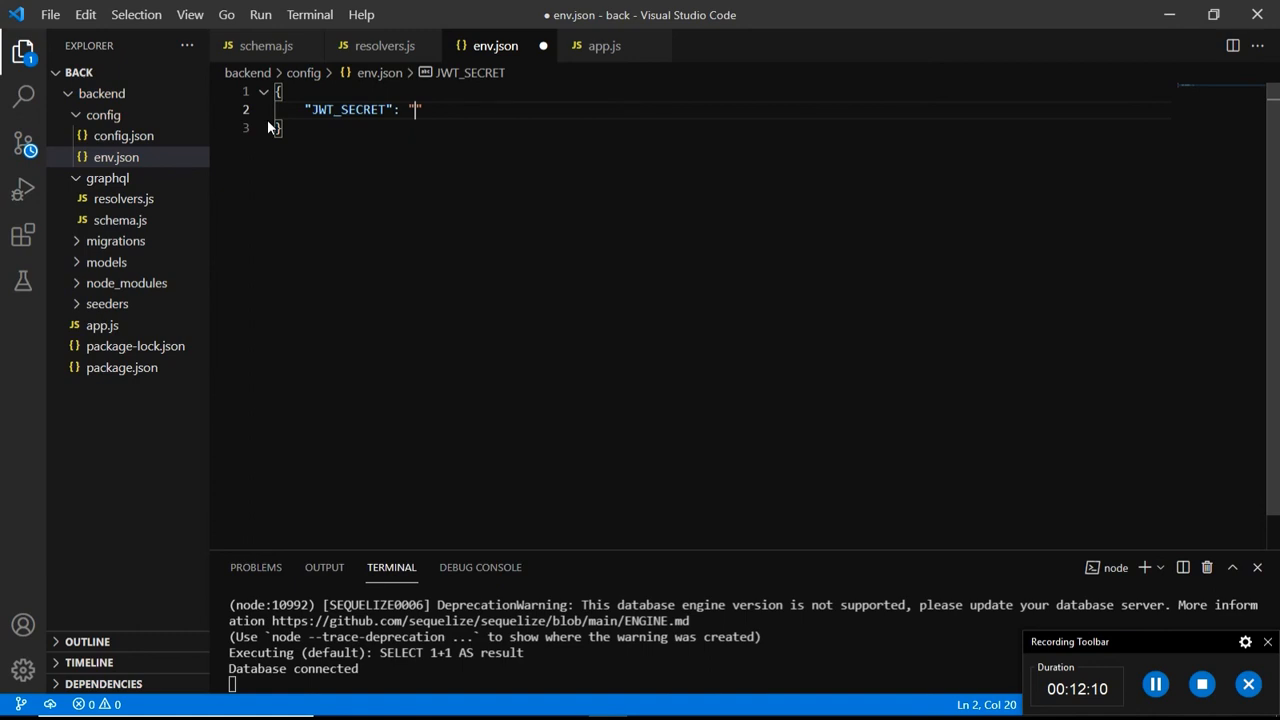
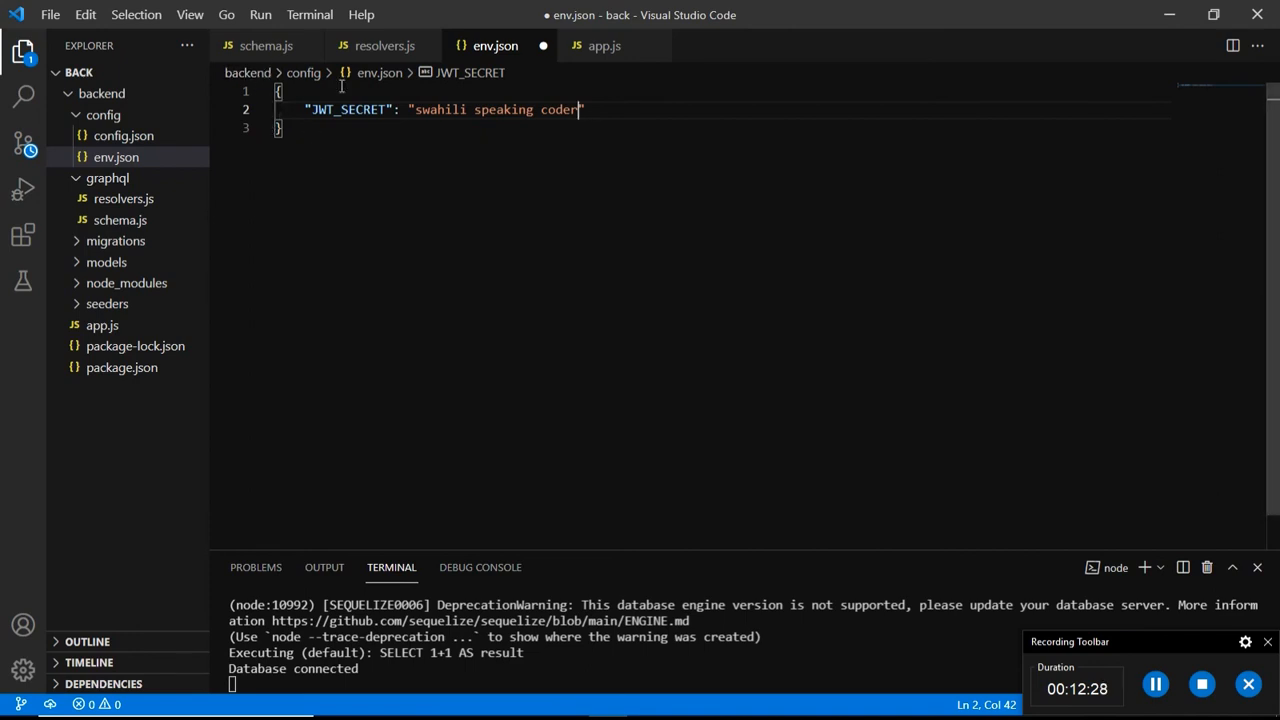
# Add const {JWT_SECRET} = require('../config/env.json') below the requires in resolvers.js
pyautogui.click(383, 45)
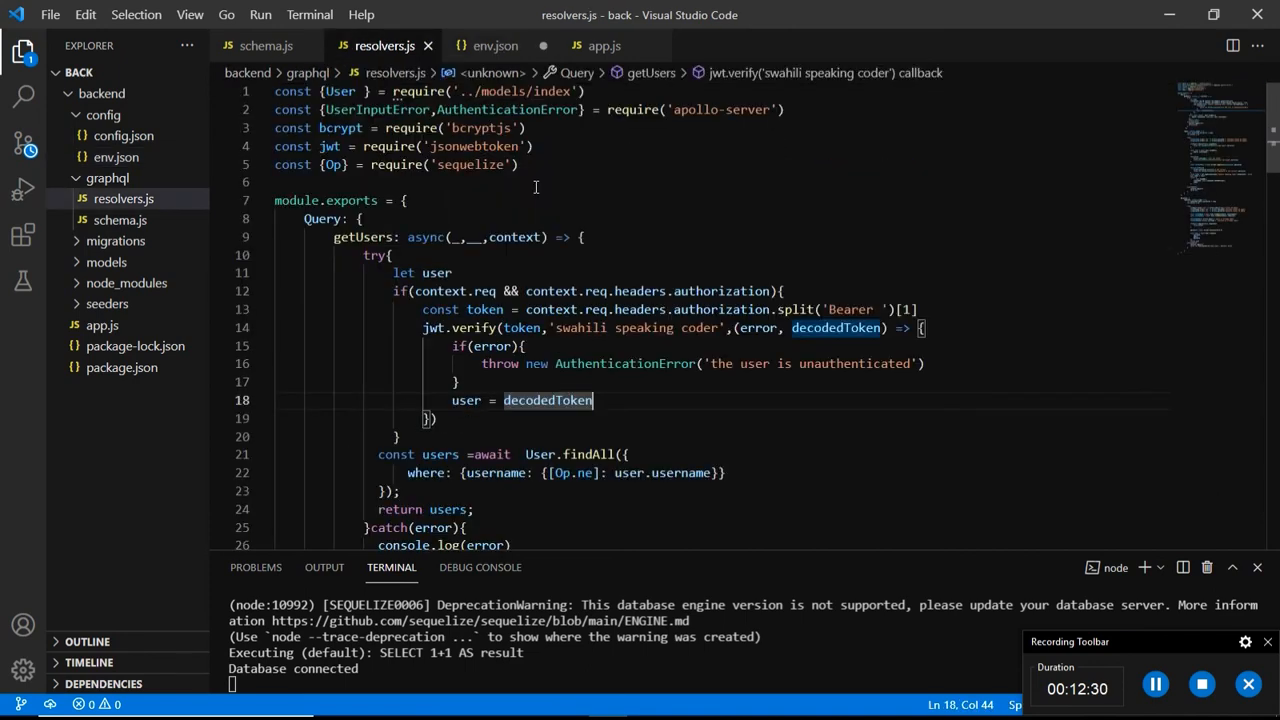
pyautogui.press('Enter')
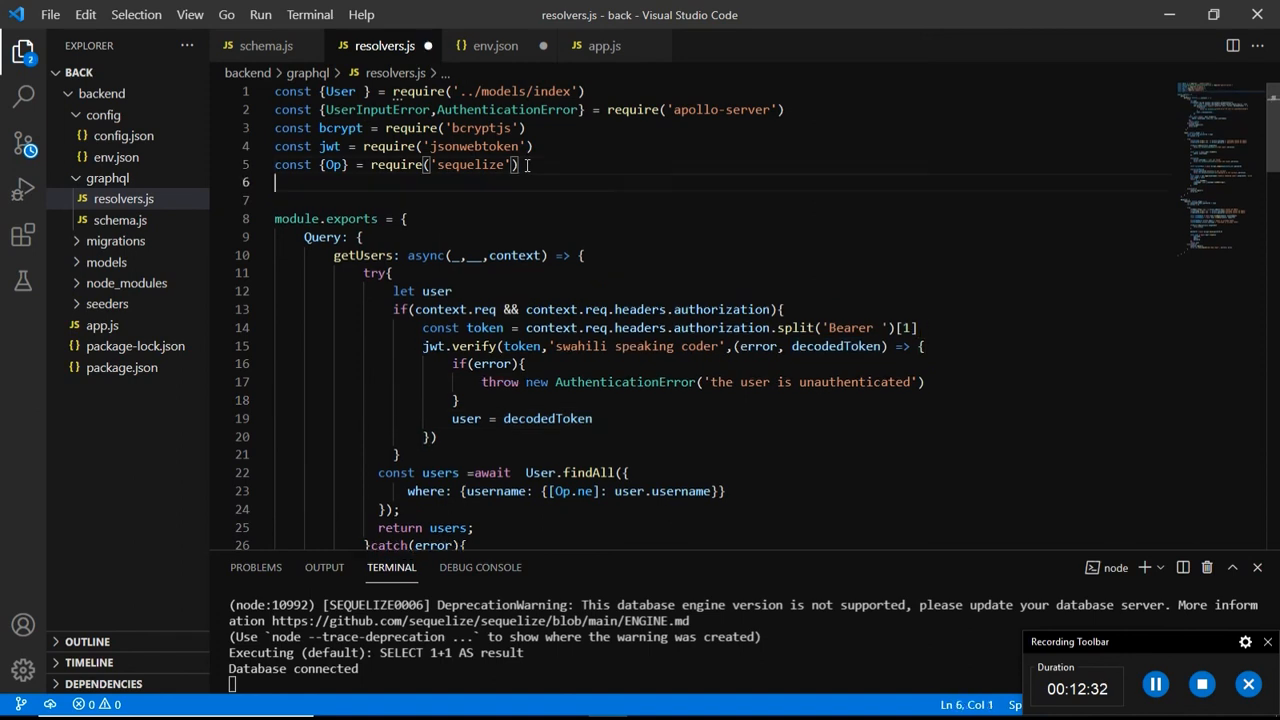
pyautogui.write('const')
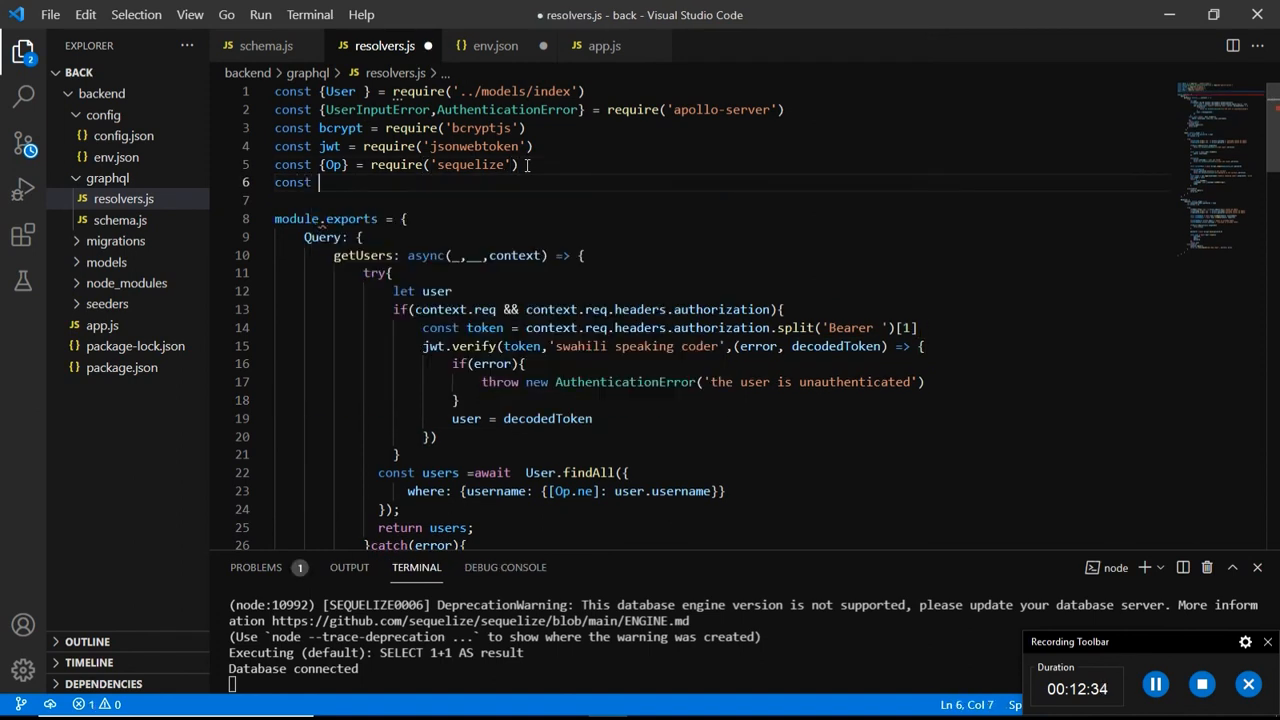
pyautogui.write('{')
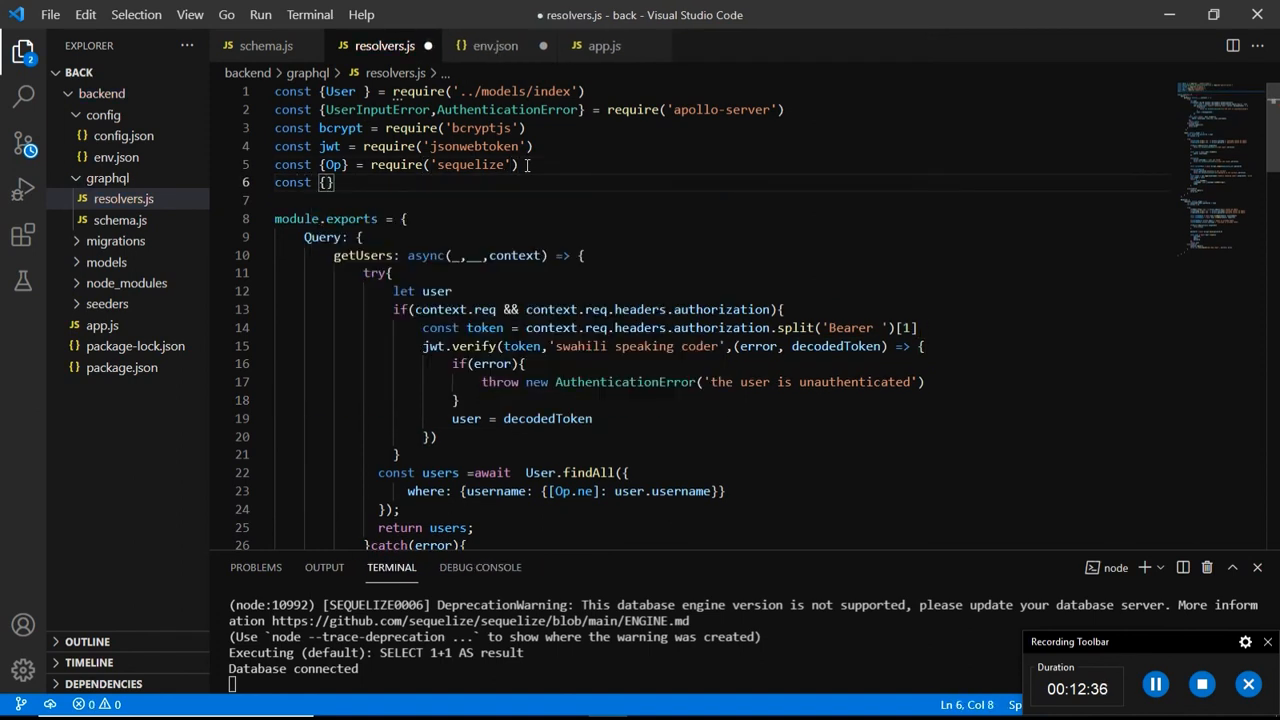
pyautogui.write('JWT_SECRET')
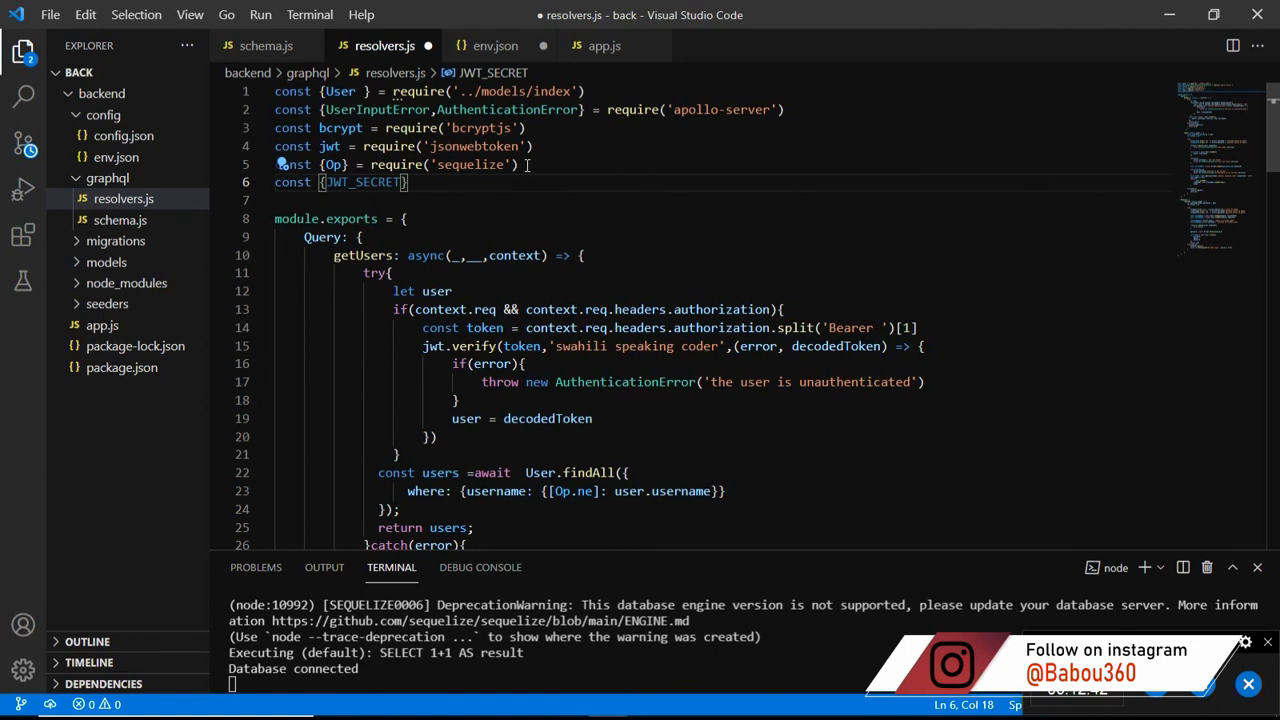
pyautogui.click(404, 182)
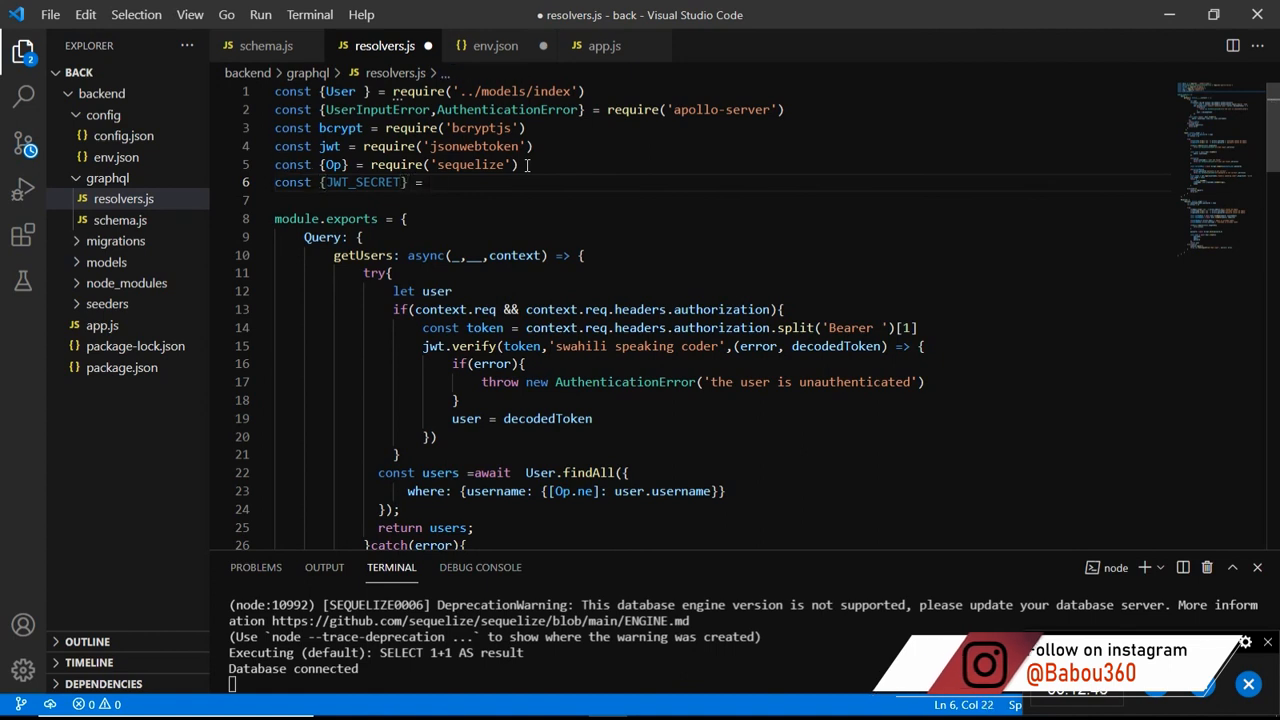
pyautogui.write('require(')
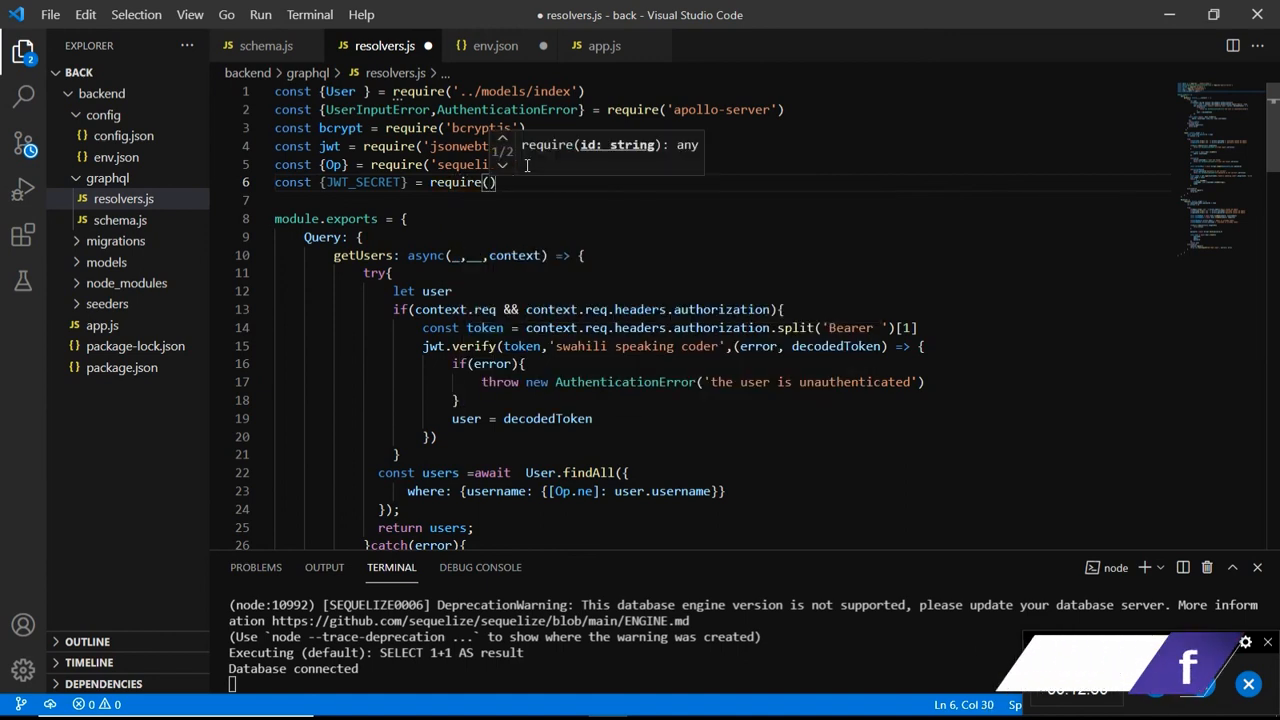
pyautogui.write("', '")
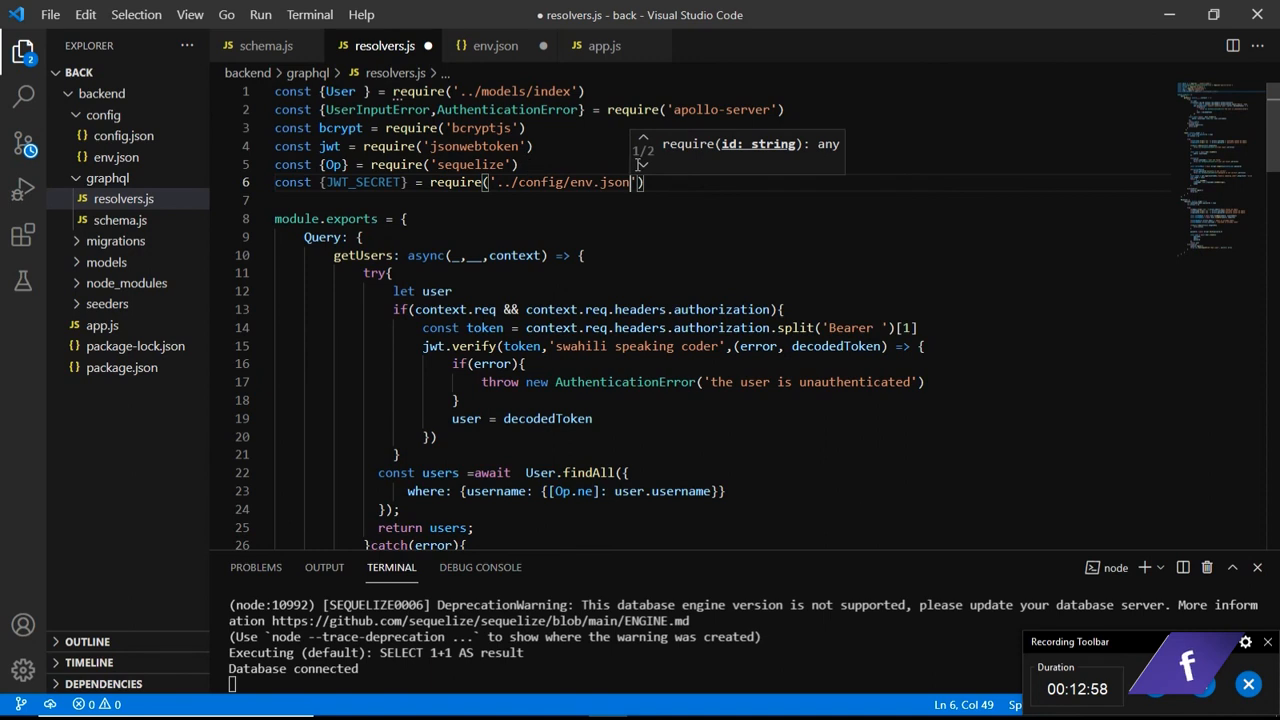
pyautogui.doubleClick(357, 182)
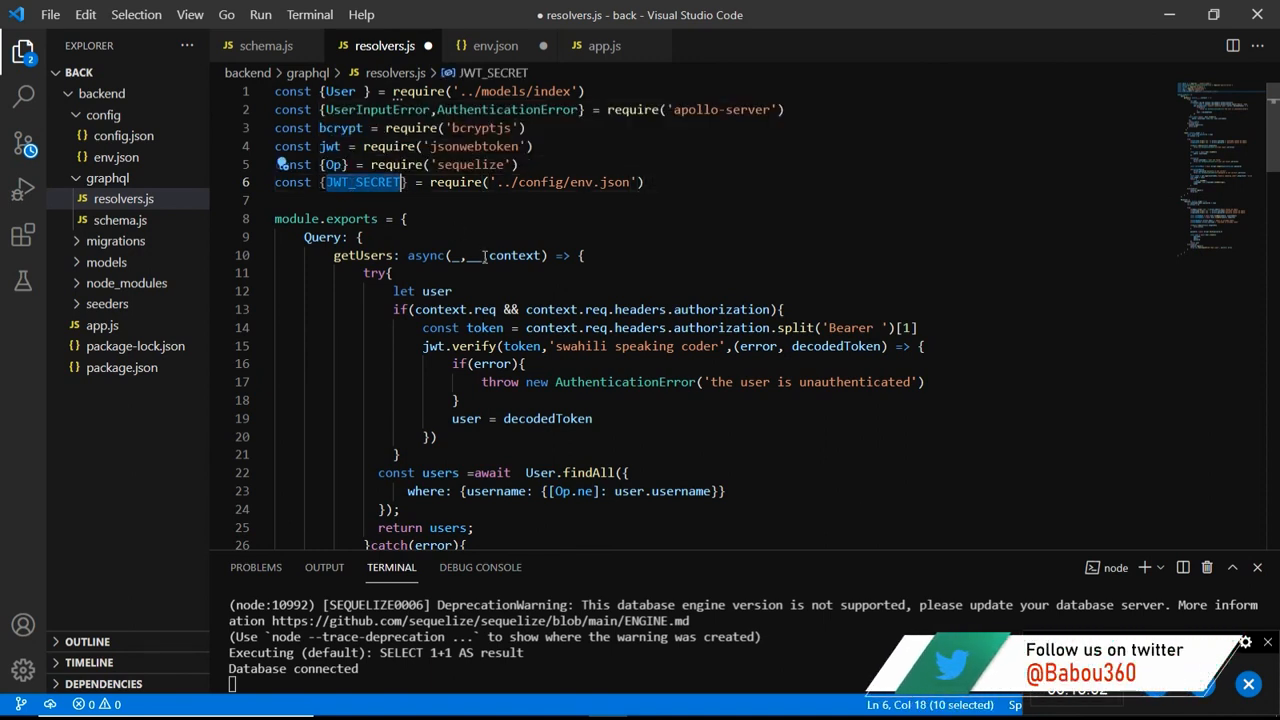
pyautogui.scroll(-3)
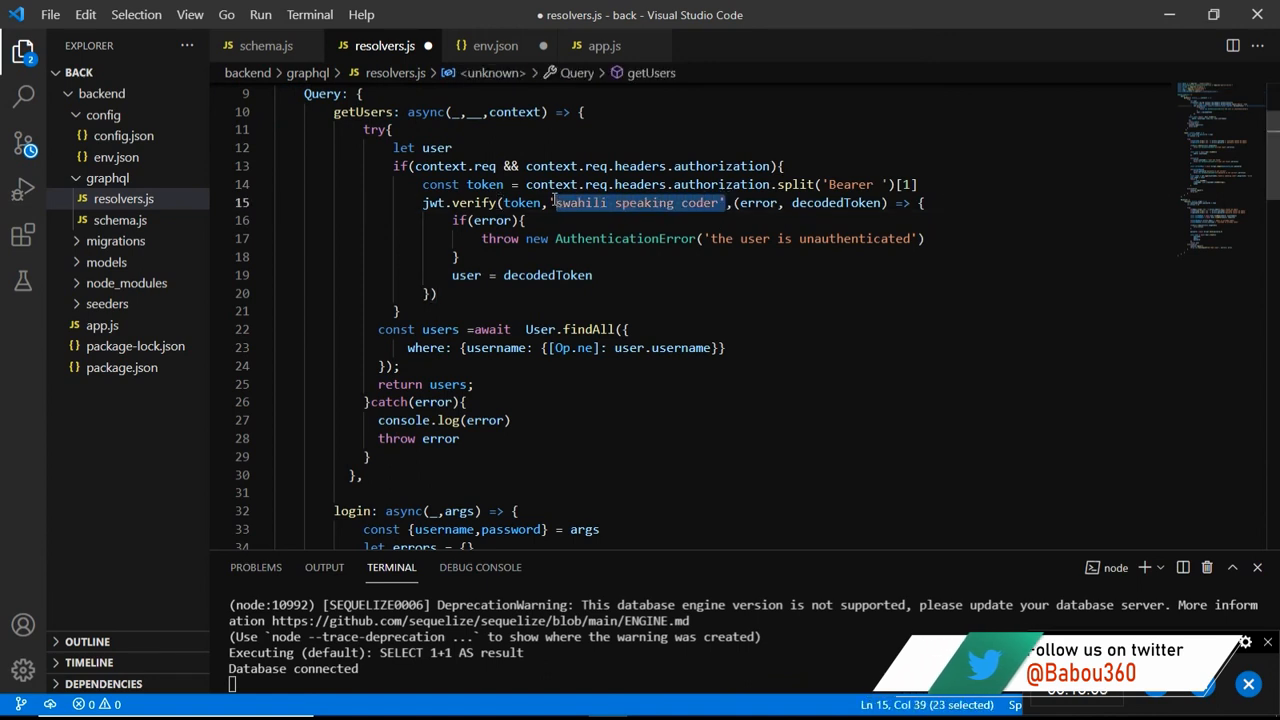
pyautogui.write('JWT_SECRET')
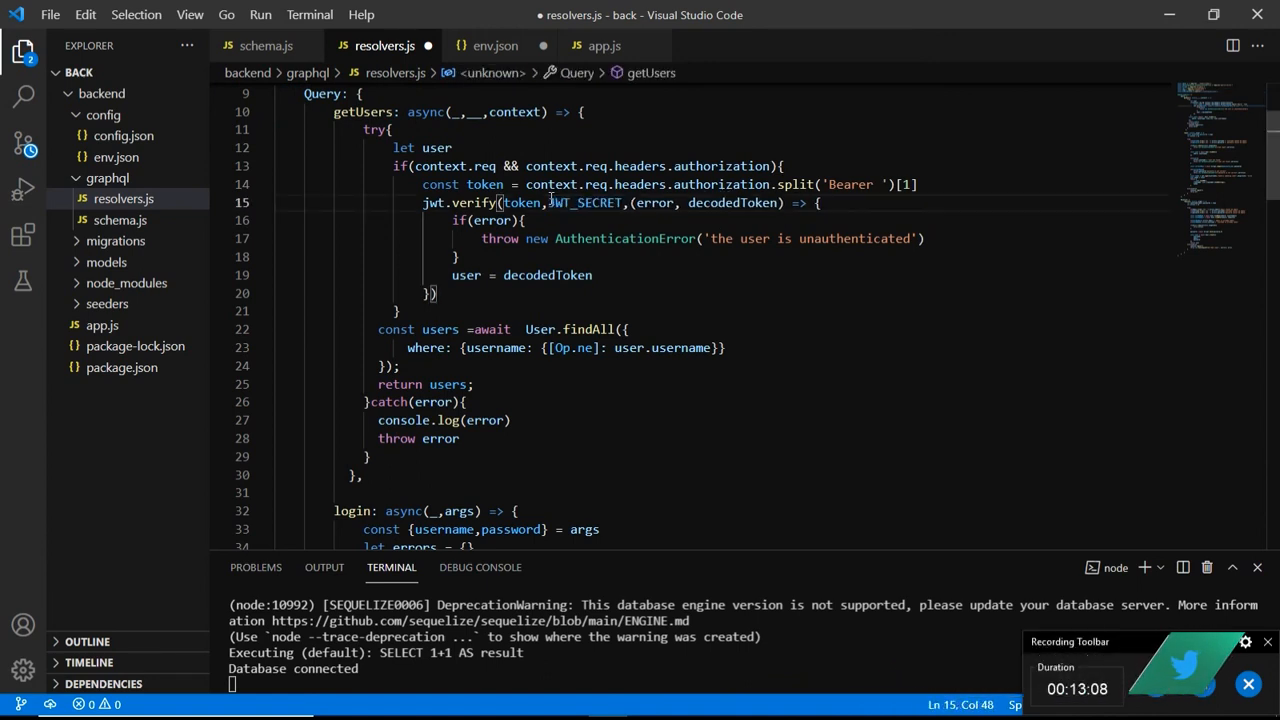
pyautogui.scroll(-3)
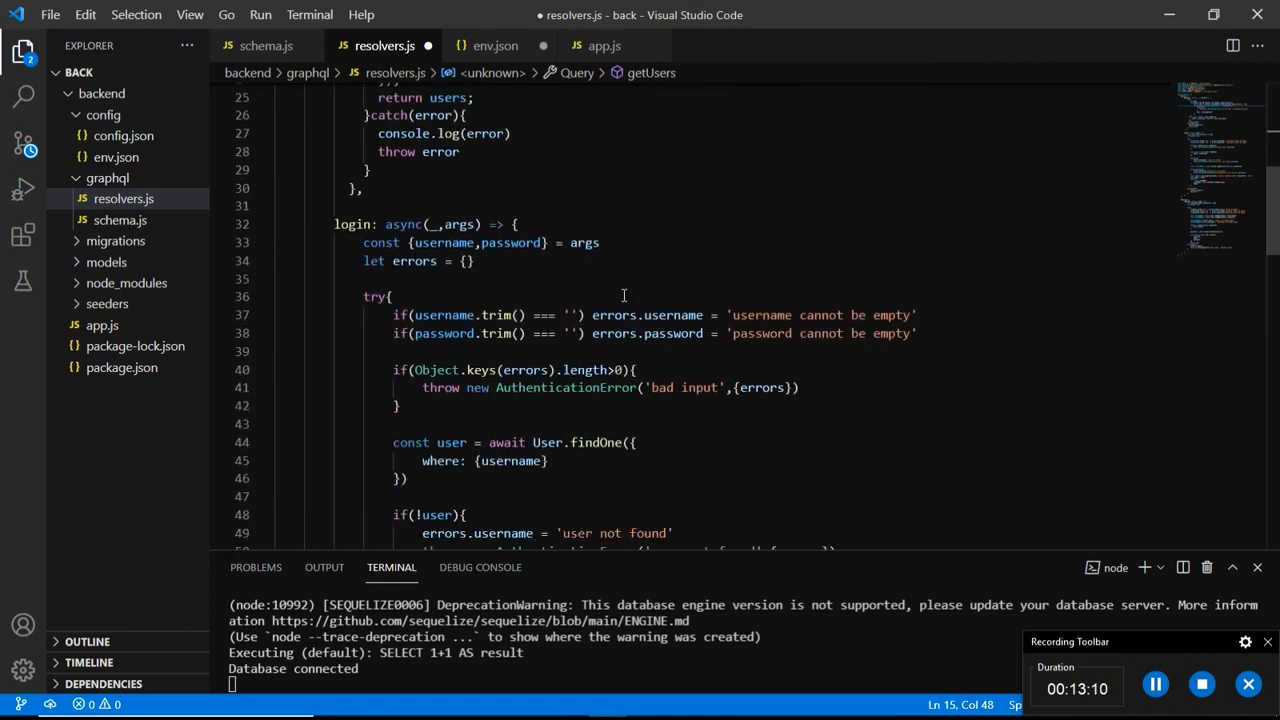
pyautogui.scroll(-3)
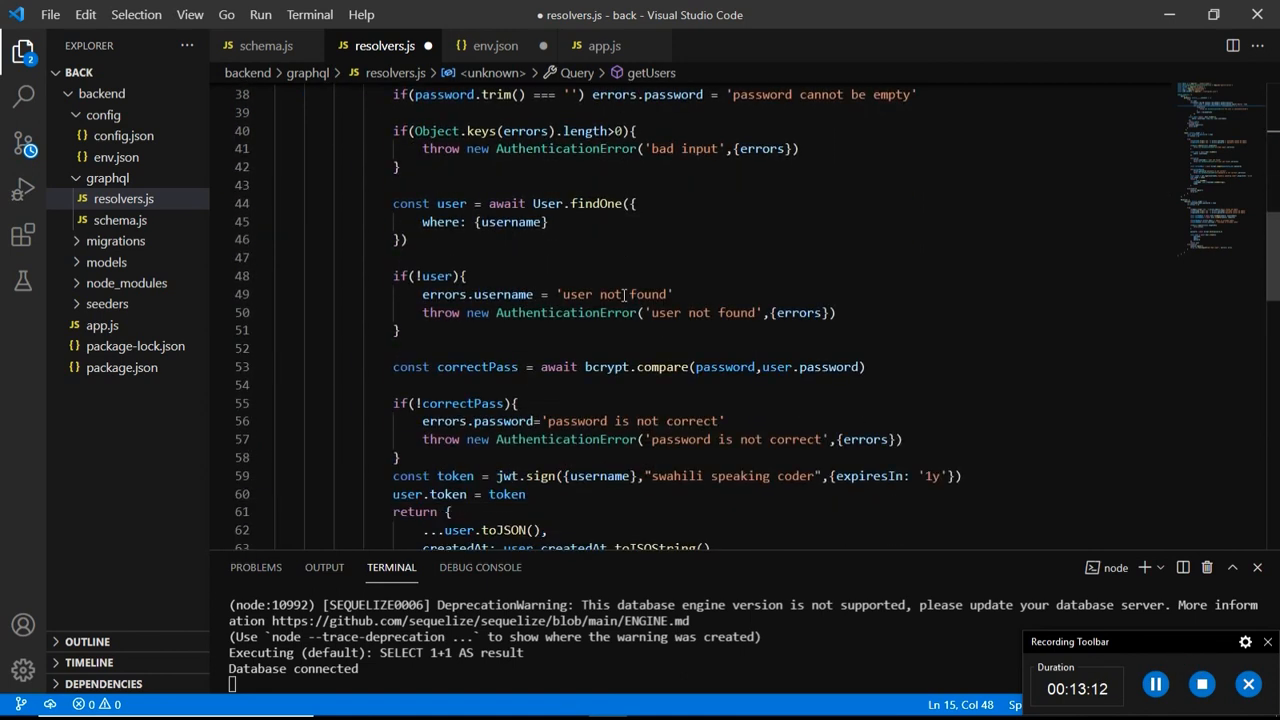
pyautogui.scroll(-3)
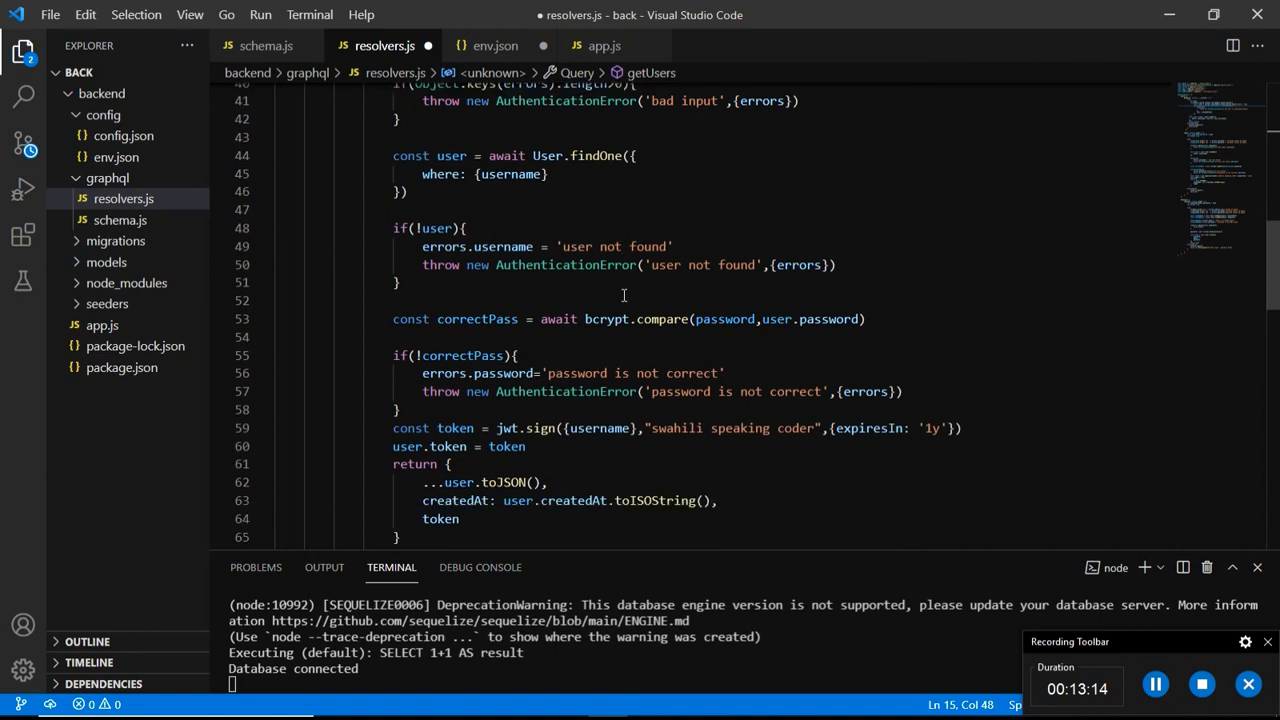
pyautogui.scroll(-3)
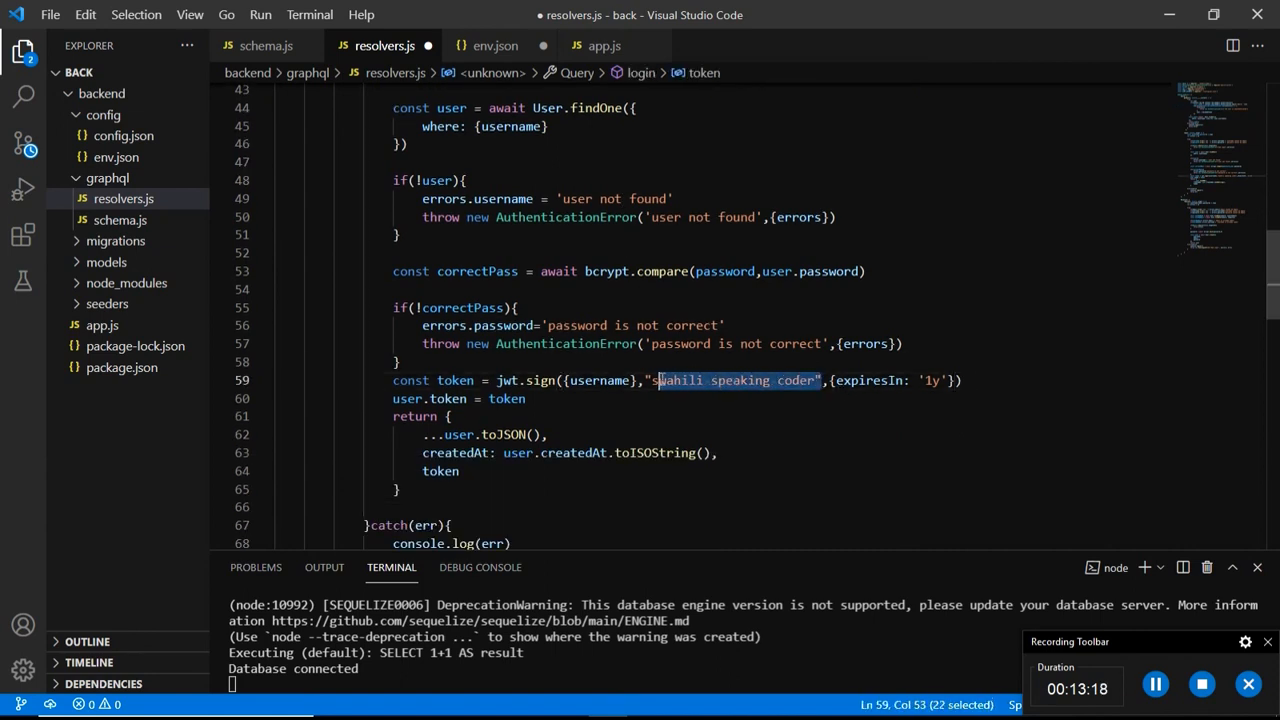
pyautogui.write('JWT_SECRET')
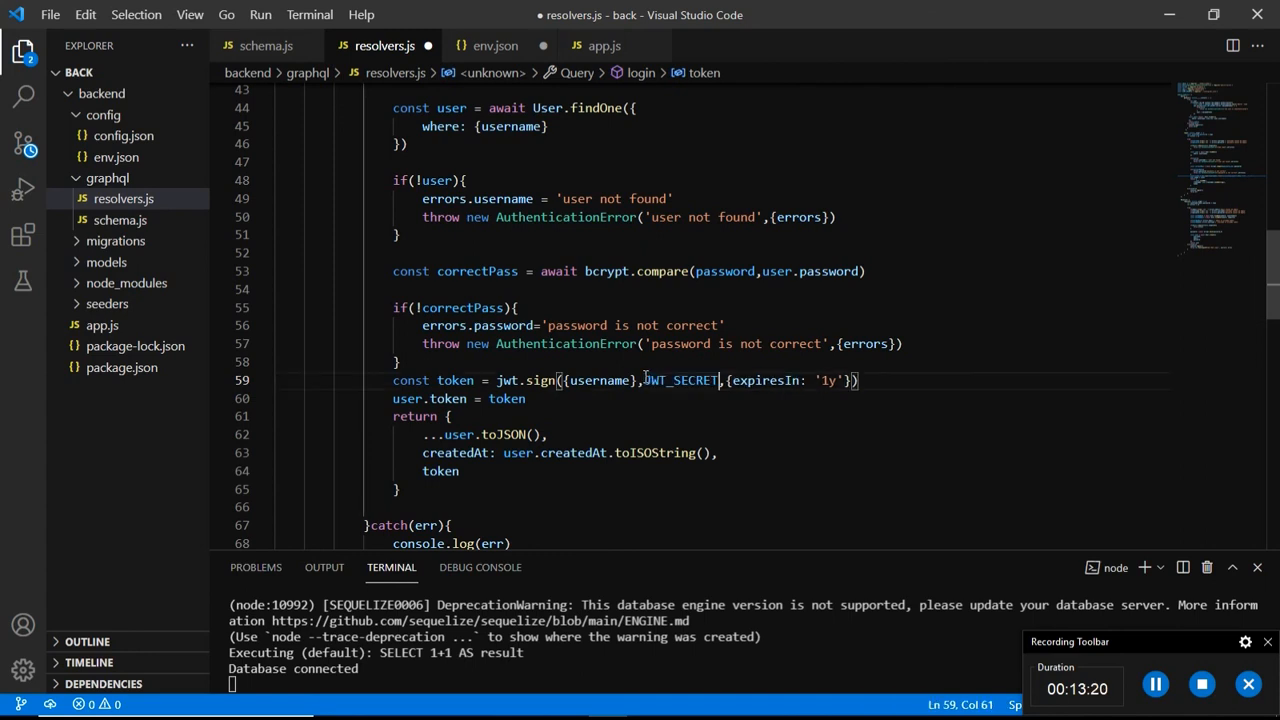
pyautogui.click(49, 14)
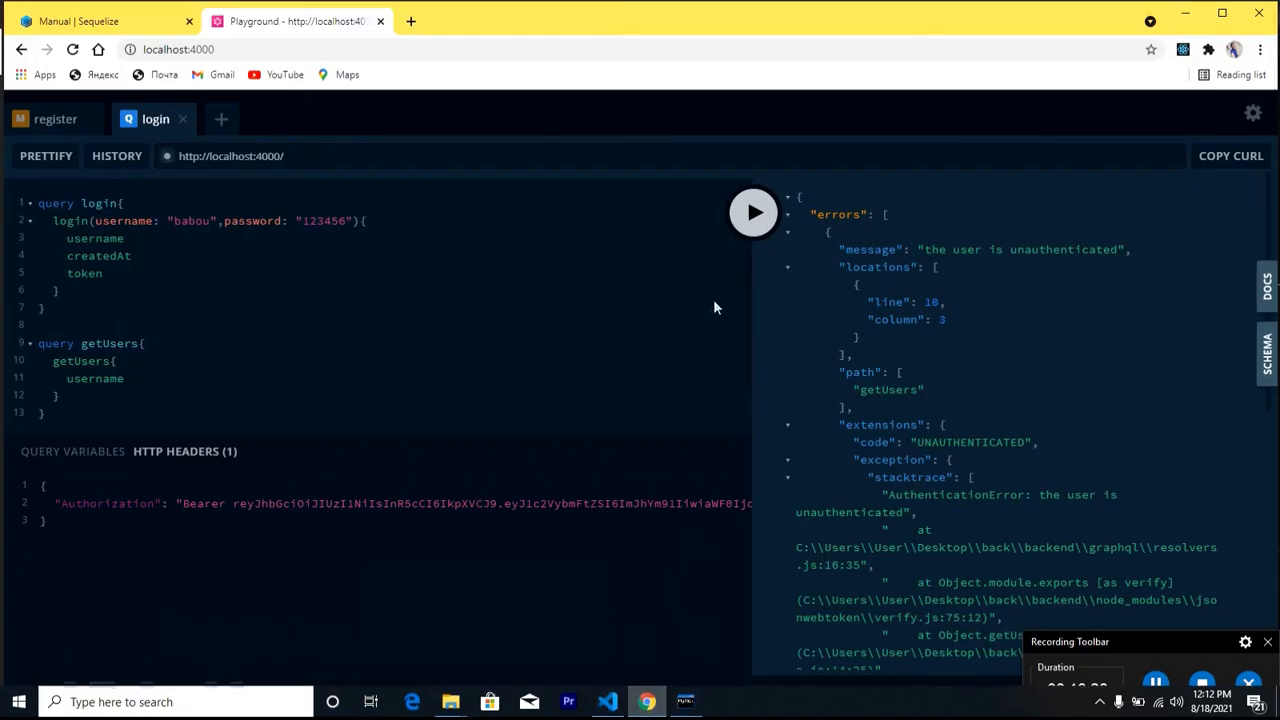
# Run login for a new token, set it as the Bearer header, and run getUsers successfully
pyautogui.click(753, 212)
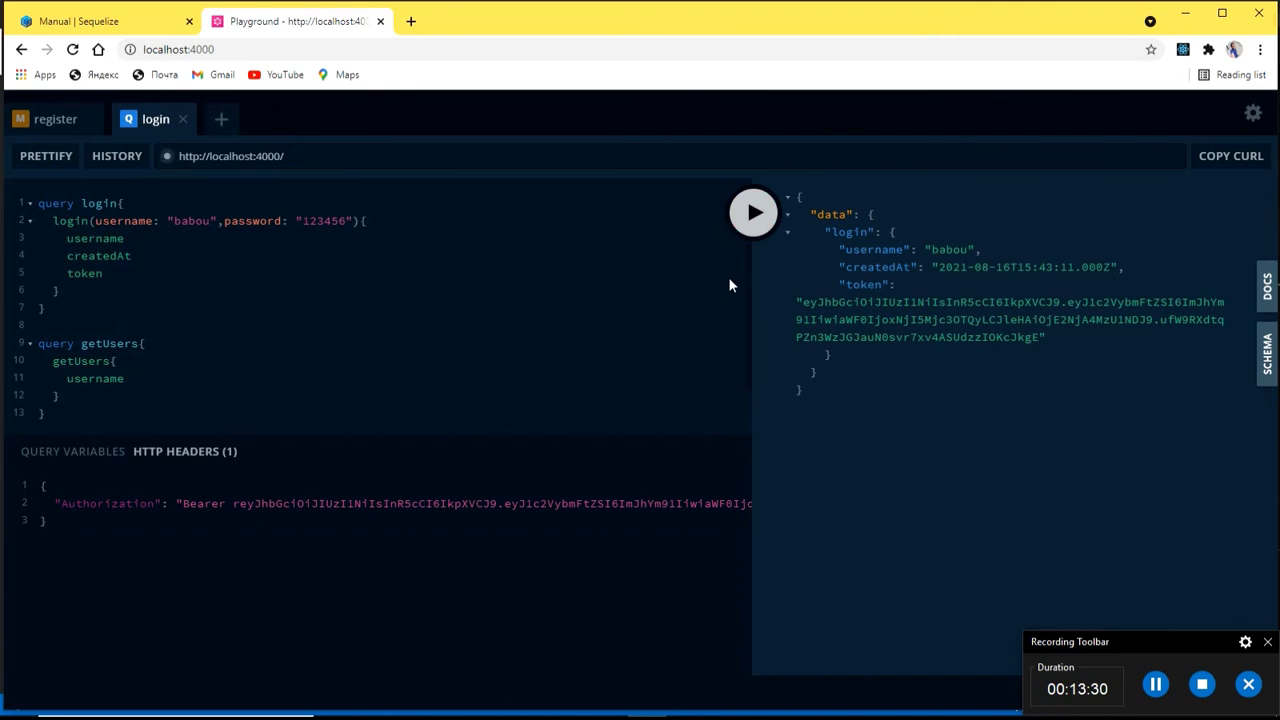
pyautogui.moveTo(700, 148)
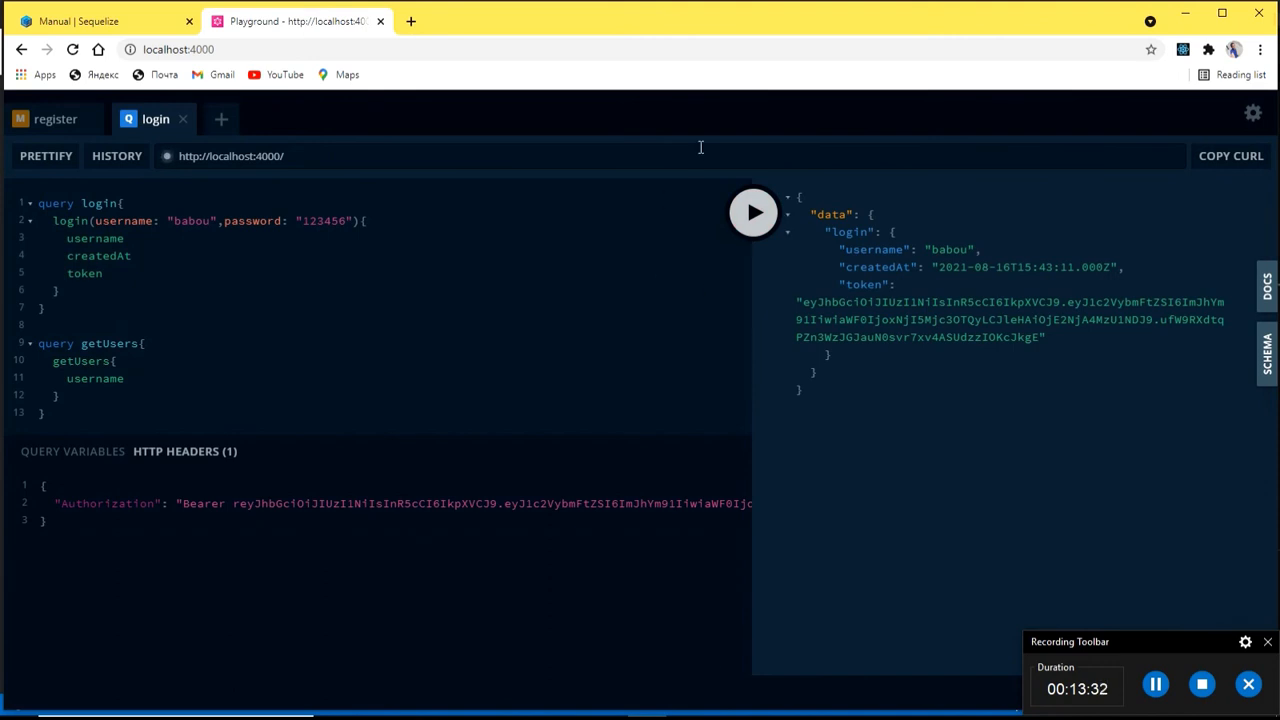
pyautogui.moveTo(753, 212)
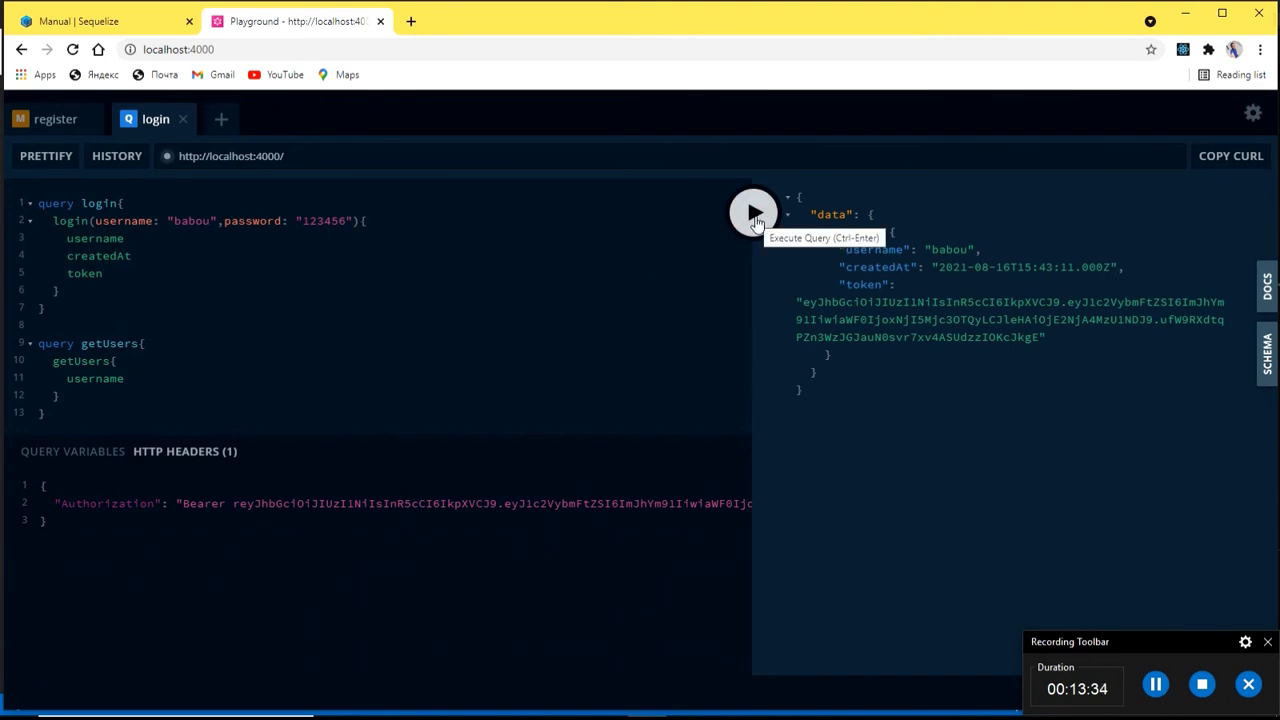
pyautogui.click(753, 212)
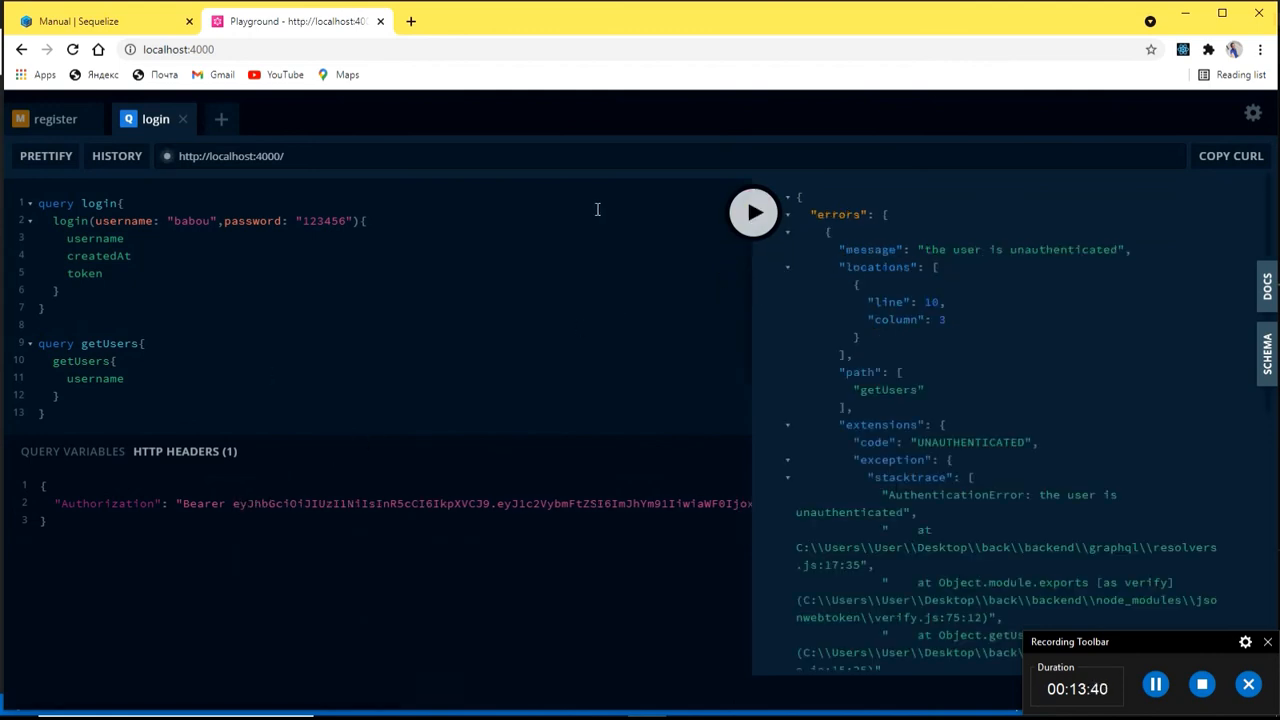
pyautogui.click(753, 212)
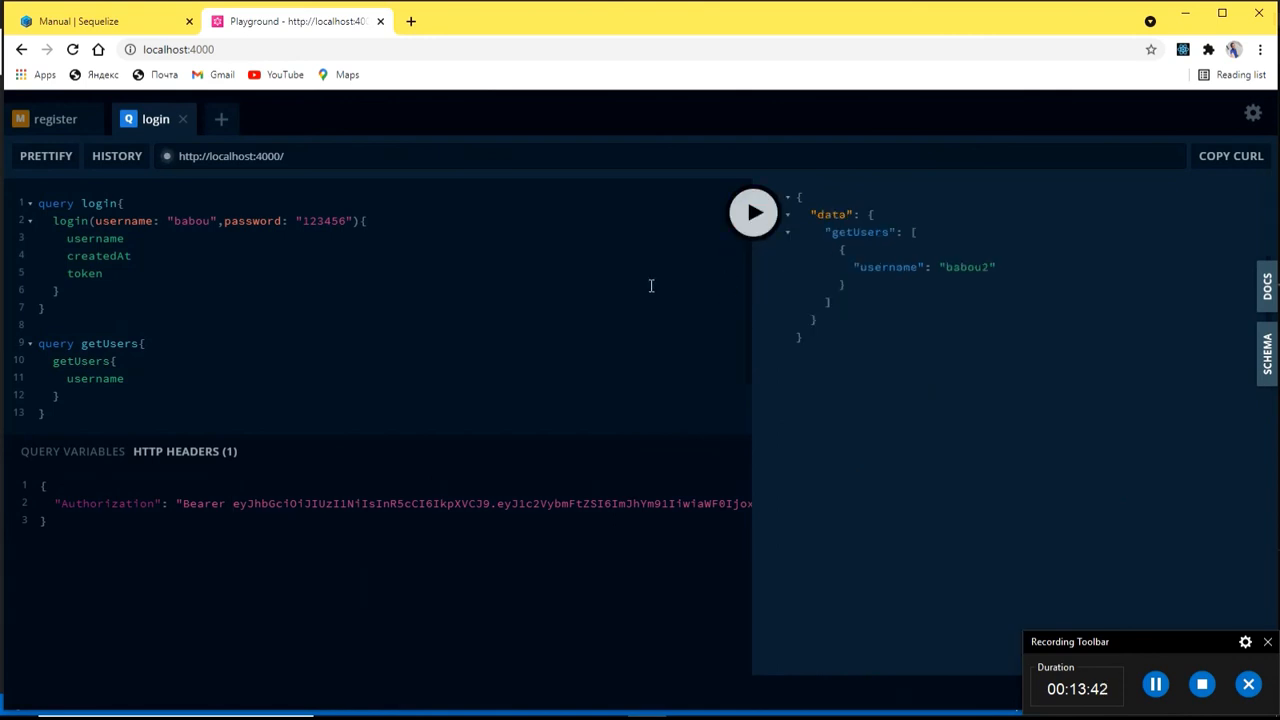
pyautogui.moveTo(520, 298)
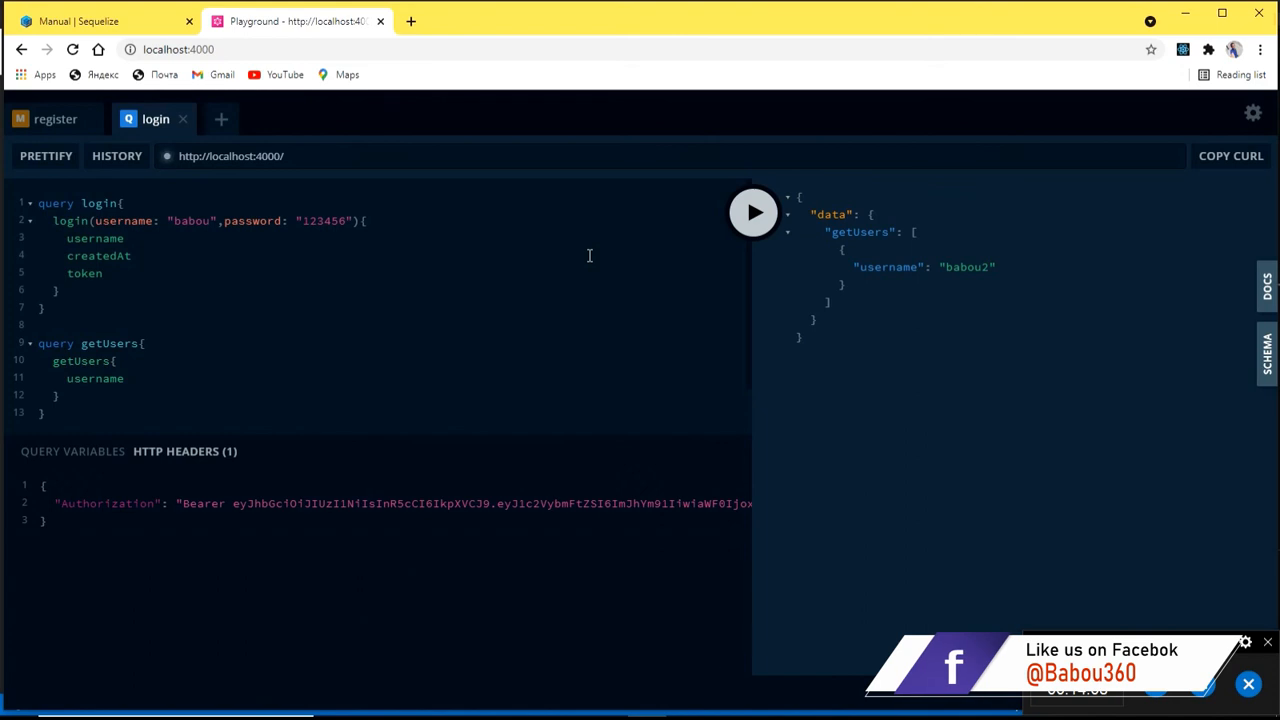
pyautogui.moveTo(596, 234)
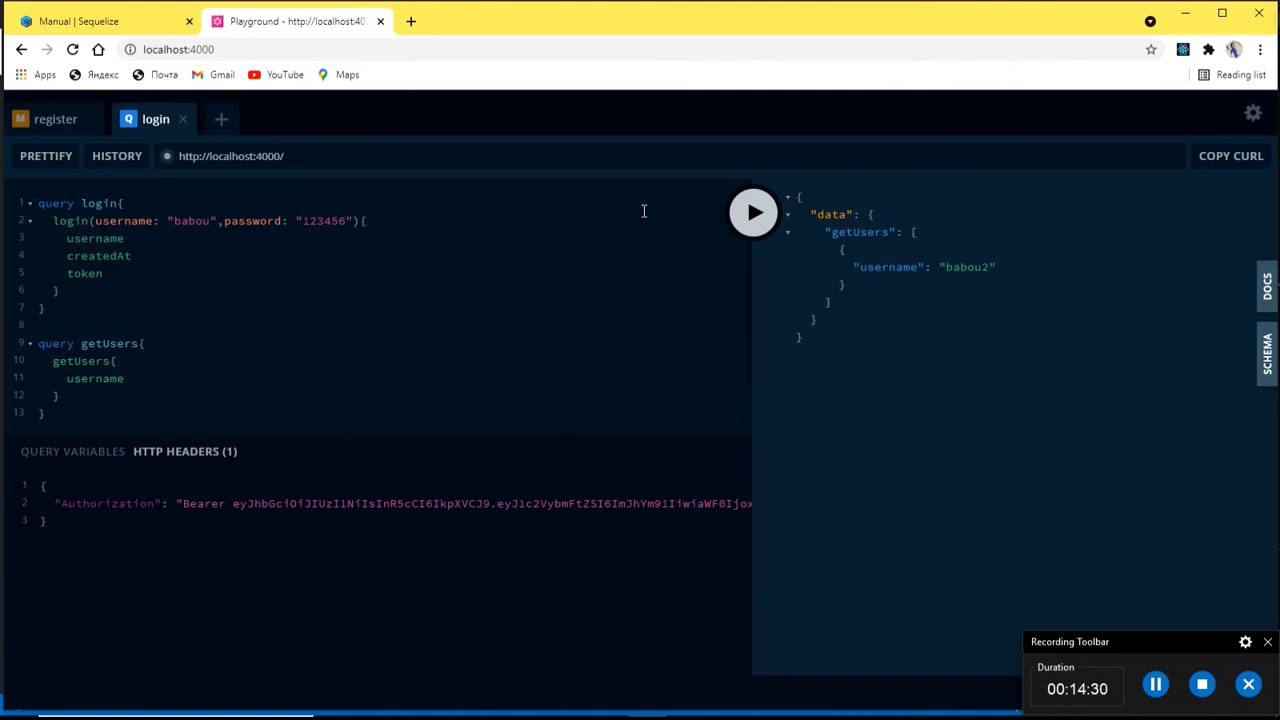
pyautogui.moveTo(910, 399)
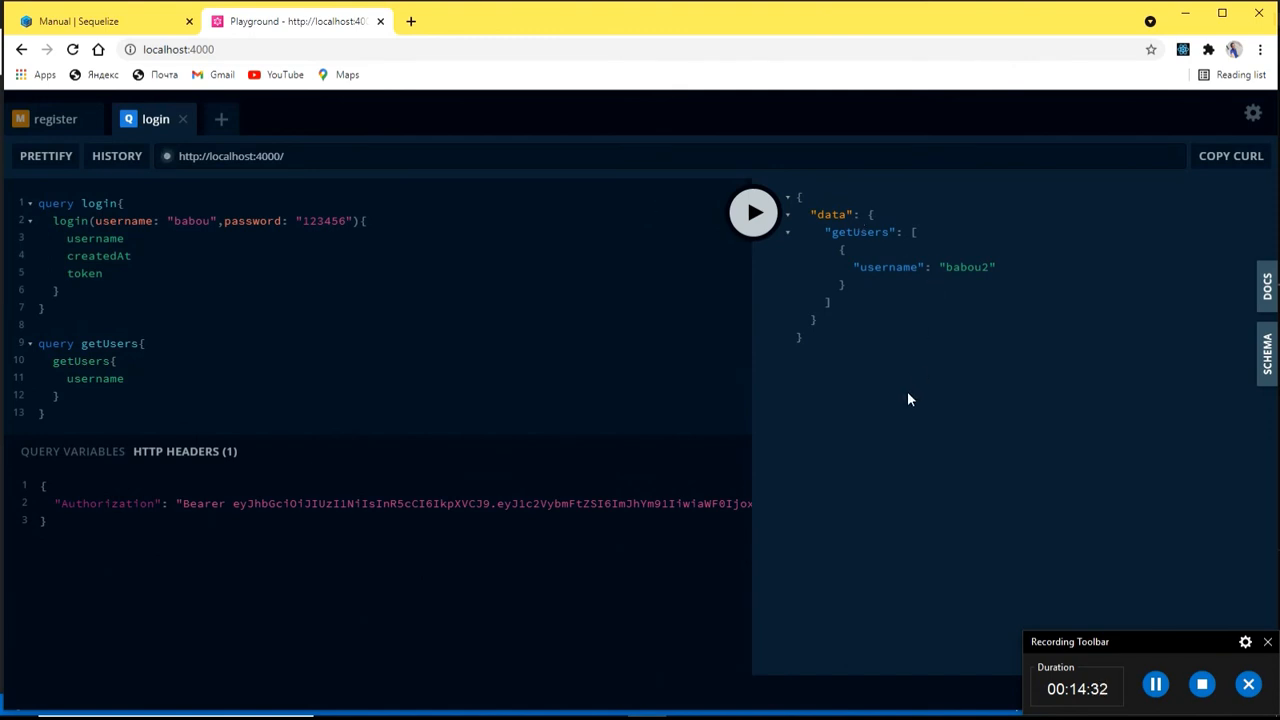